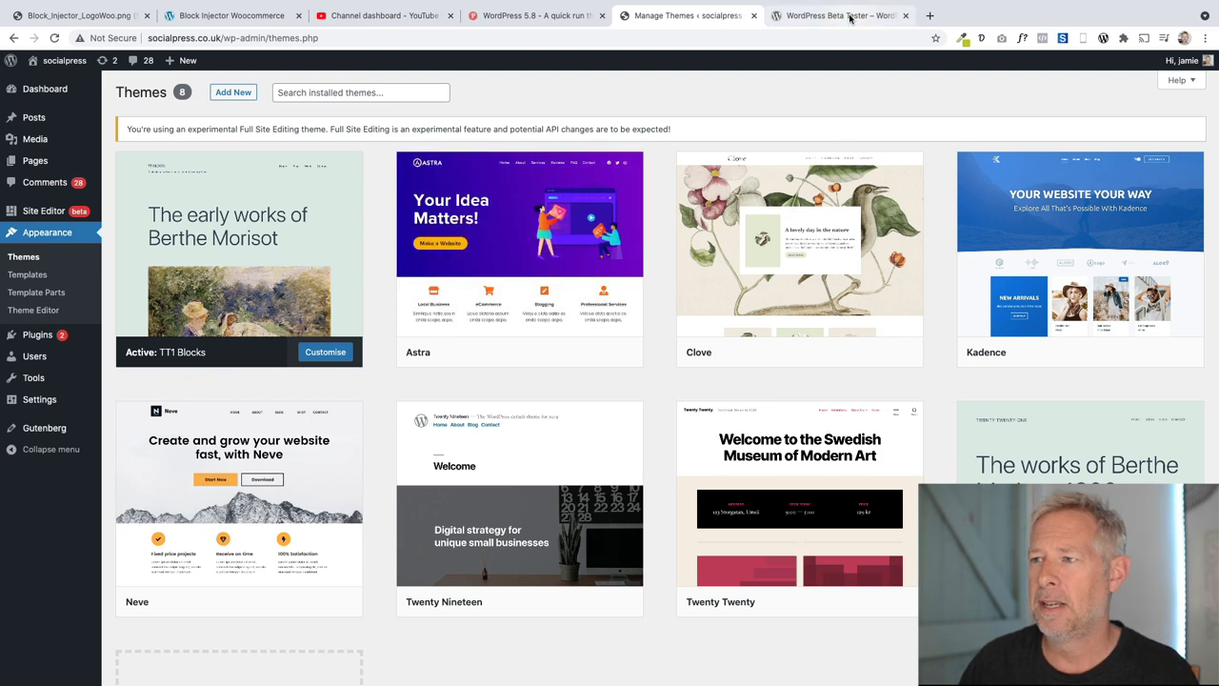
# Glance at the Beta Tester plugin page, return to Themes, then go to All Pages
pyautogui.click(838, 16)
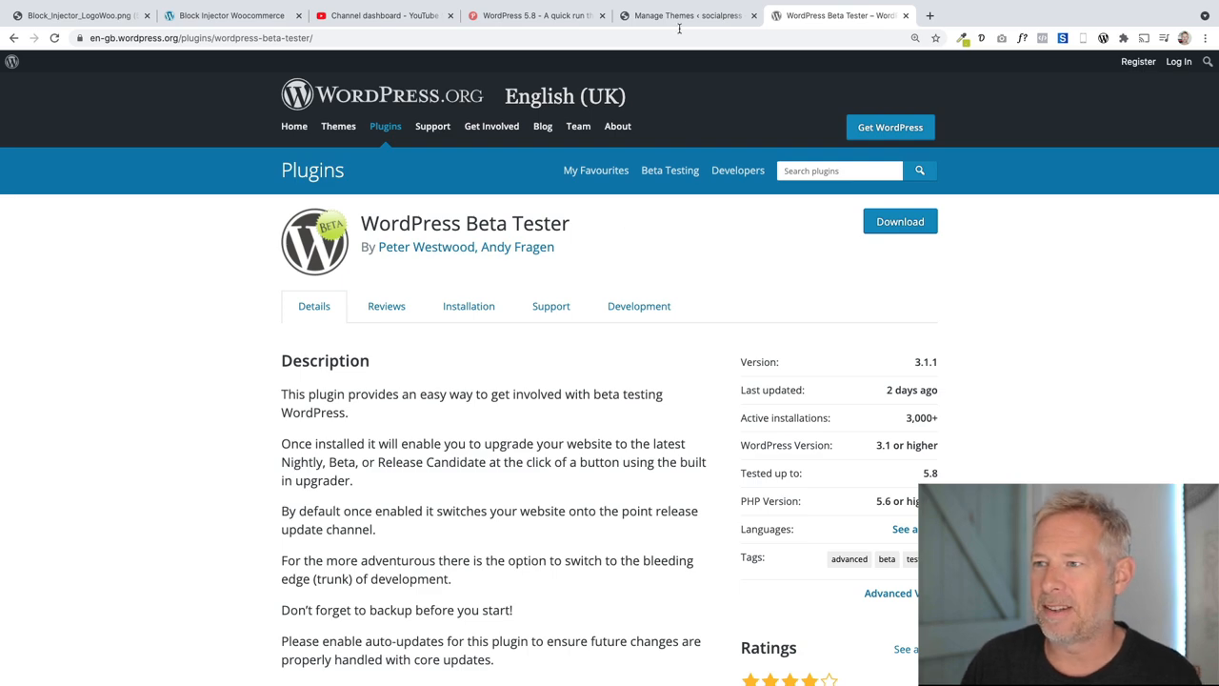
pyautogui.click(686, 15)
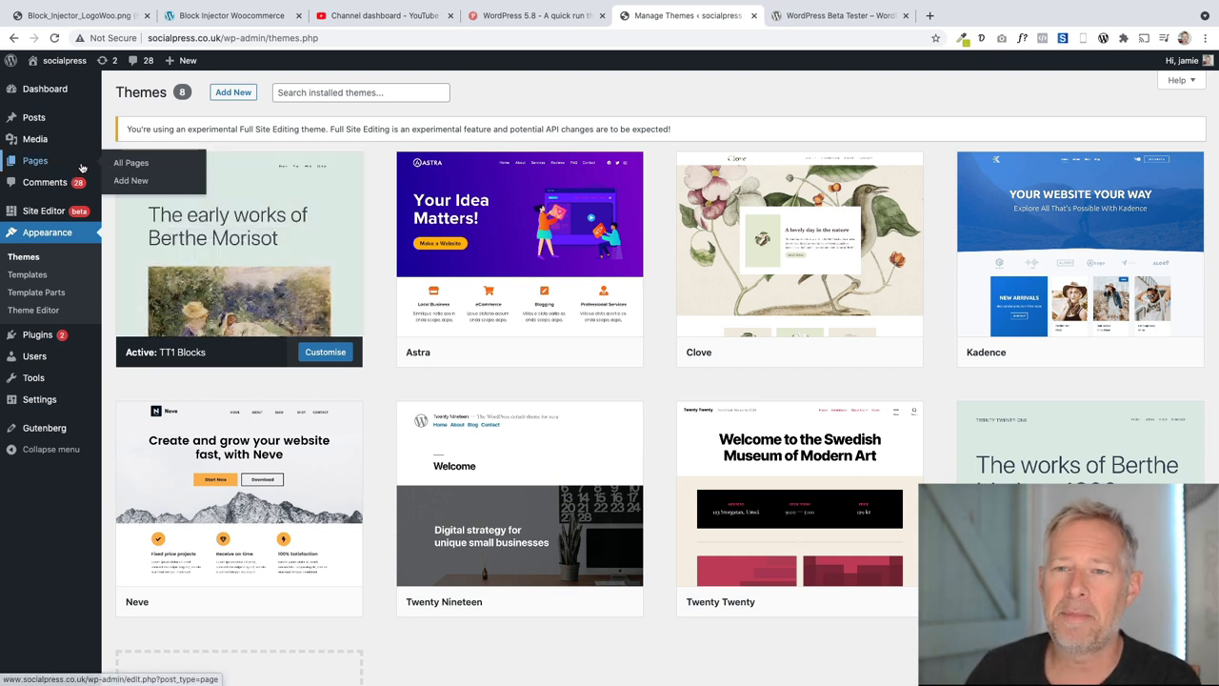
pyautogui.click(130, 162)
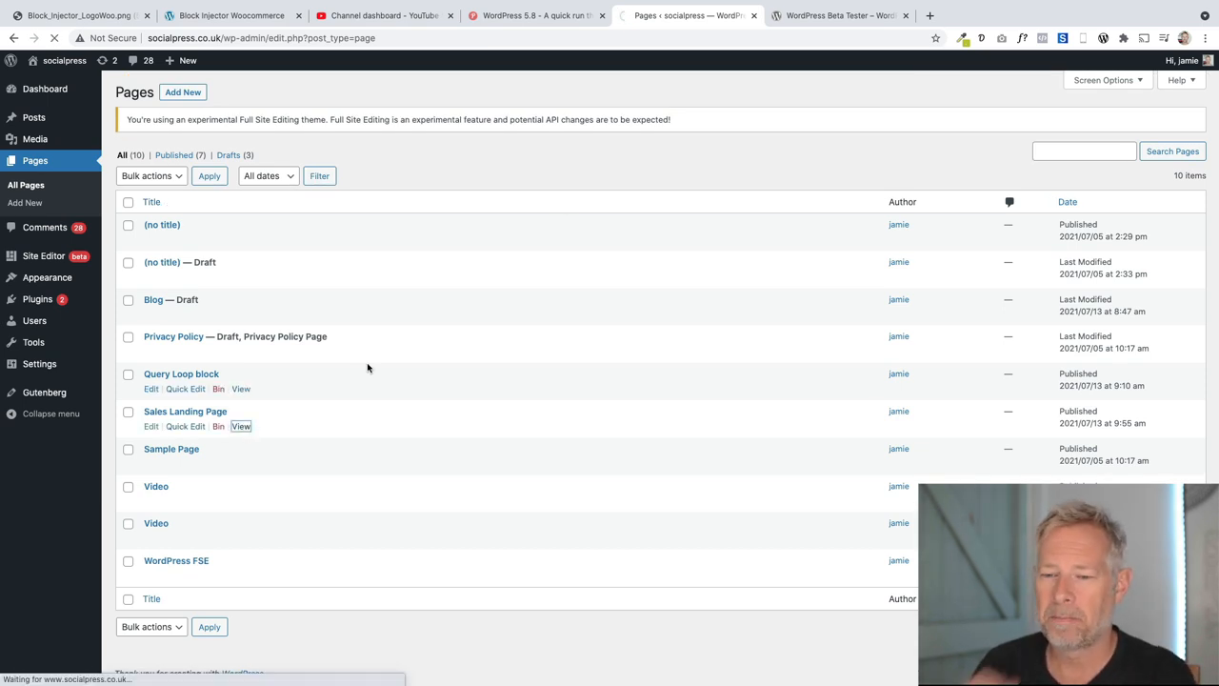
# View the Sales Landing Page on the live site, then open it for editing
pyautogui.click(240, 427)
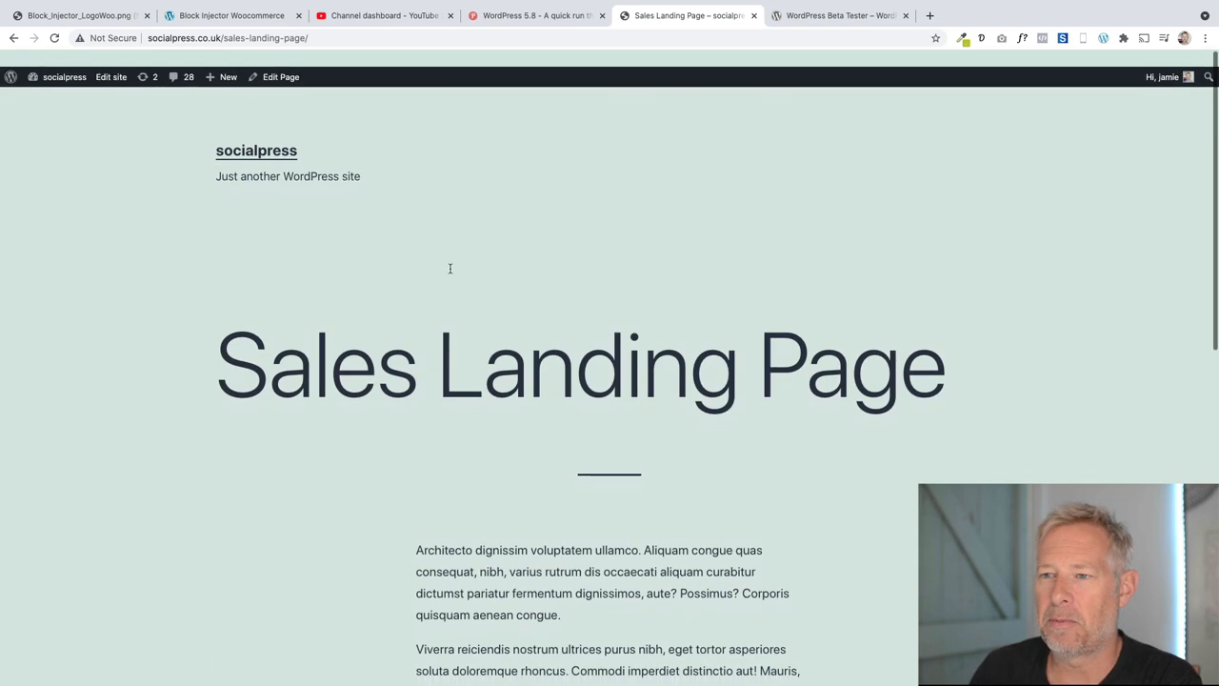
pyautogui.click(280, 76)
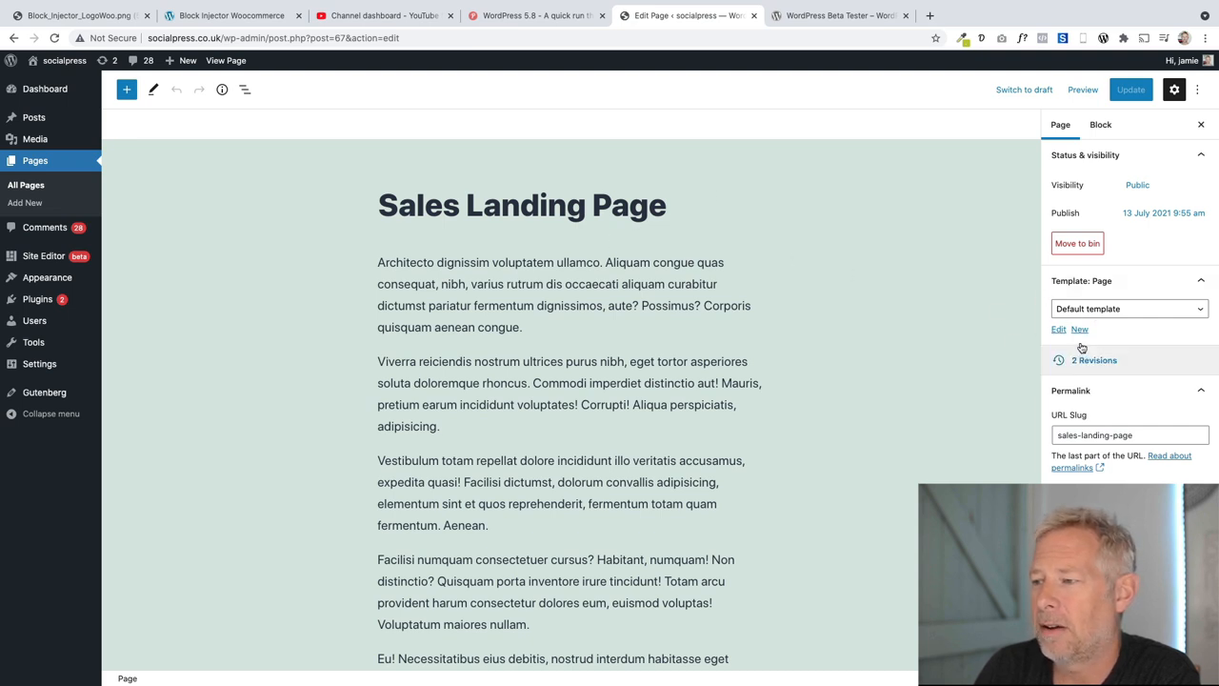
# Create a new custom template named SALES PAGE TEMPLATE from the Template panel
pyautogui.click(1078, 327)
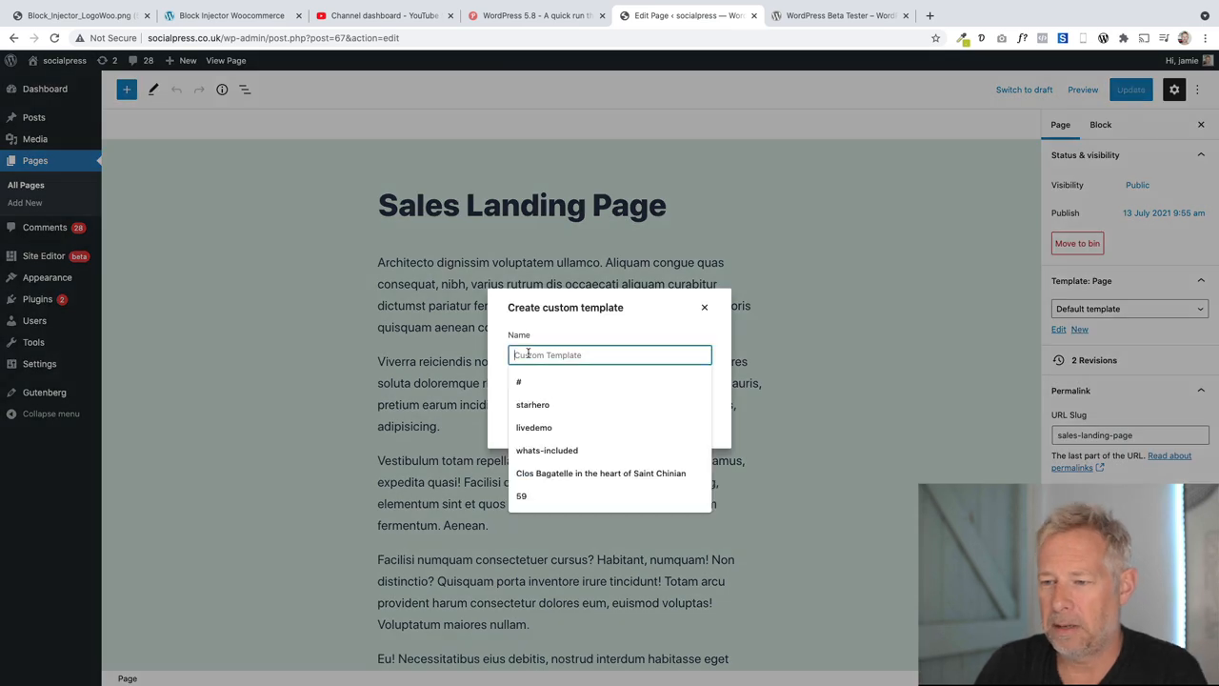
pyautogui.write('SALES P')
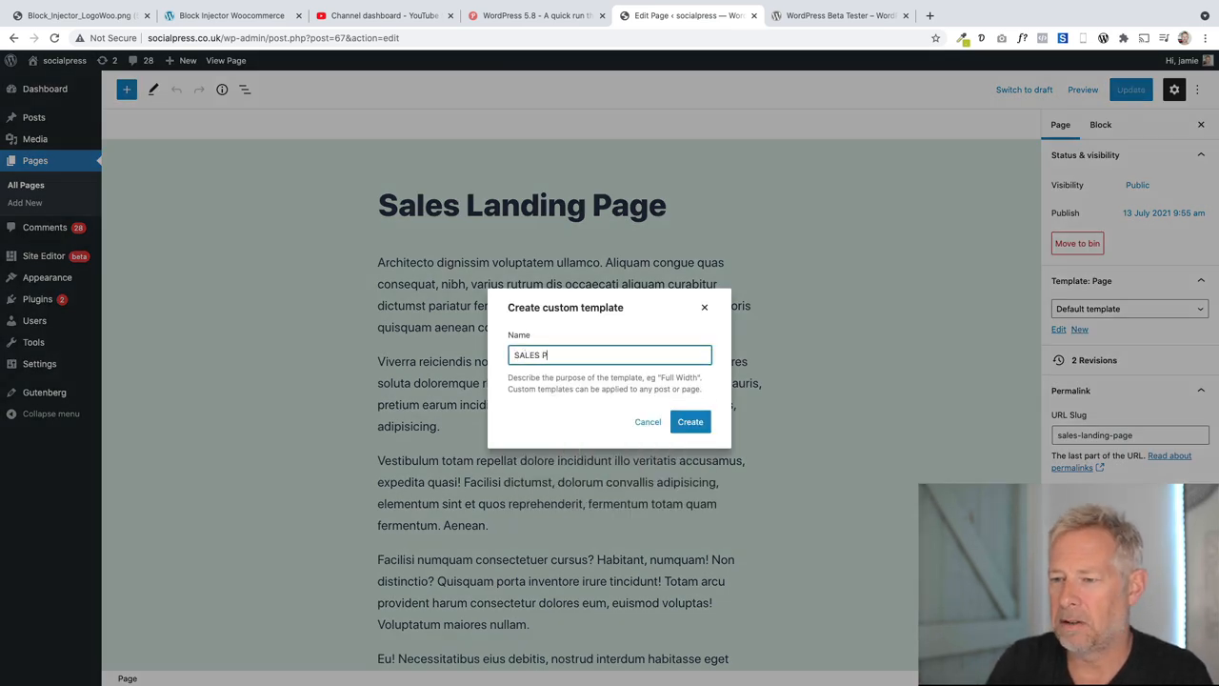
pyautogui.write('AGE TEMPLATE')
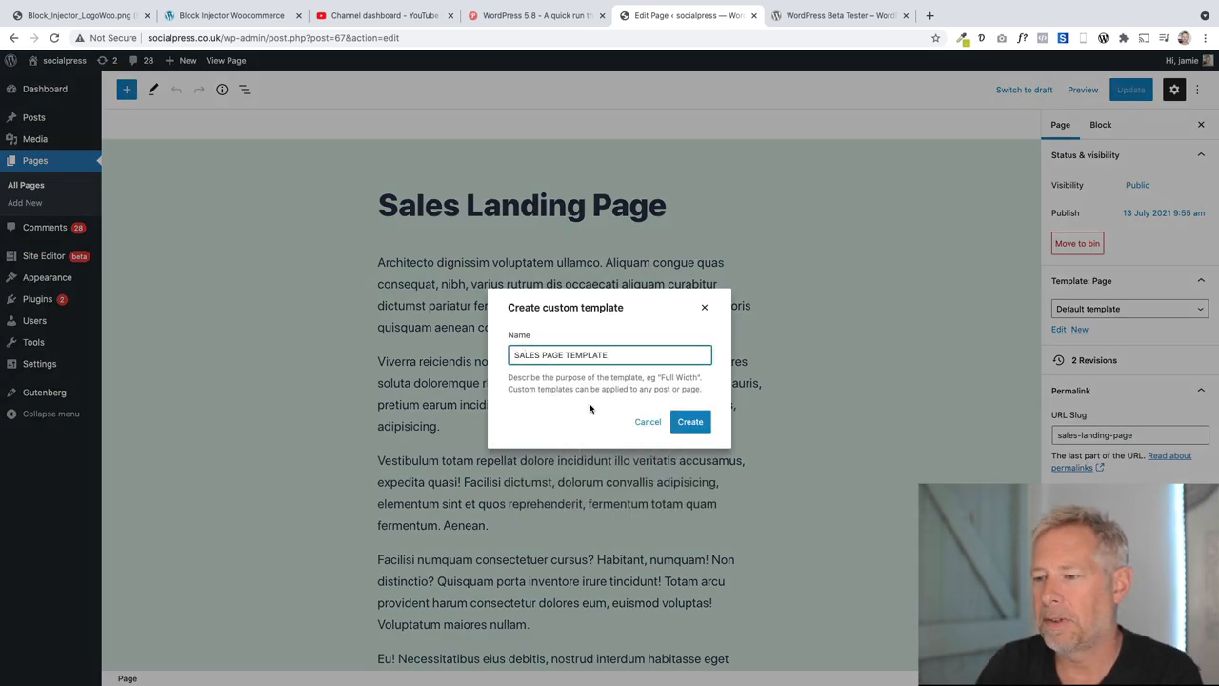
pyautogui.click(690, 421)
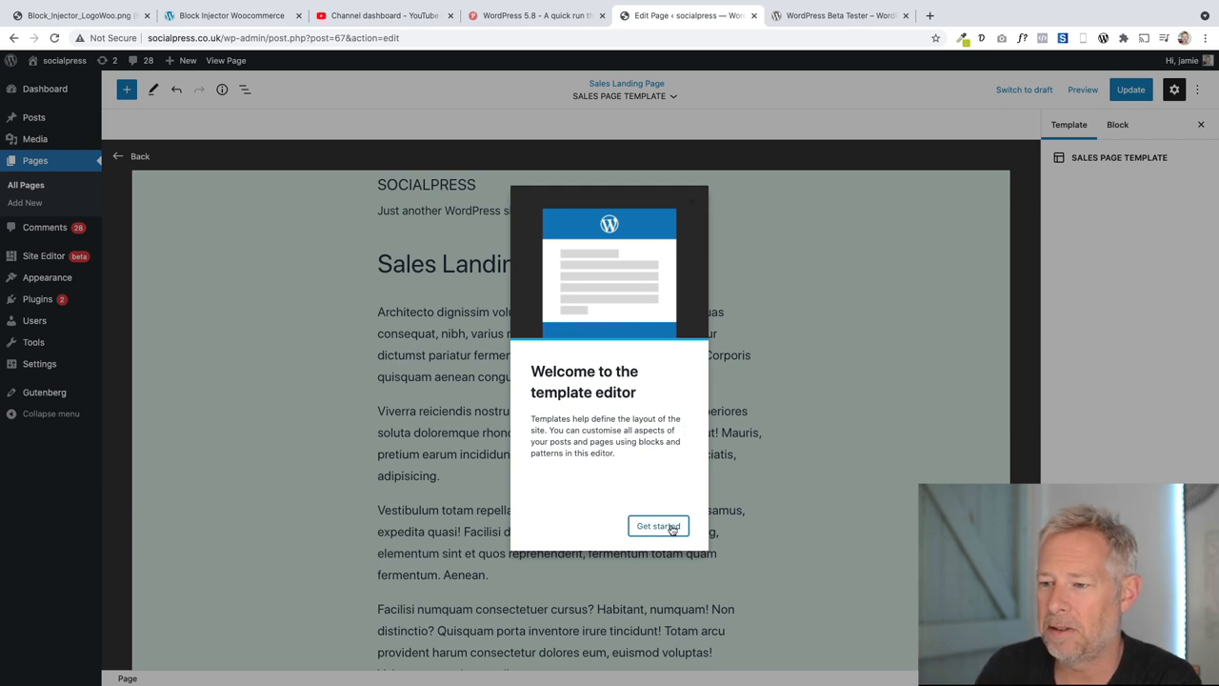
# Dismiss the welcome guide and delete the site title and tagline blocks above the page title
pyautogui.click(657, 526)
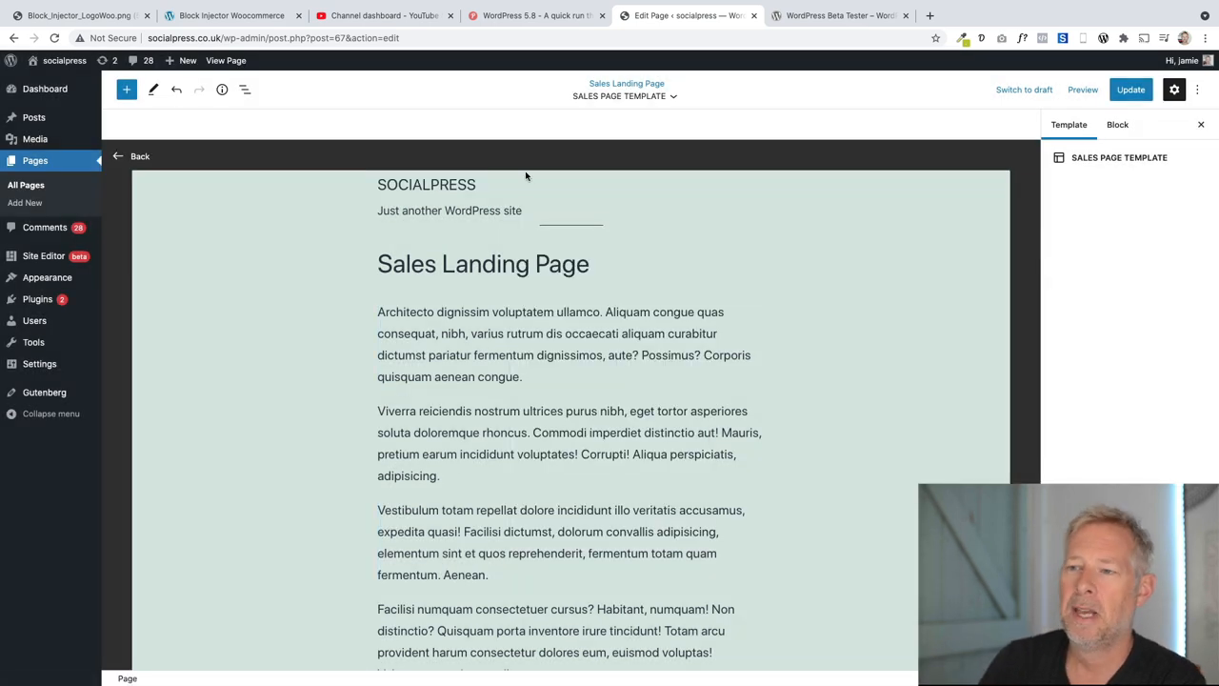
pyautogui.click(476, 210)
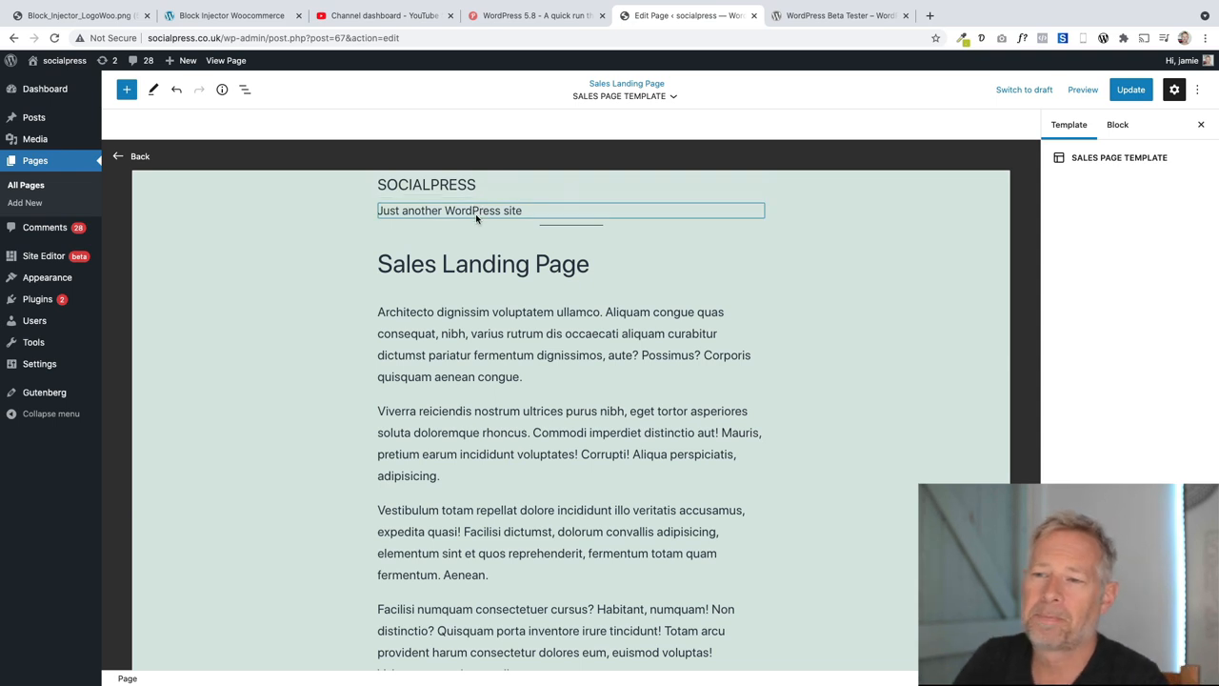
pyautogui.click(426, 183)
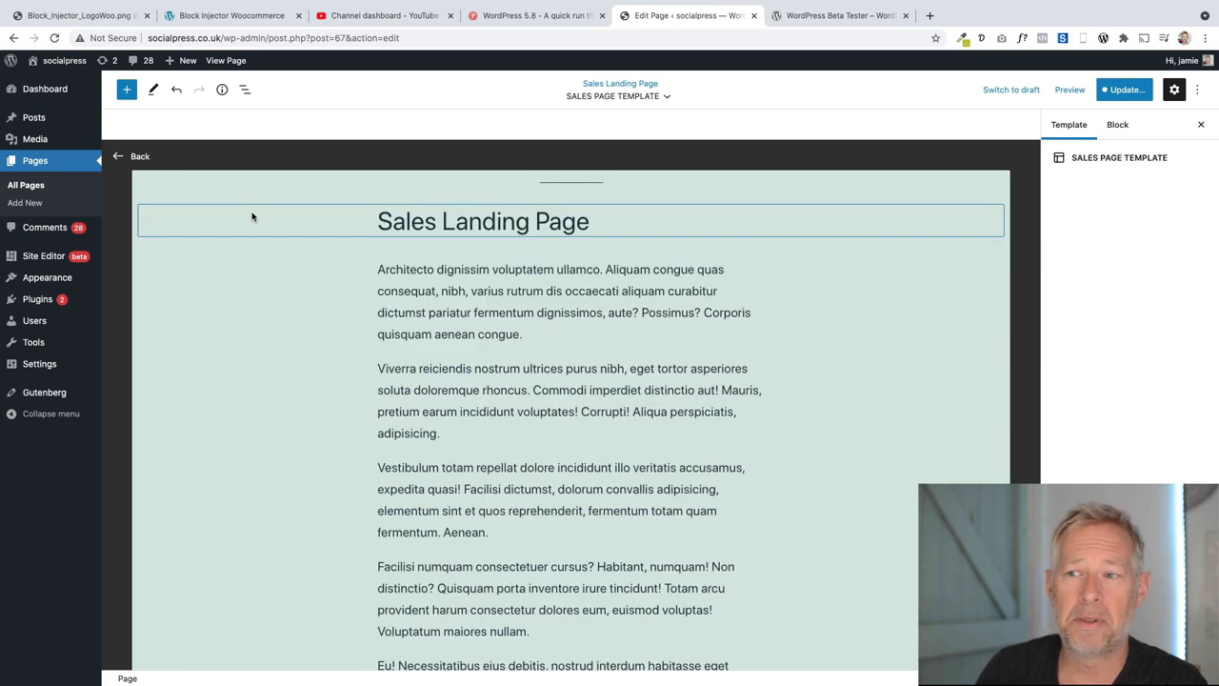
pyautogui.click(572, 195)
pyautogui.write('COVER')
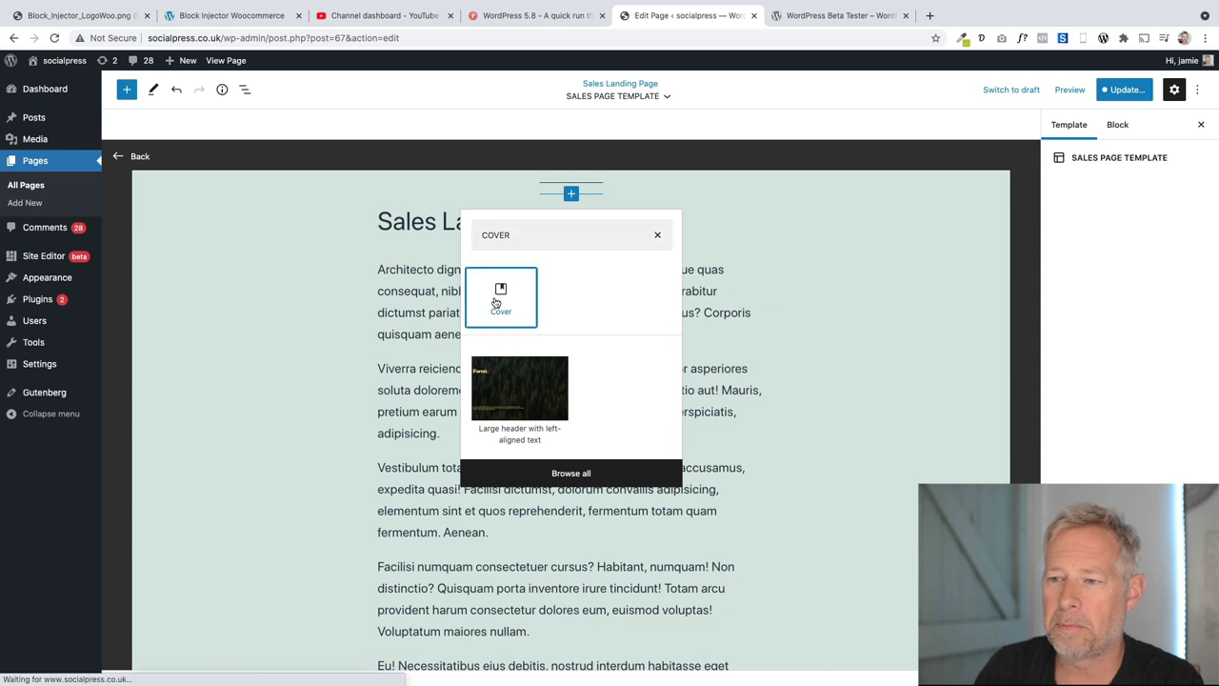
# Insert a Cover block with the purple lake image and the title text 'sales page now on'
pyautogui.click(501, 297)
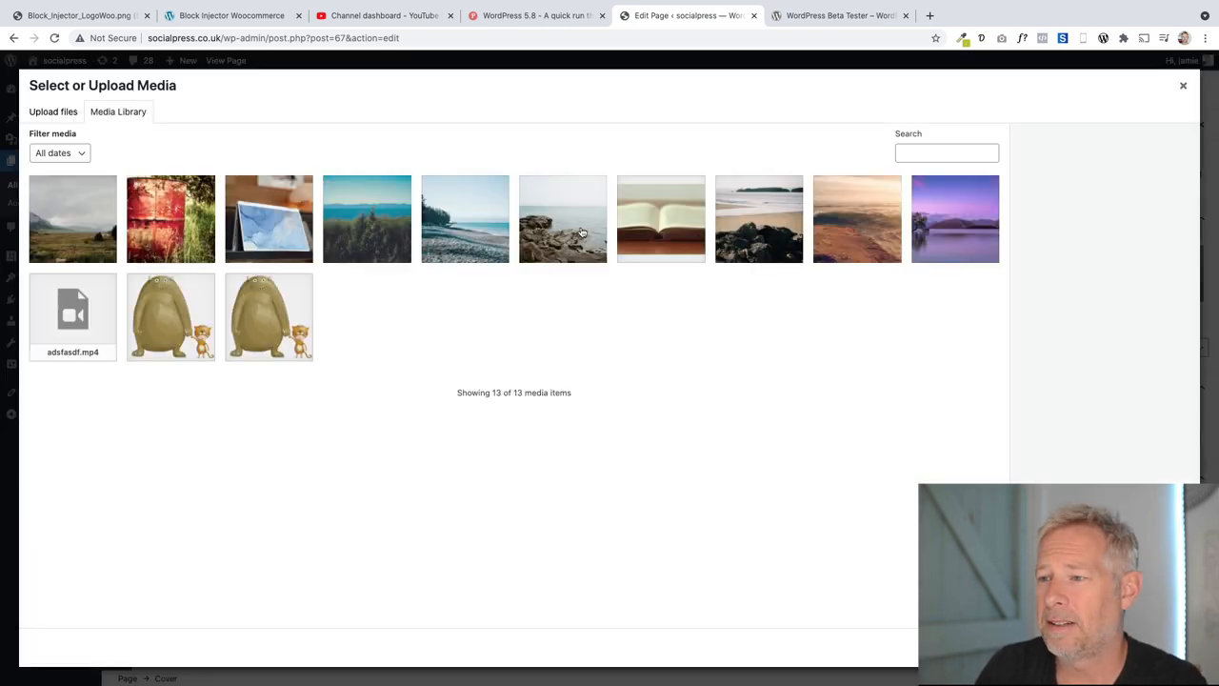
pyautogui.moveTo(935, 228)
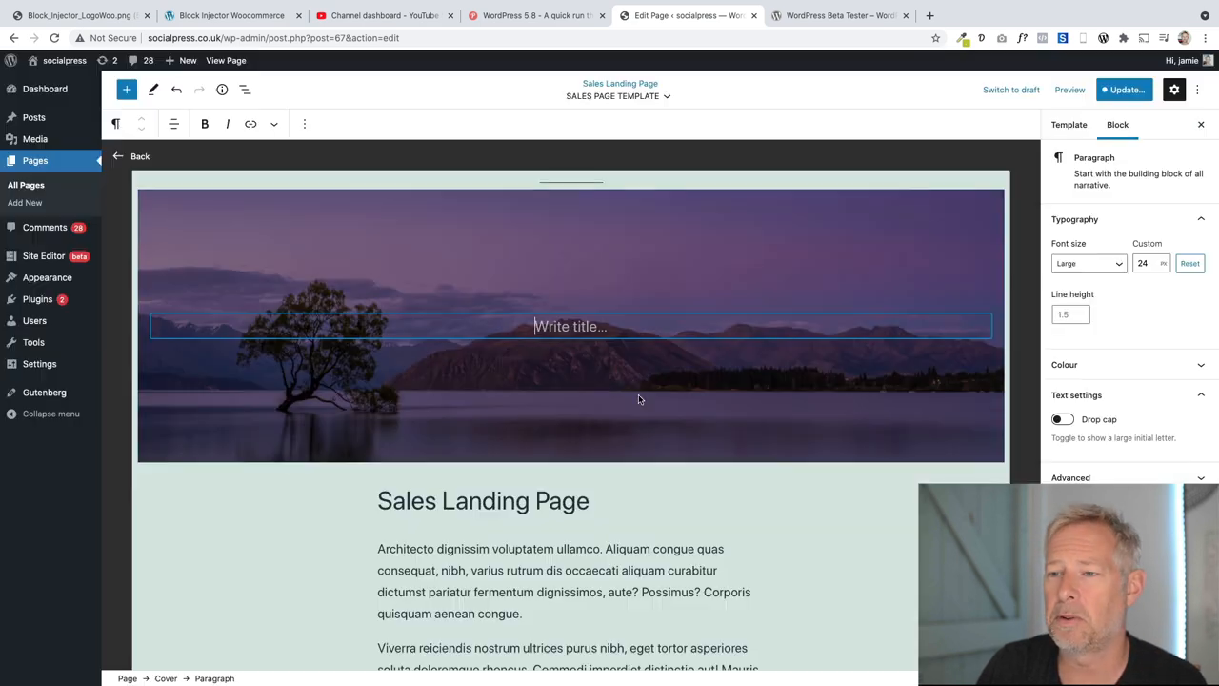
pyautogui.write('sales')
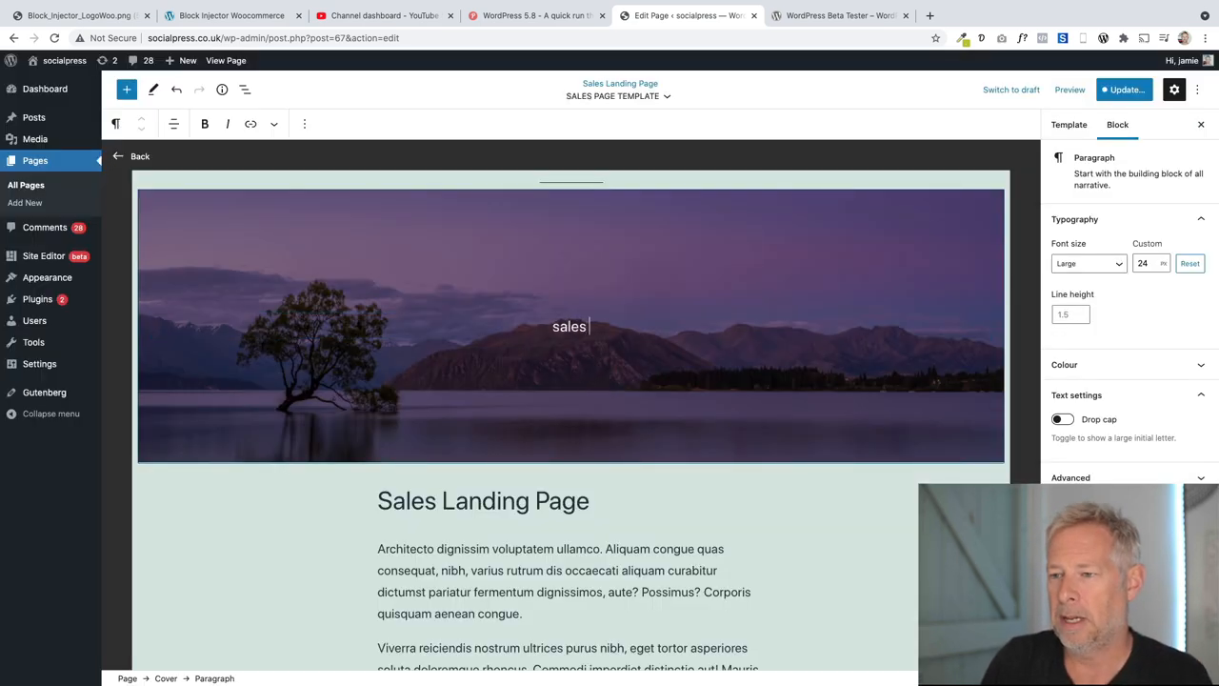
pyautogui.write('page now')
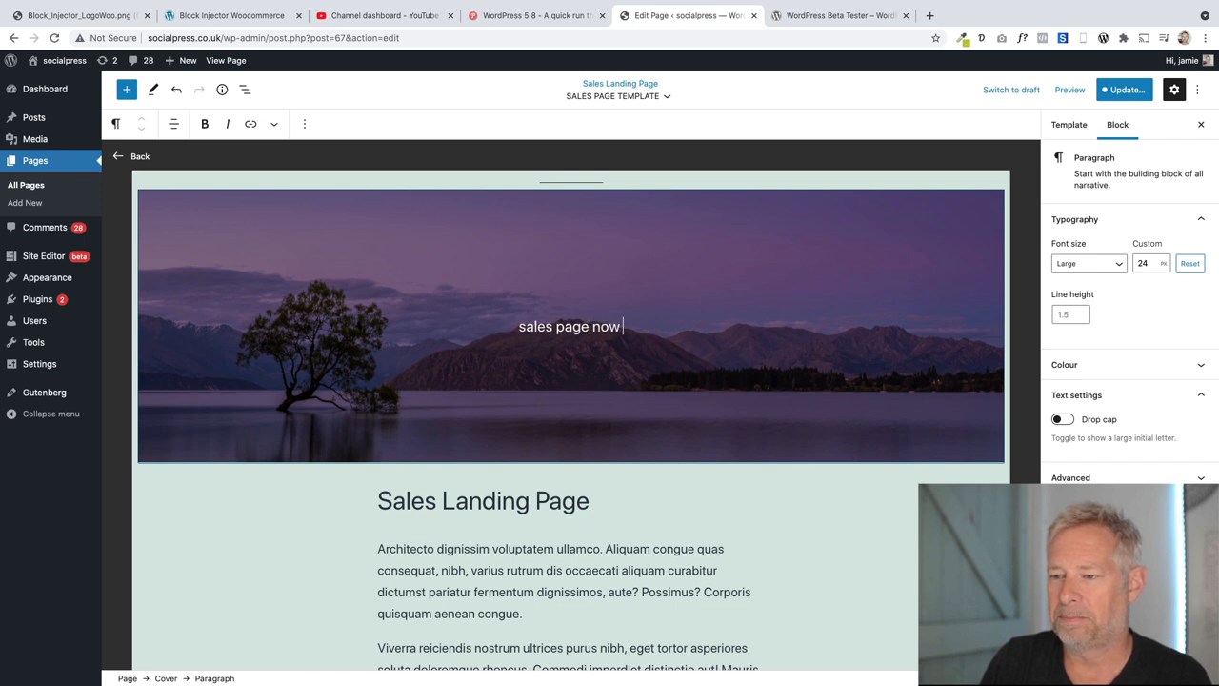
pyautogui.write('on')
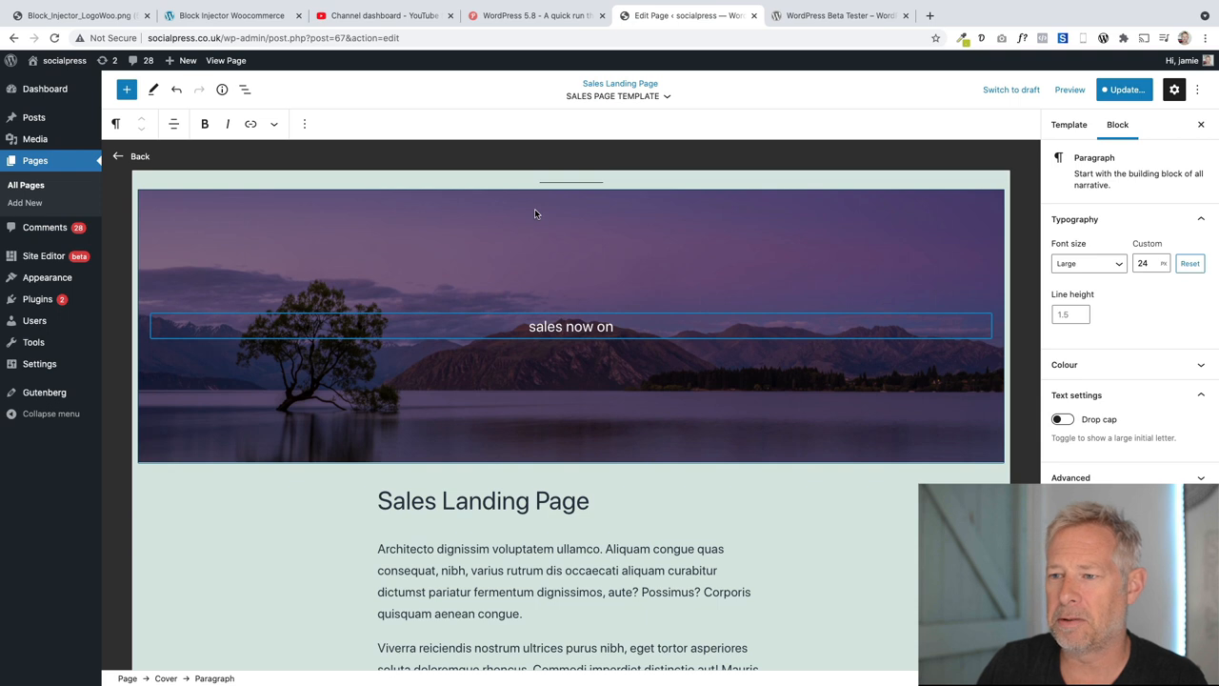
pyautogui.click(571, 185)
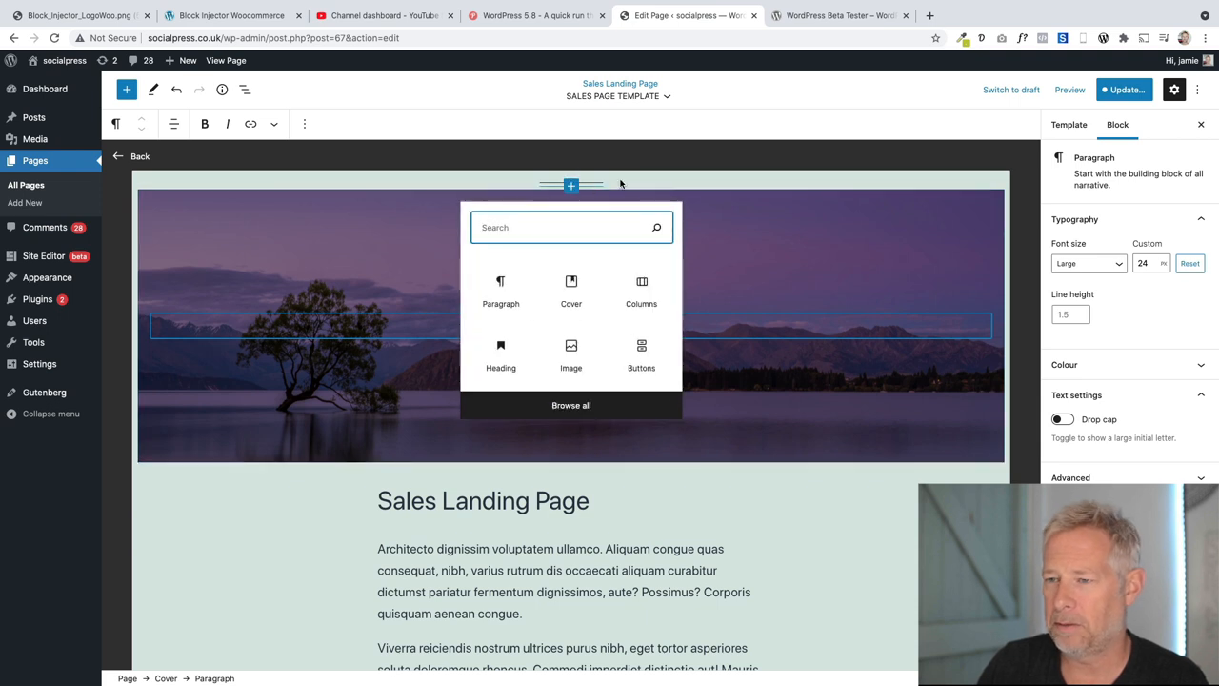
pyautogui.click(244, 90)
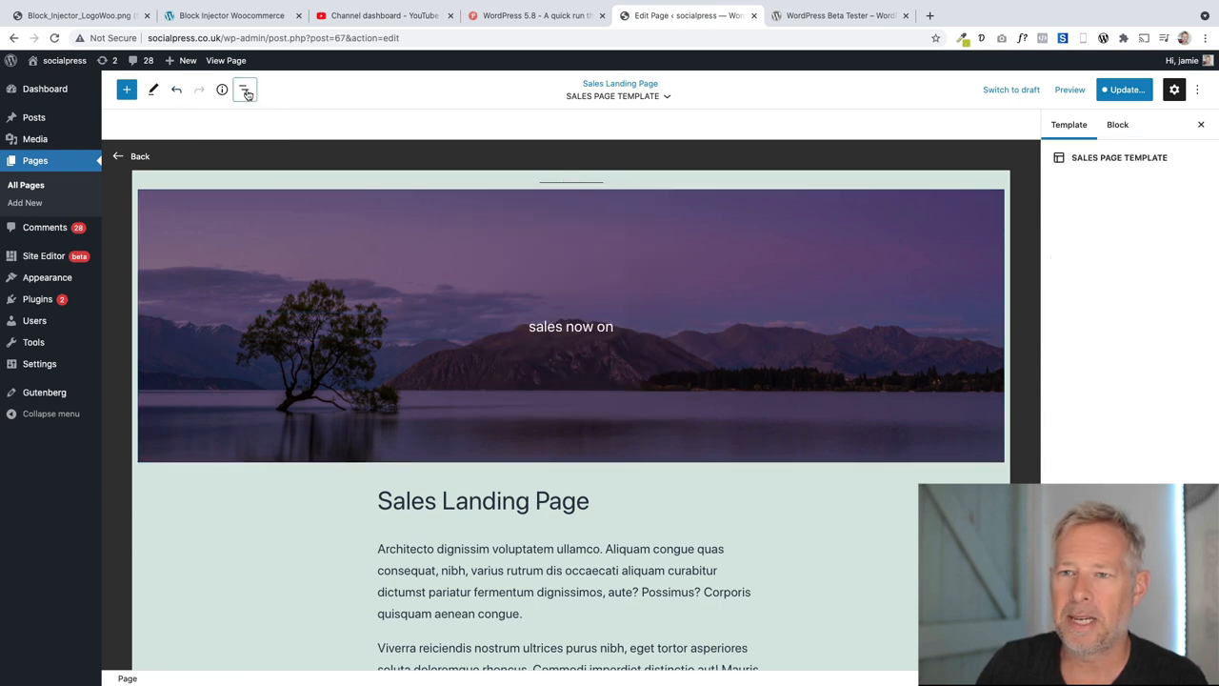
# Update and save both the Sales Landing Page and the SALES PAGE TEMPLATE
pyautogui.click(244, 89)
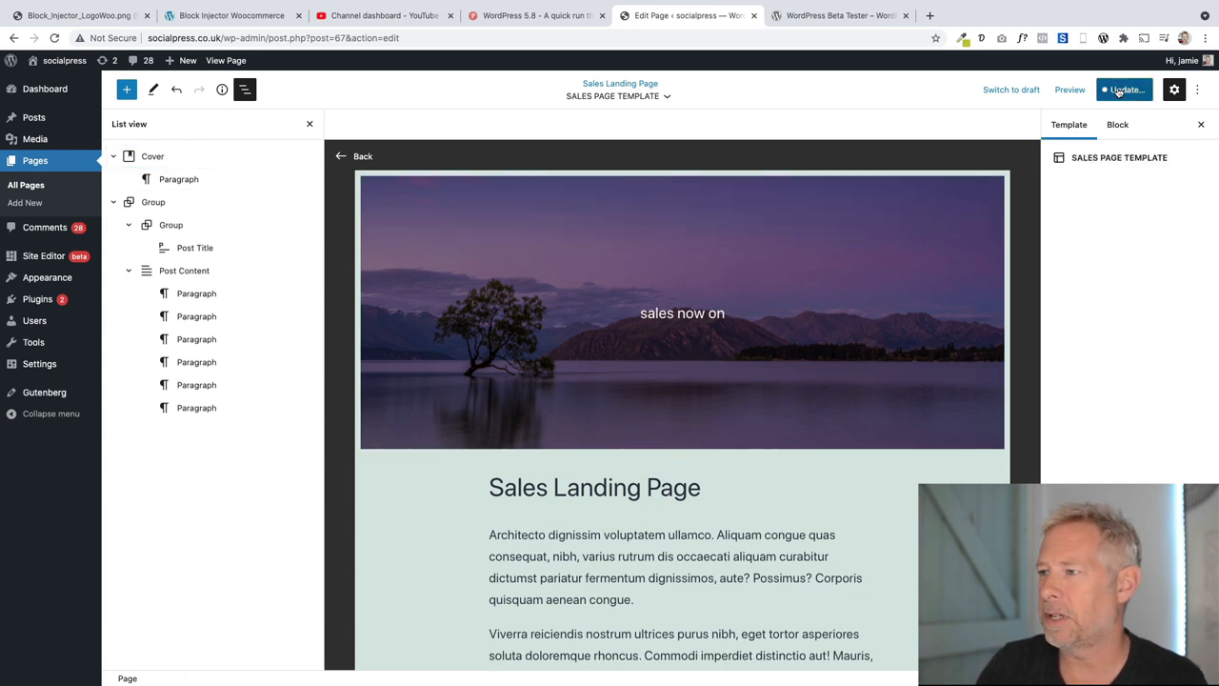
pyautogui.click(1124, 90)
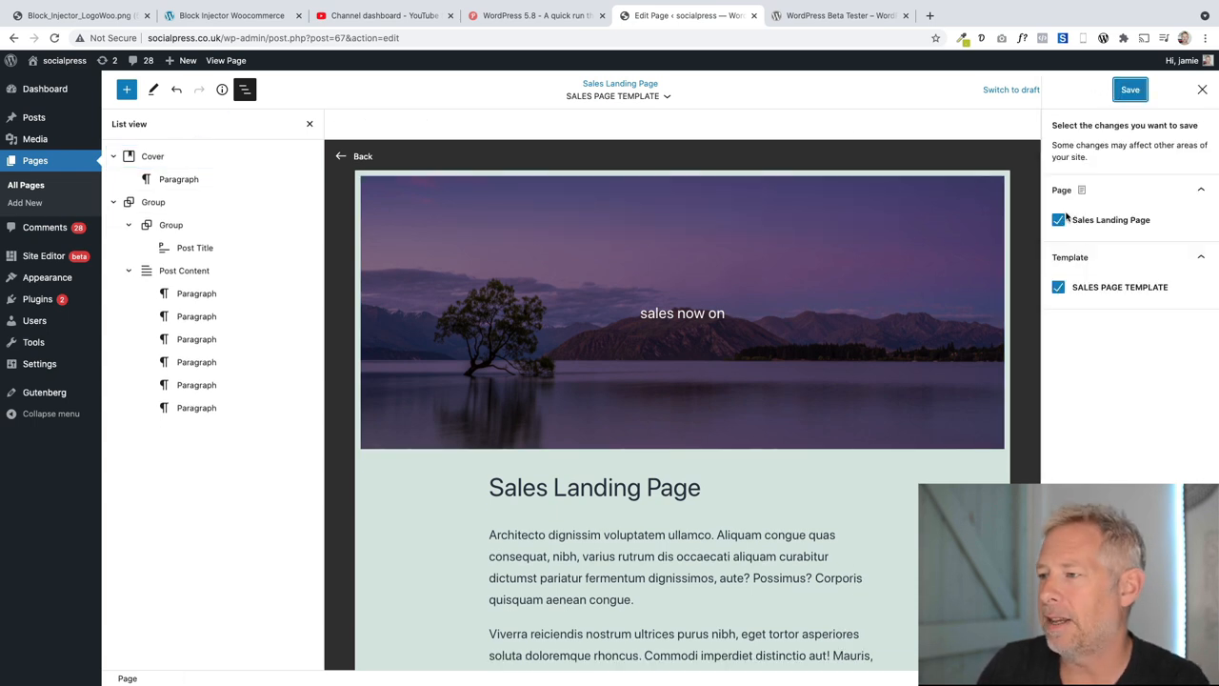
pyautogui.moveTo(1101, 227)
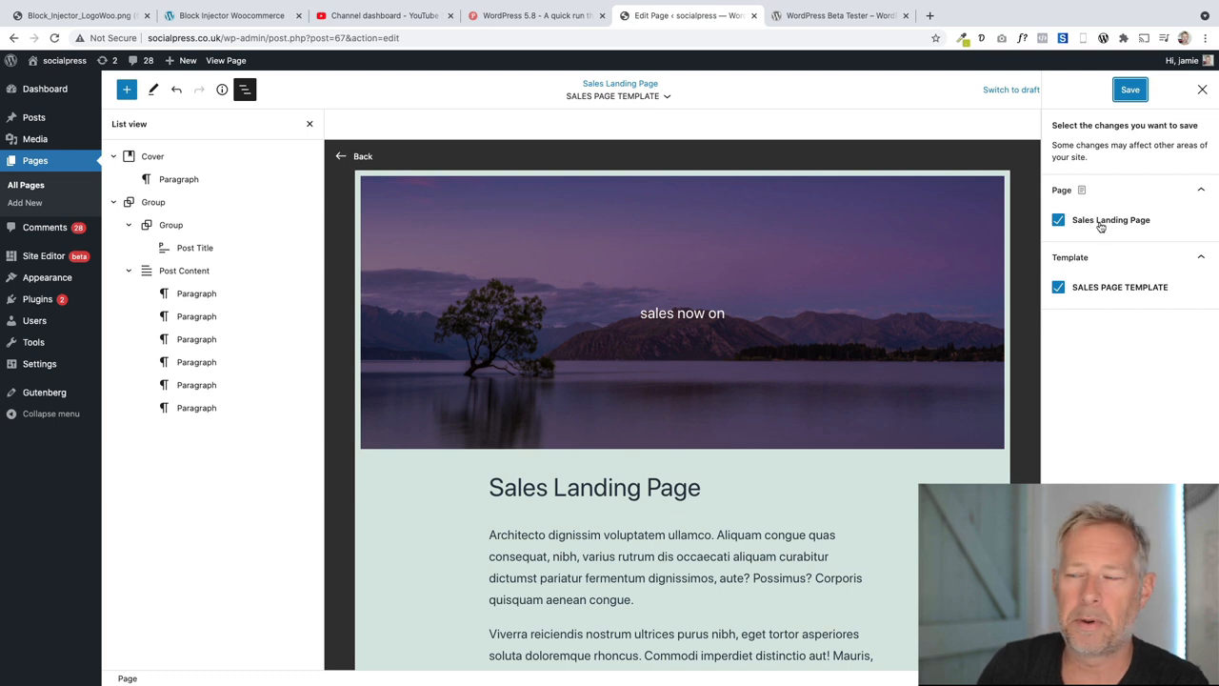
pyautogui.moveTo(1135, 158)
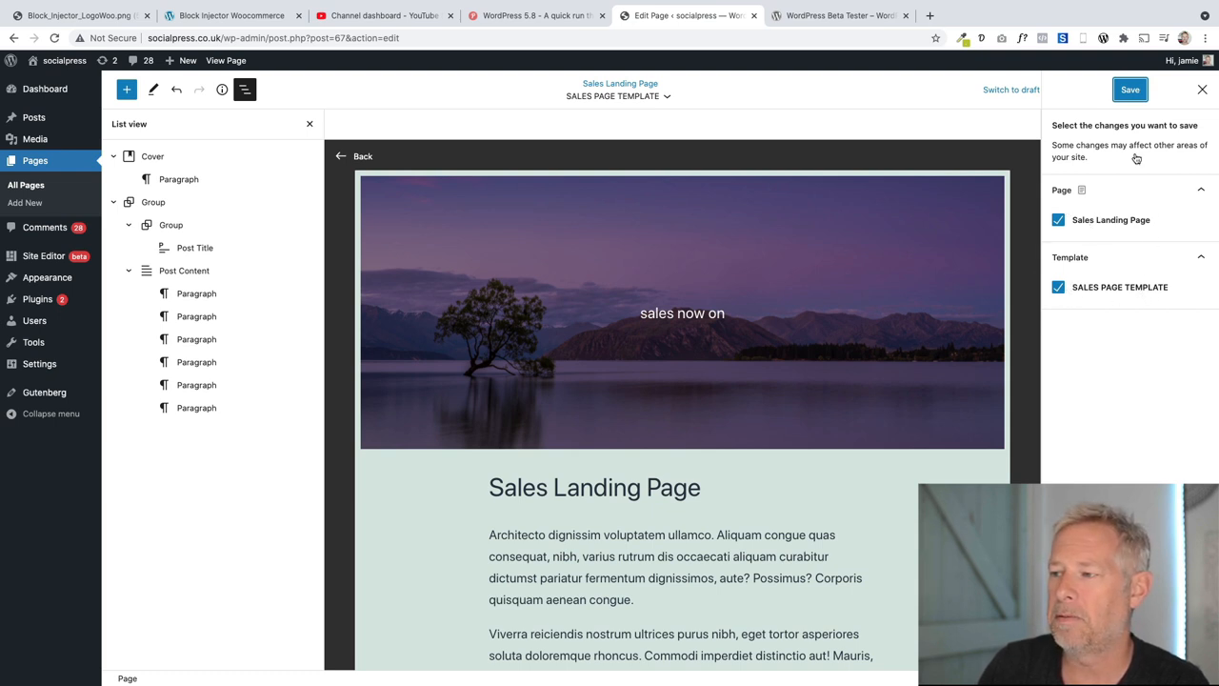
pyautogui.click(1129, 90)
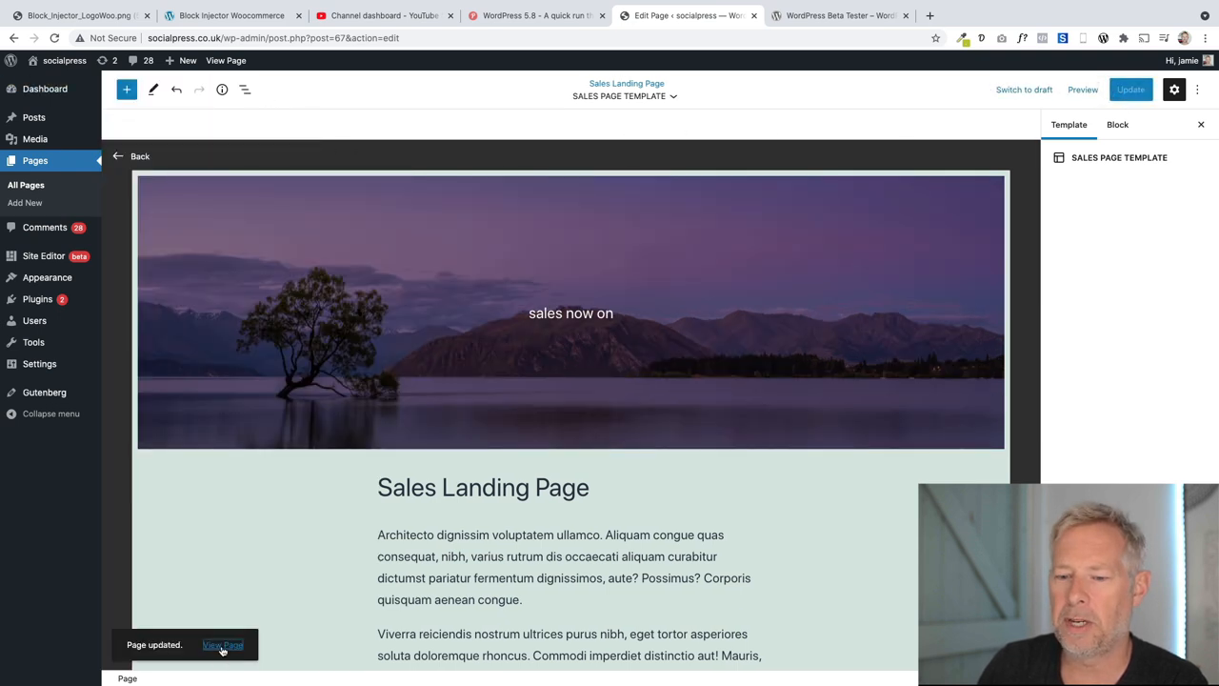
# View the live Sales Landing Page with its new cover, then hover + New in the admin bar
pyautogui.click(222, 643)
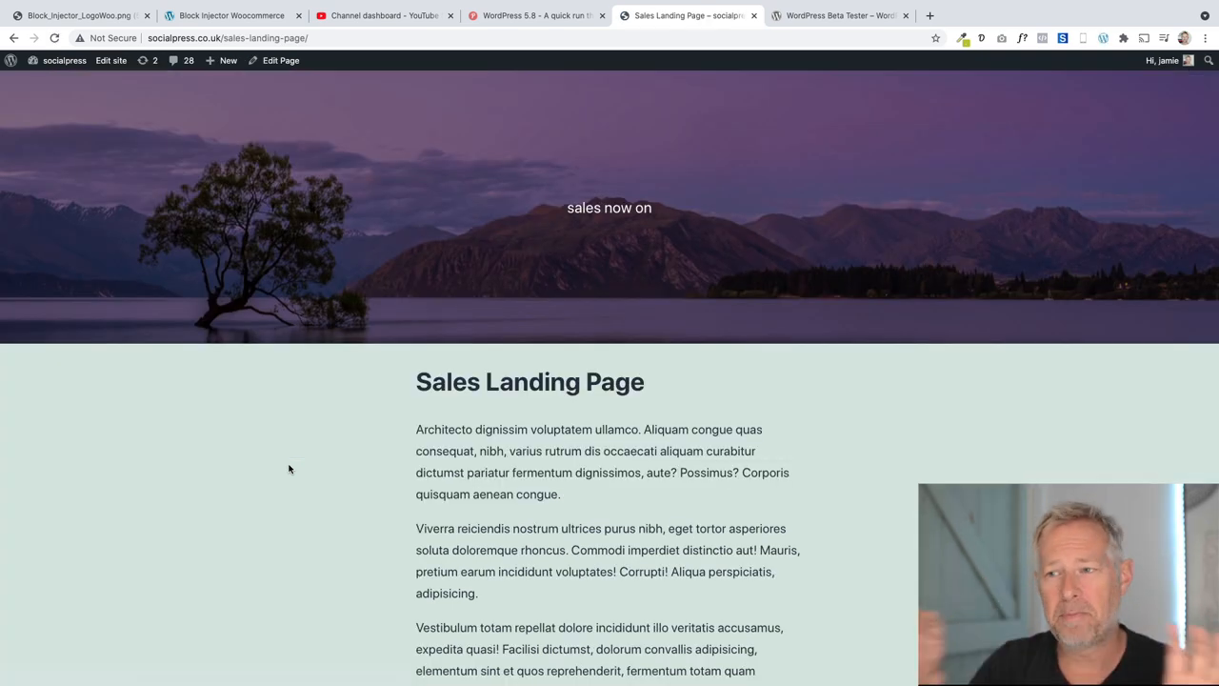
pyautogui.scroll(-3)
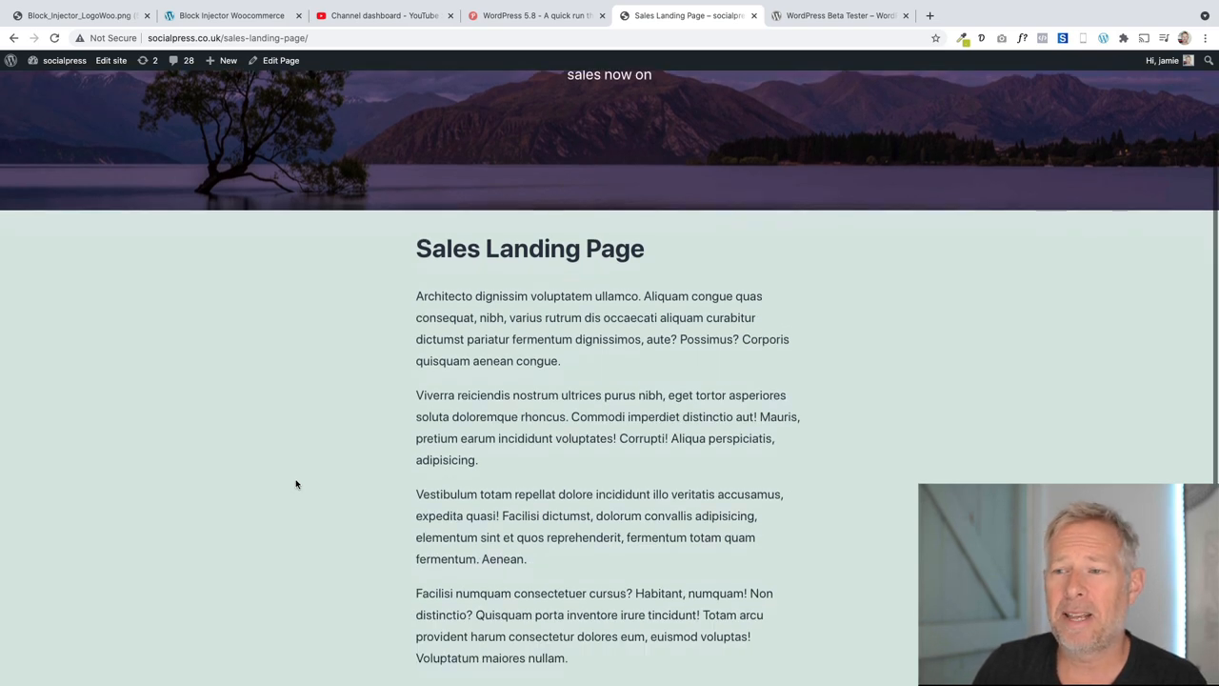
pyautogui.click(228, 59)
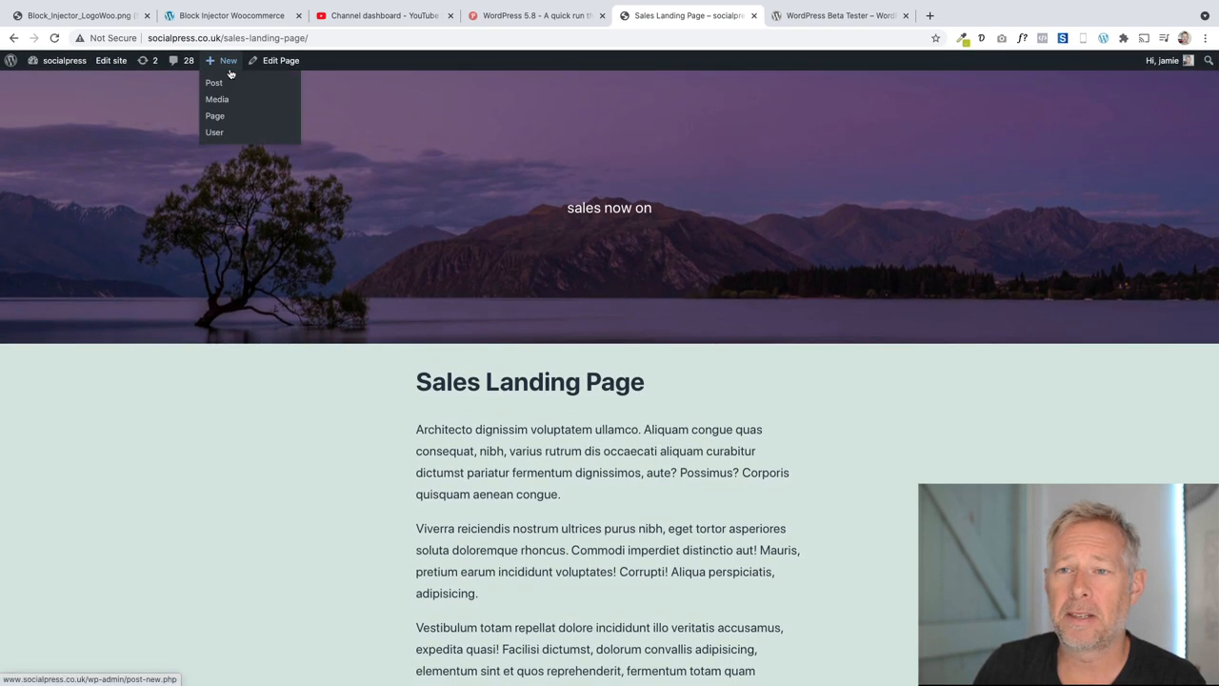
# Start a new page titled NEW SALE NOW with pasted body paragraphs
pyautogui.click(213, 116)
pyautogui.write('N')
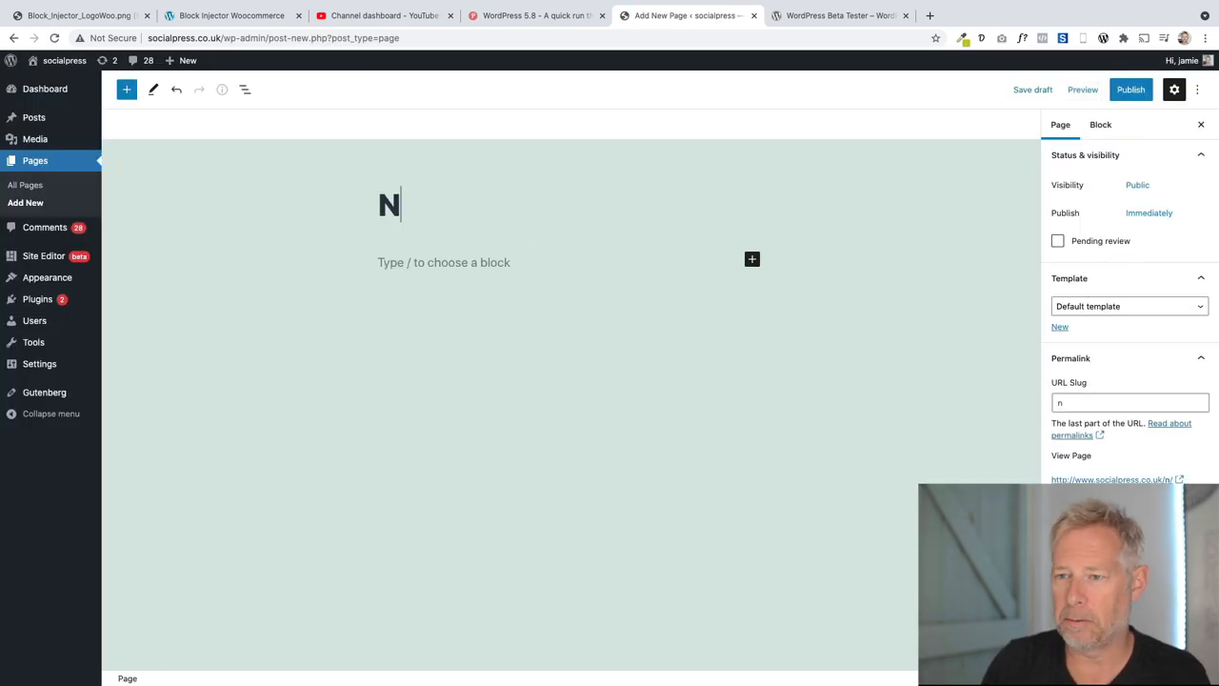
pyautogui.write('EW SALE NO')
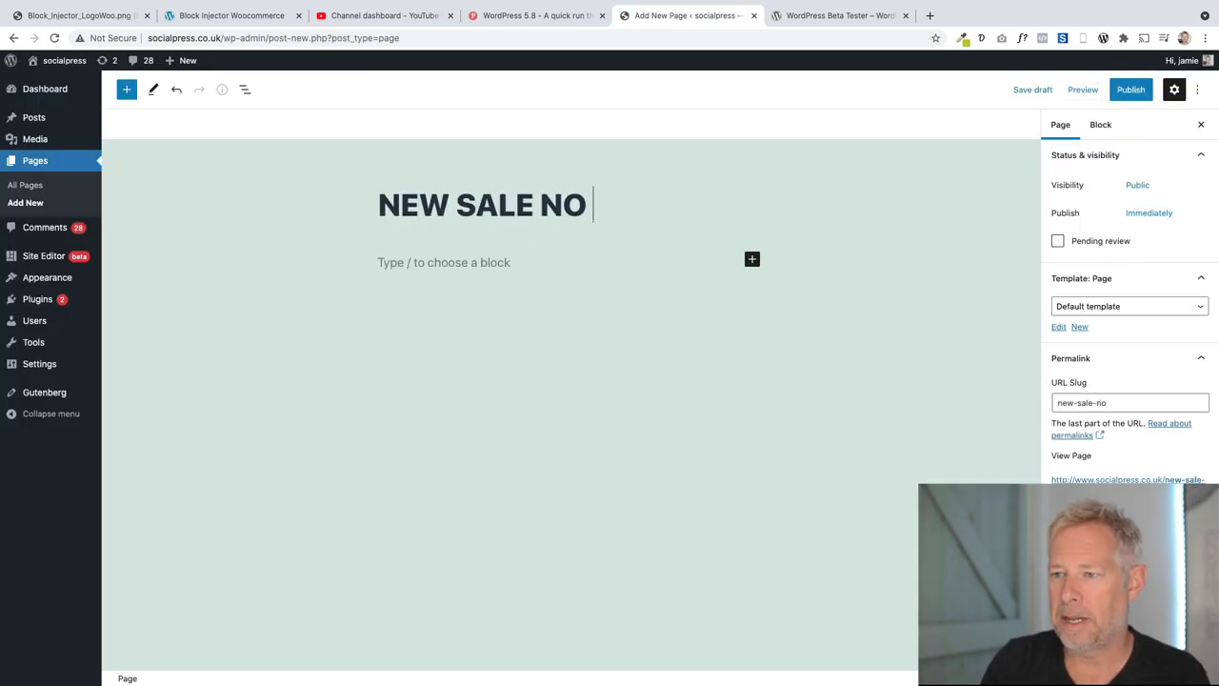
pyautogui.write('W')
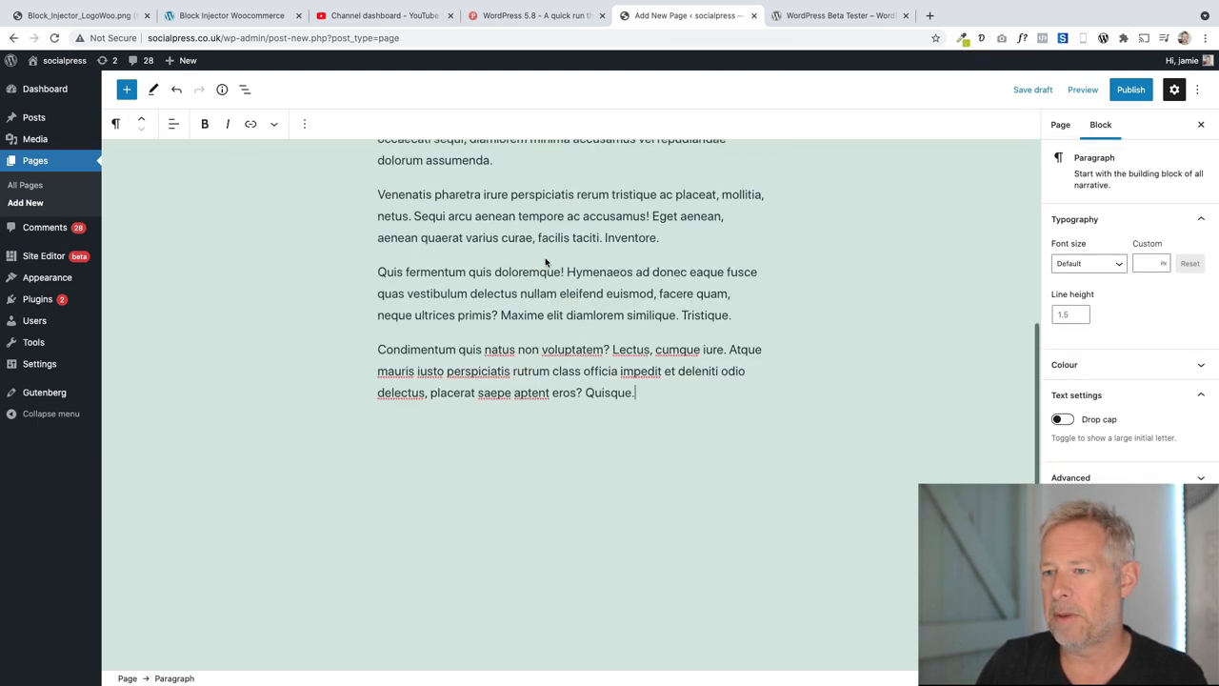
# Publish the NEW SALE NOW page and view it on the live site
pyautogui.click(1132, 90)
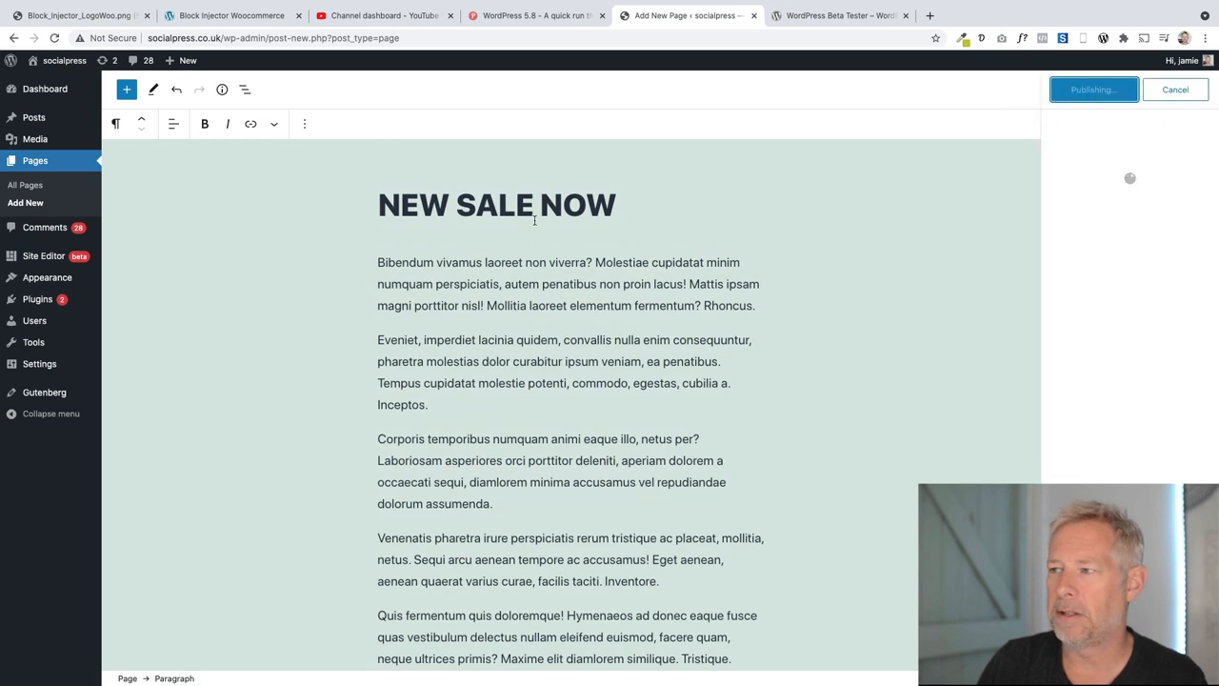
pyautogui.click(1092, 90)
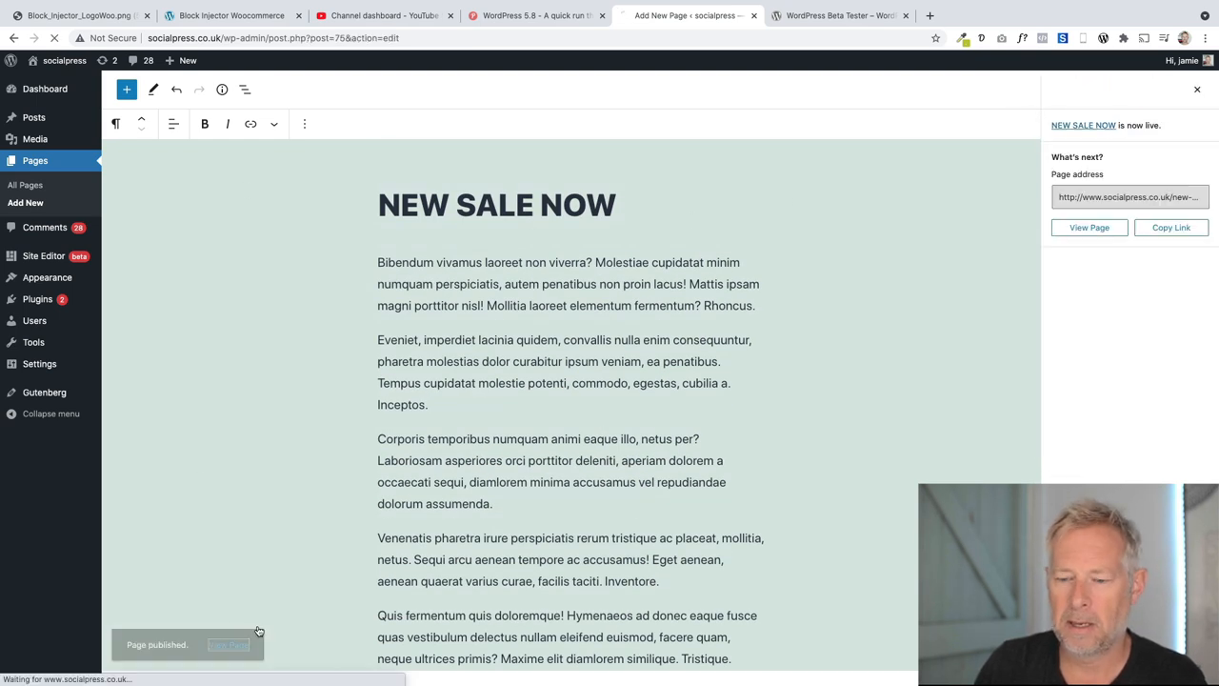
pyautogui.click(1090, 226)
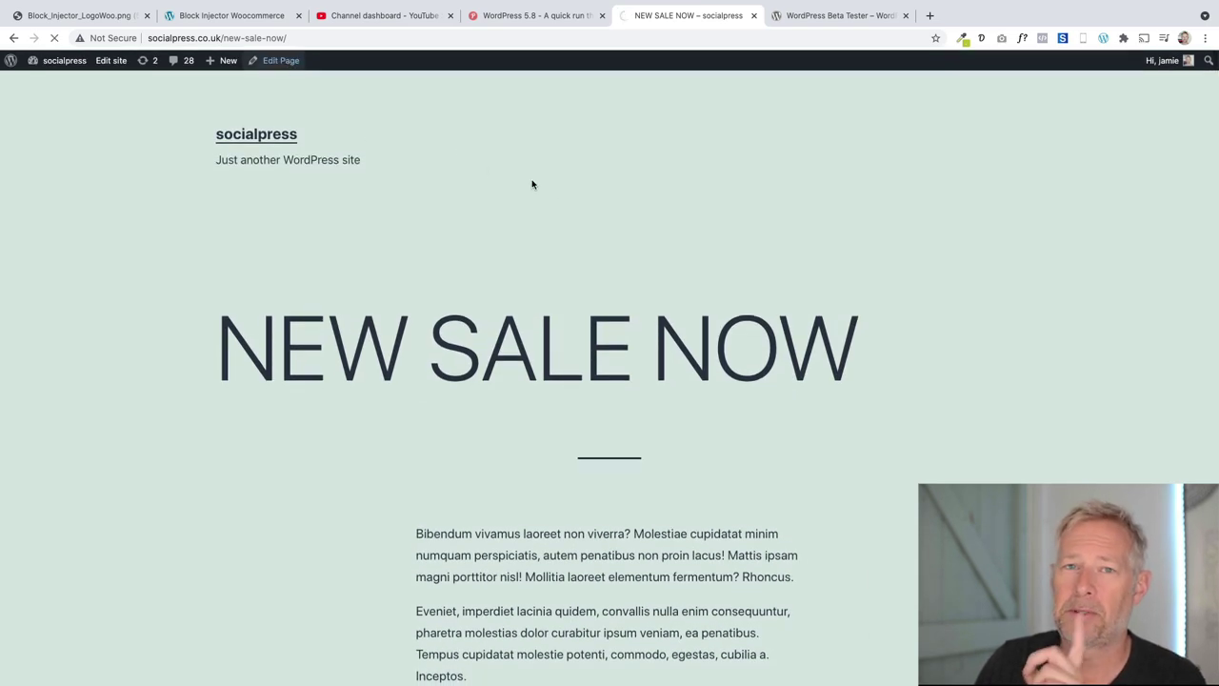
# Assign SALES PAGE TEMPLATE to the NEW SALE NOW page, update it, and view it live
pyautogui.click(280, 59)
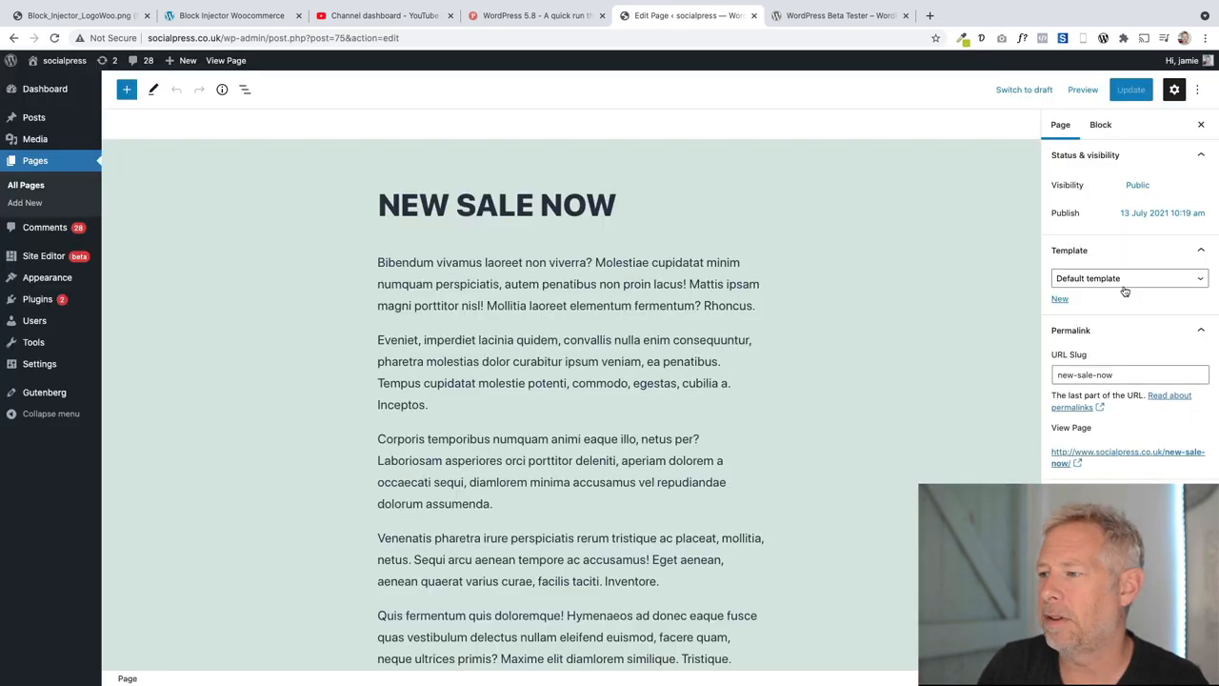
pyautogui.click(1127, 278)
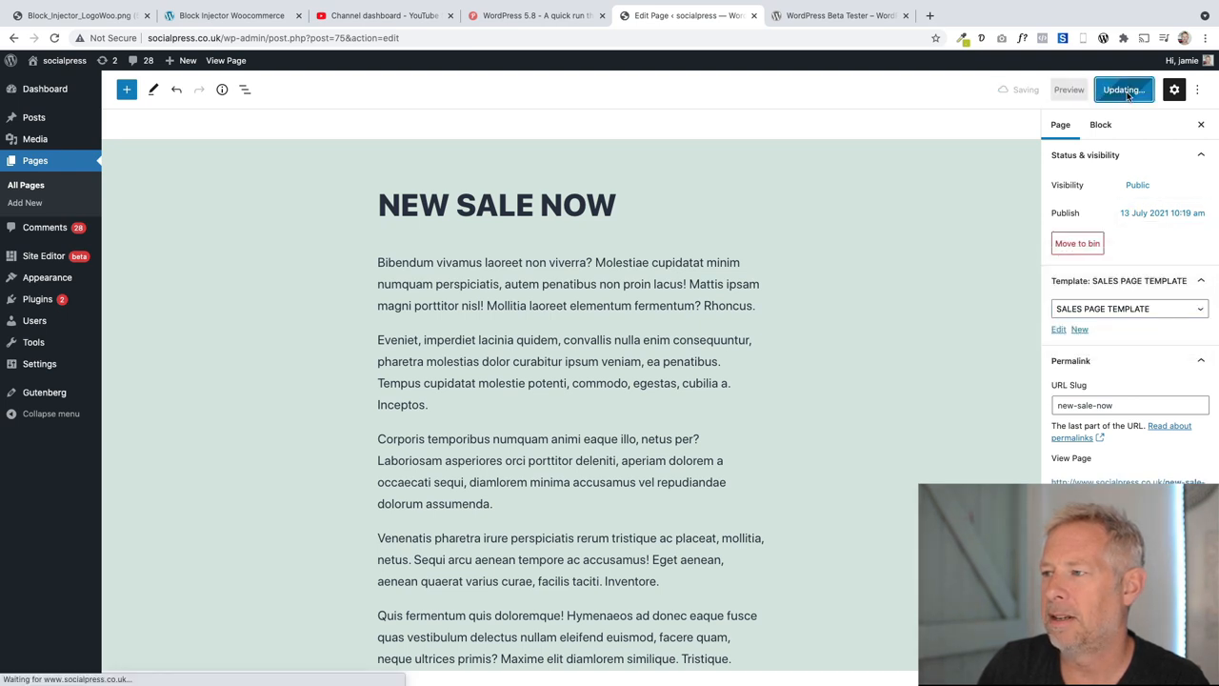
pyautogui.click(1123, 90)
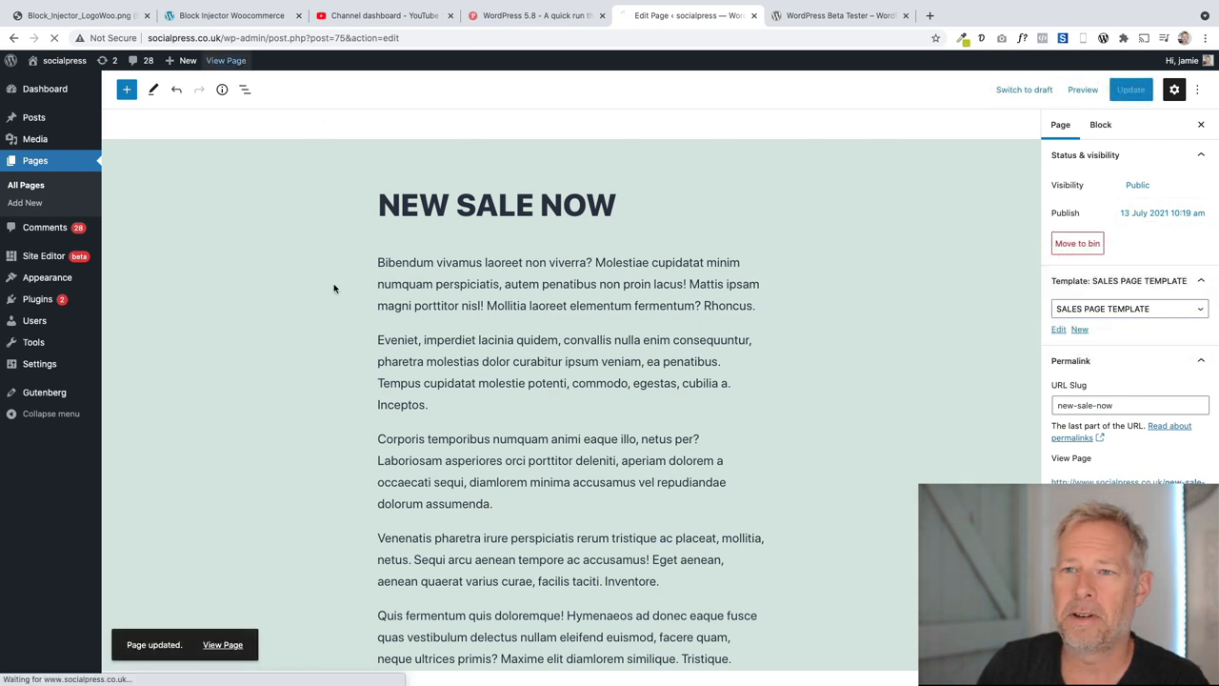
pyautogui.click(221, 643)
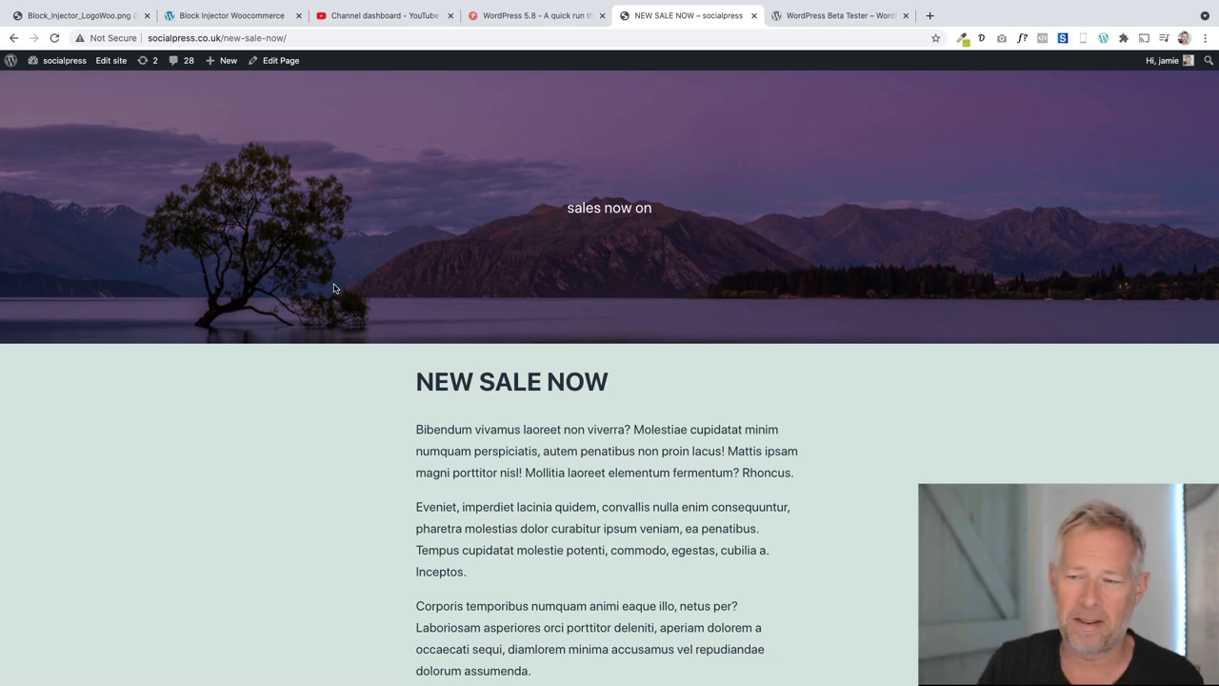
# Scroll down and back up the live NEW SALE NOW page
pyautogui.scroll(-3)
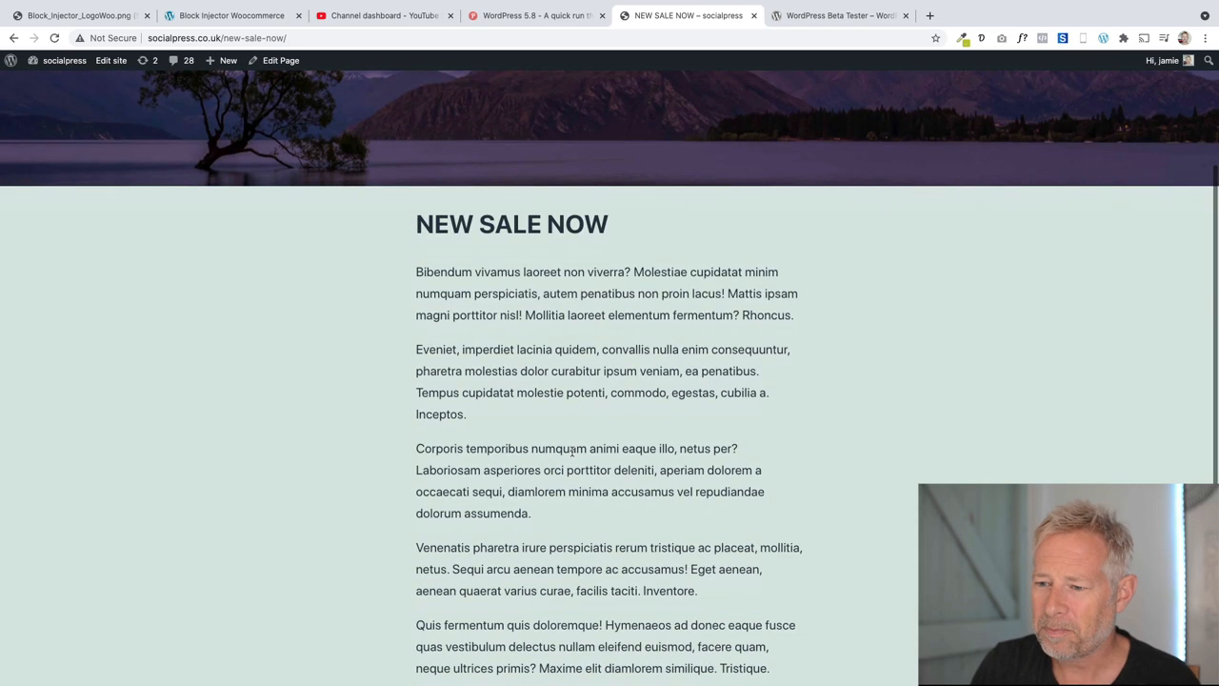
pyautogui.scroll(3)
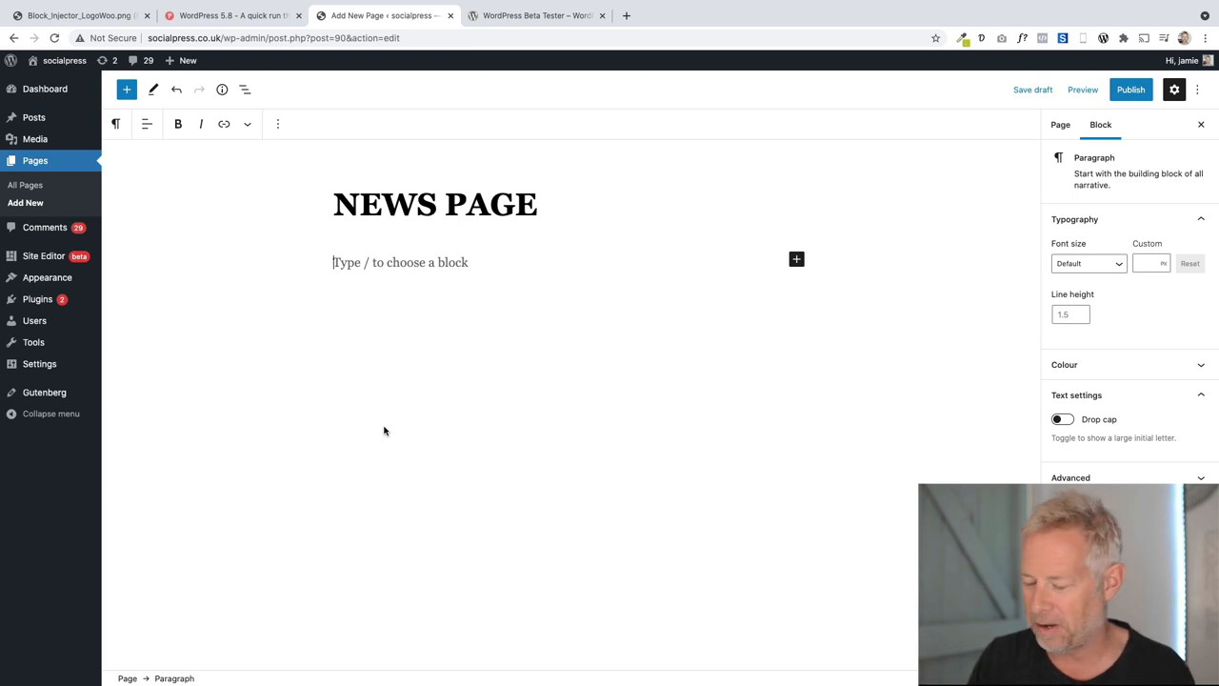
pyautogui.moveTo(118, 148)
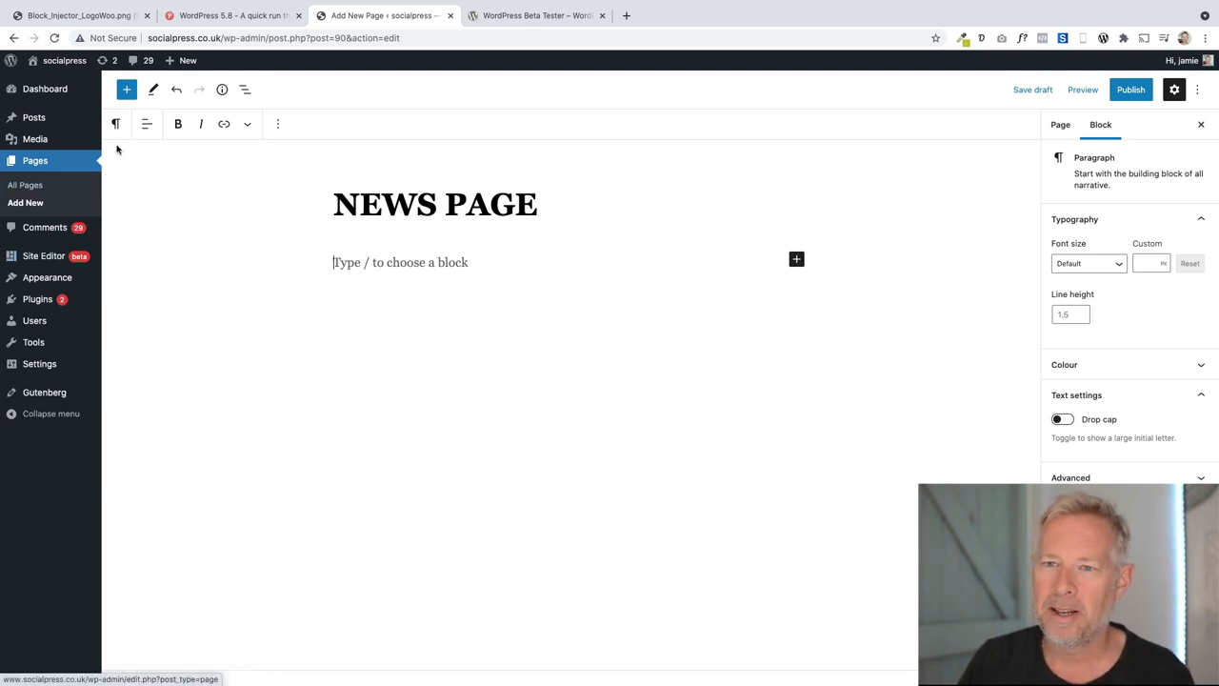
# Insert a Query Loop block under the NEWS PAGE title via a 'query' block search
pyautogui.click(126, 90)
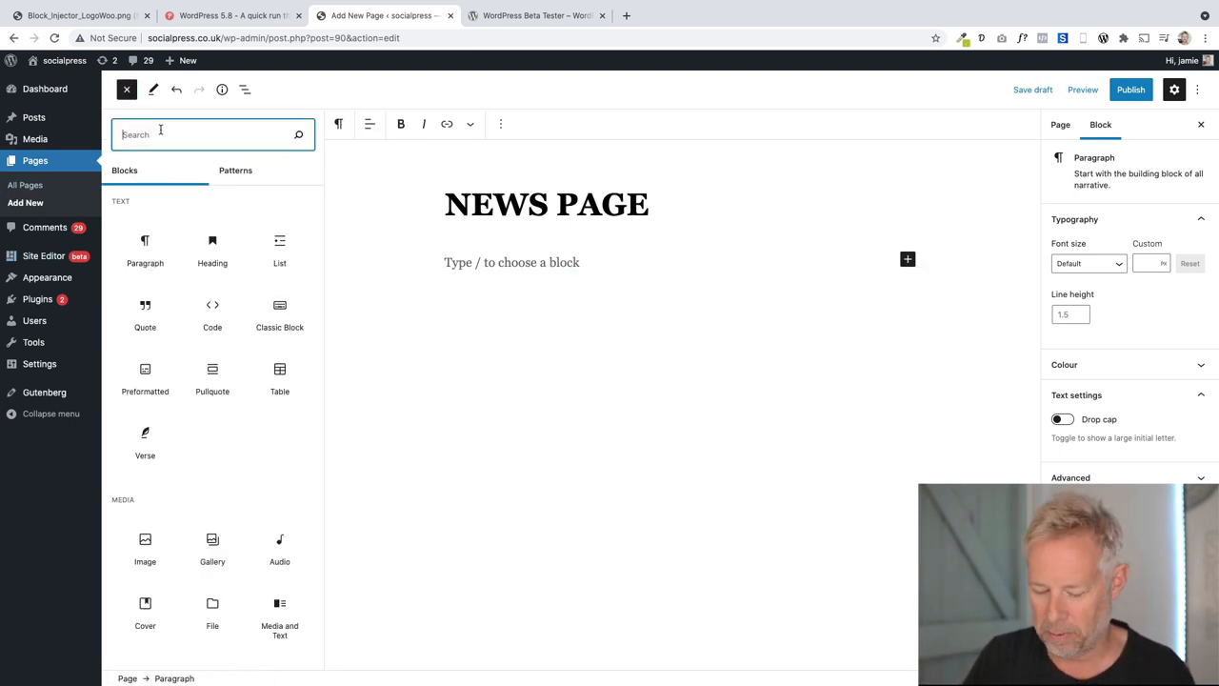
pyautogui.write('quer')
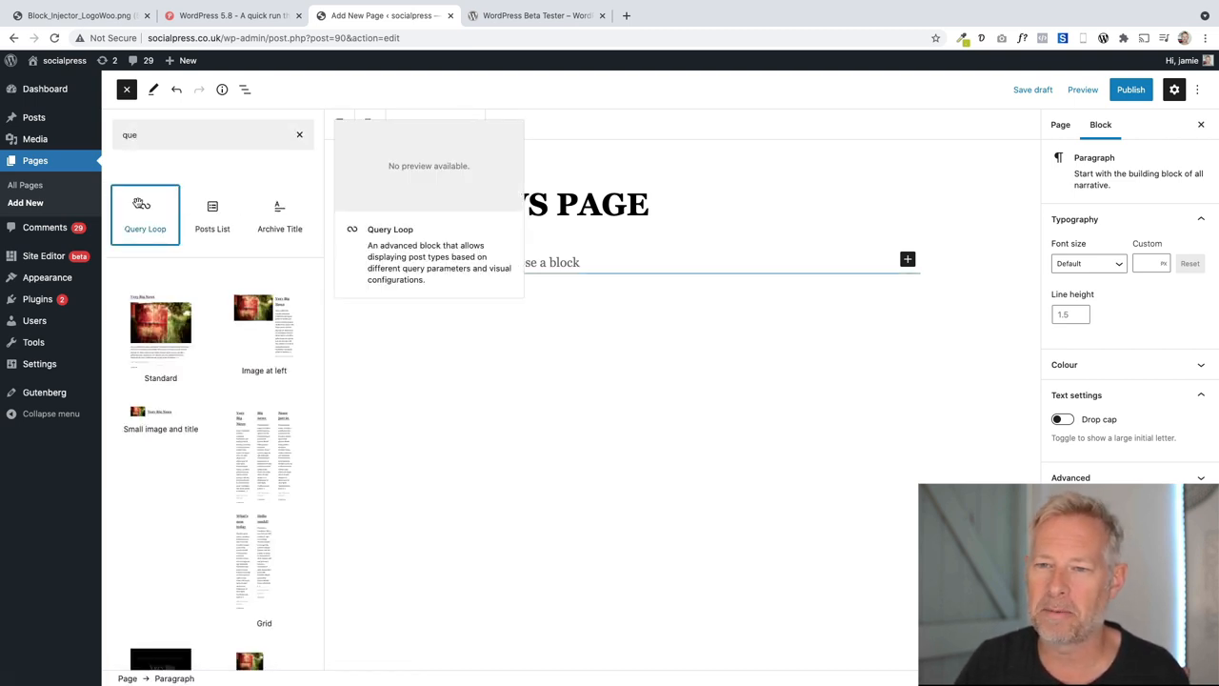
pyautogui.click(145, 213)
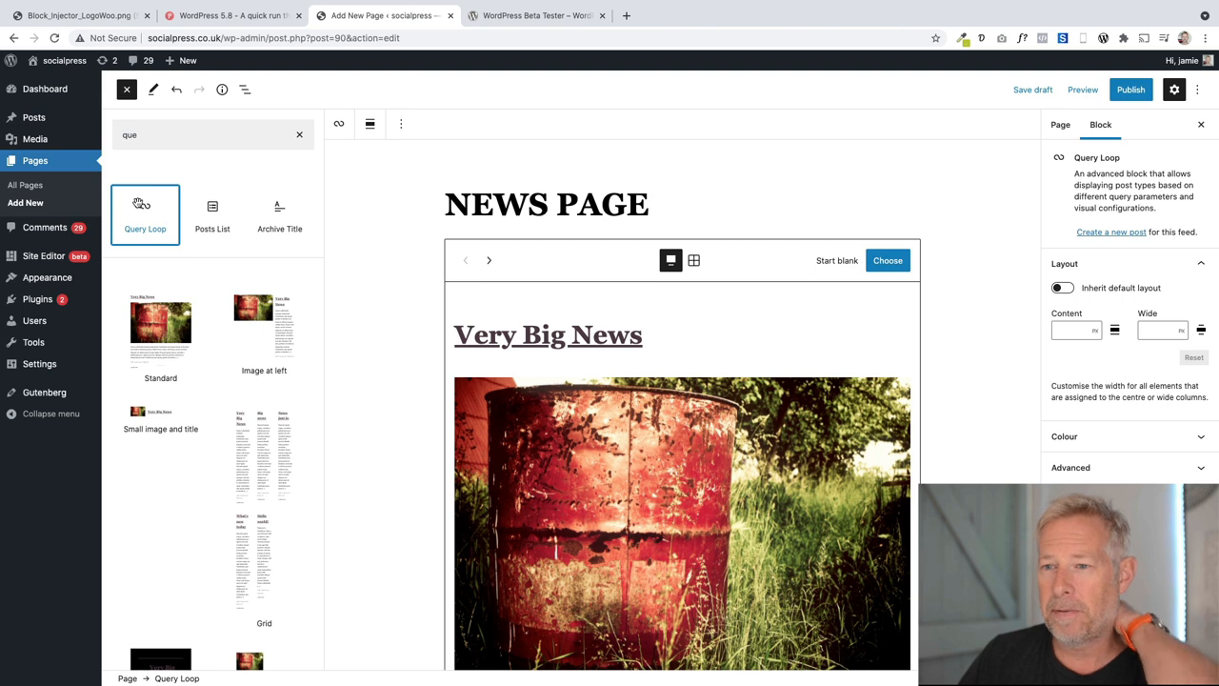
pyautogui.click(299, 134)
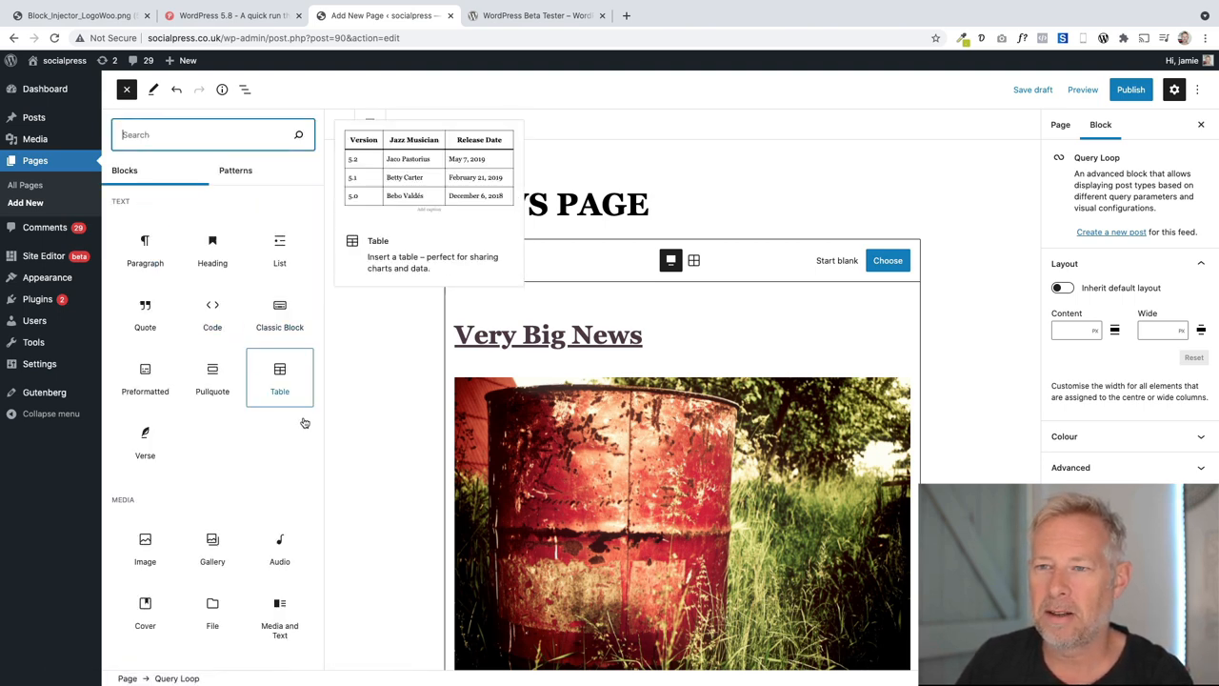
pyautogui.click(125, 89)
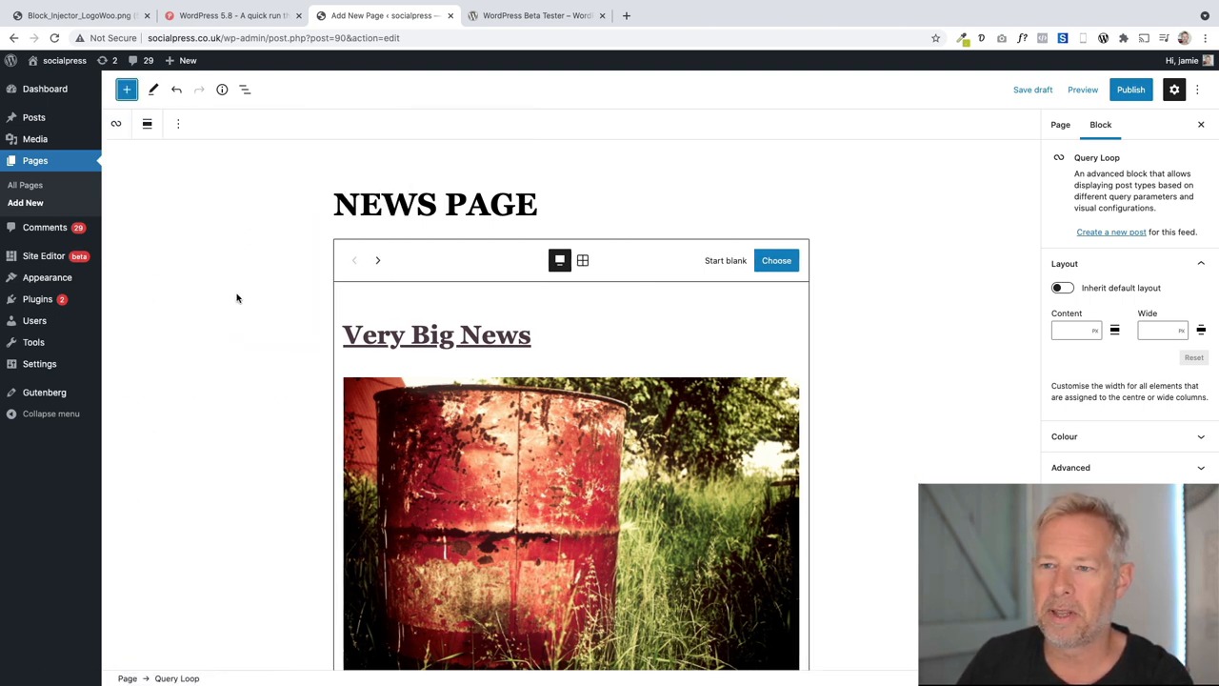
# Browse the Query Loop patterns and apply the Standard layout with title, featured image and excerpt
pyautogui.scroll(-3)
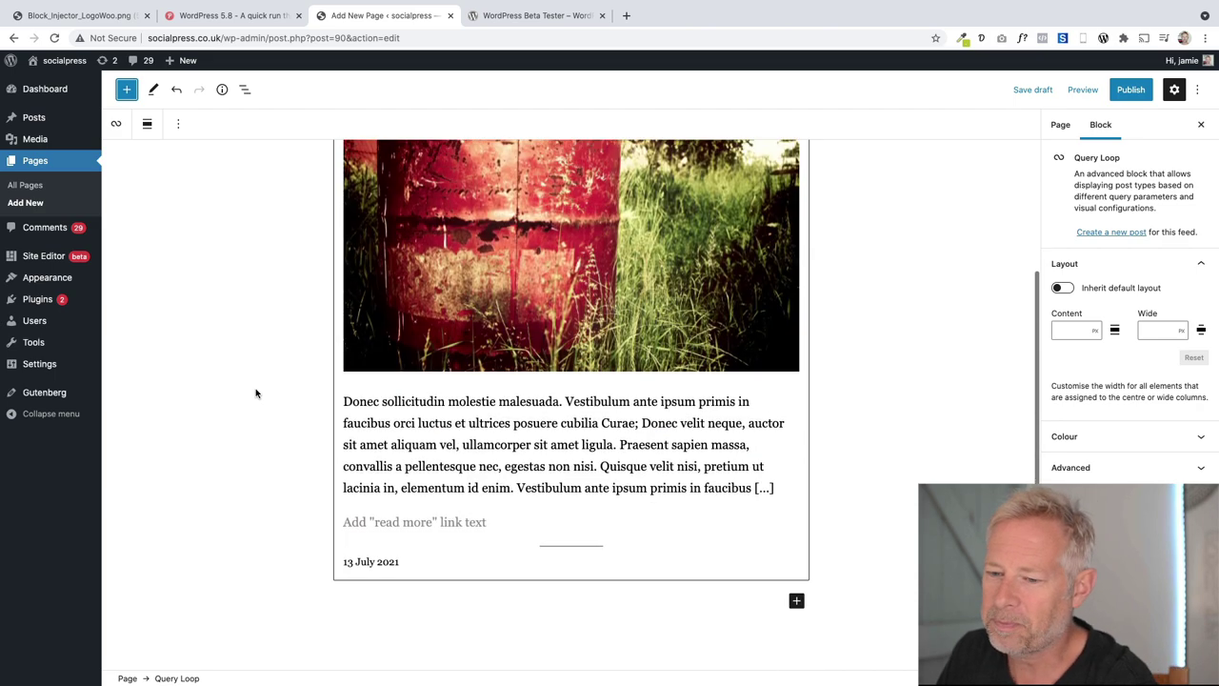
pyautogui.scroll(3)
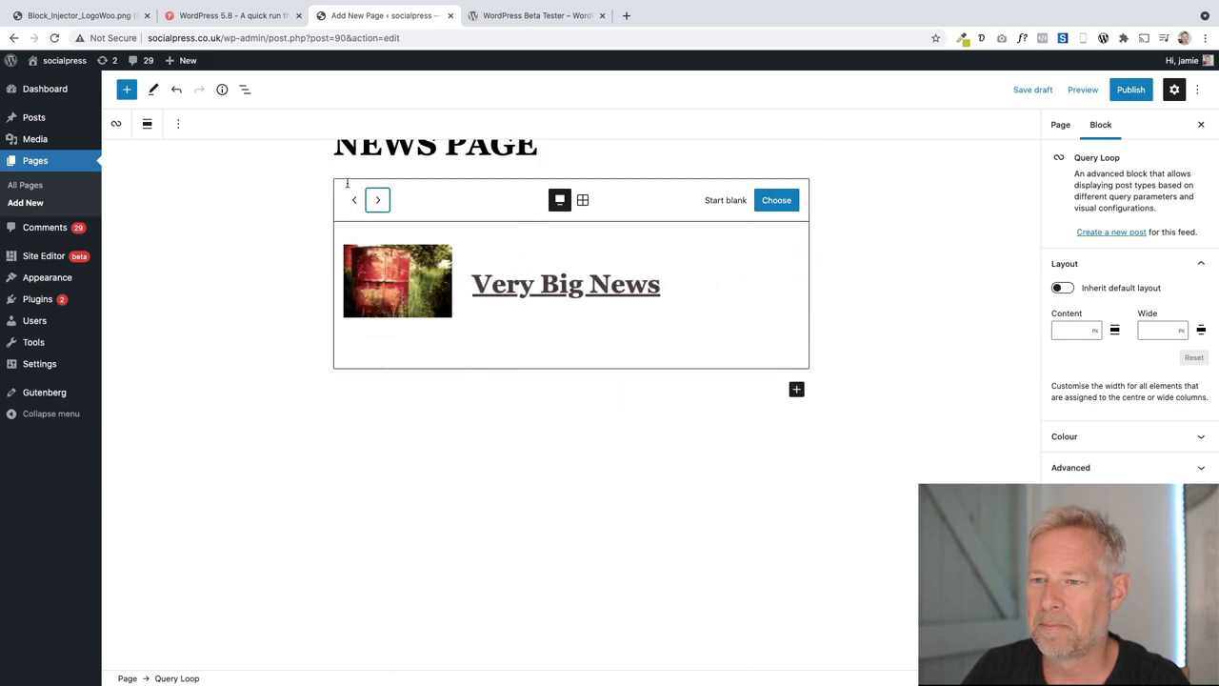
pyautogui.click(582, 200)
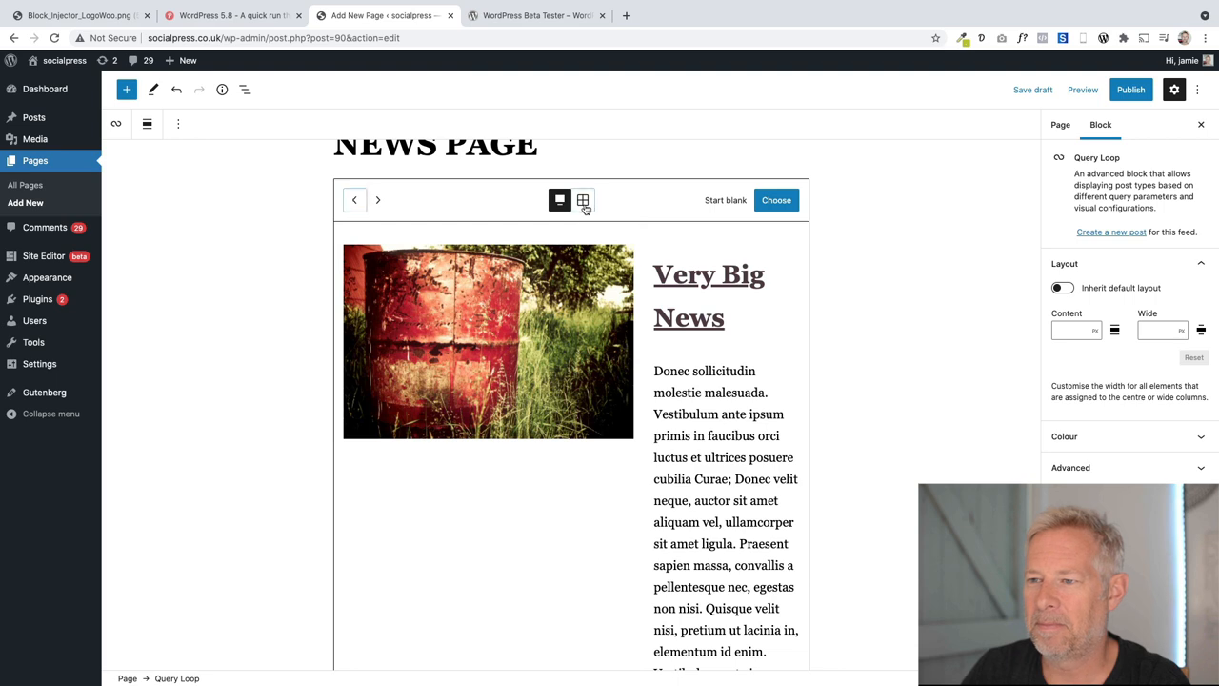
pyautogui.click(582, 200)
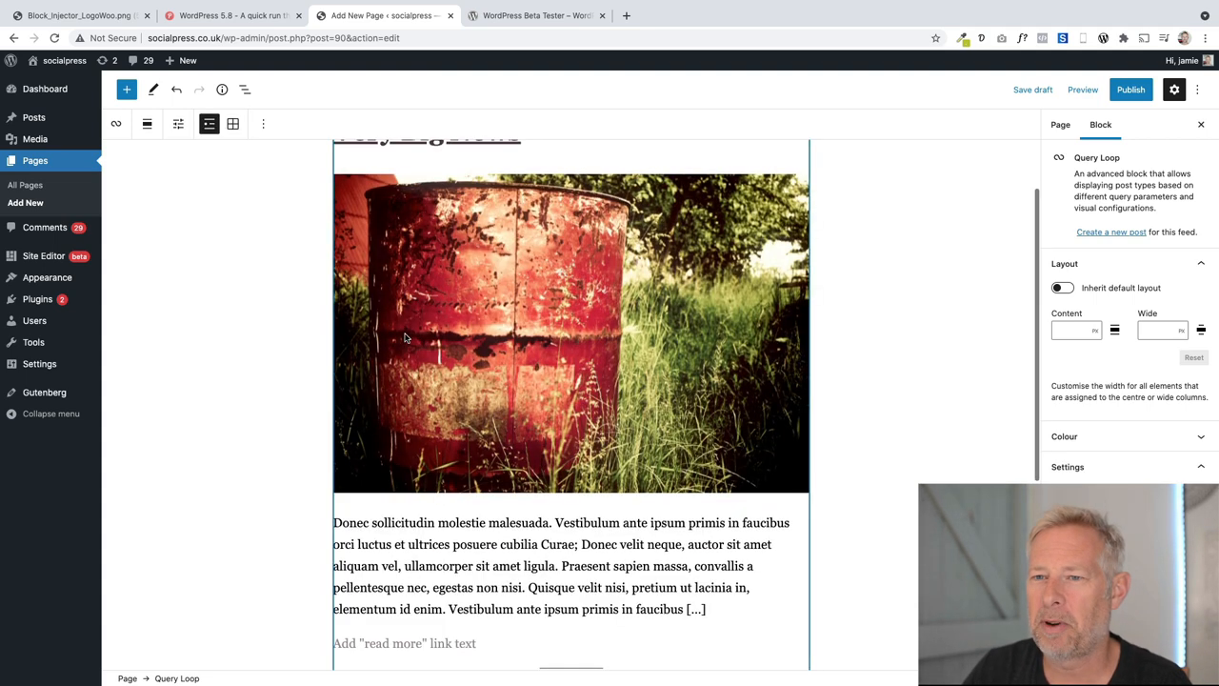
pyautogui.scroll(-3)
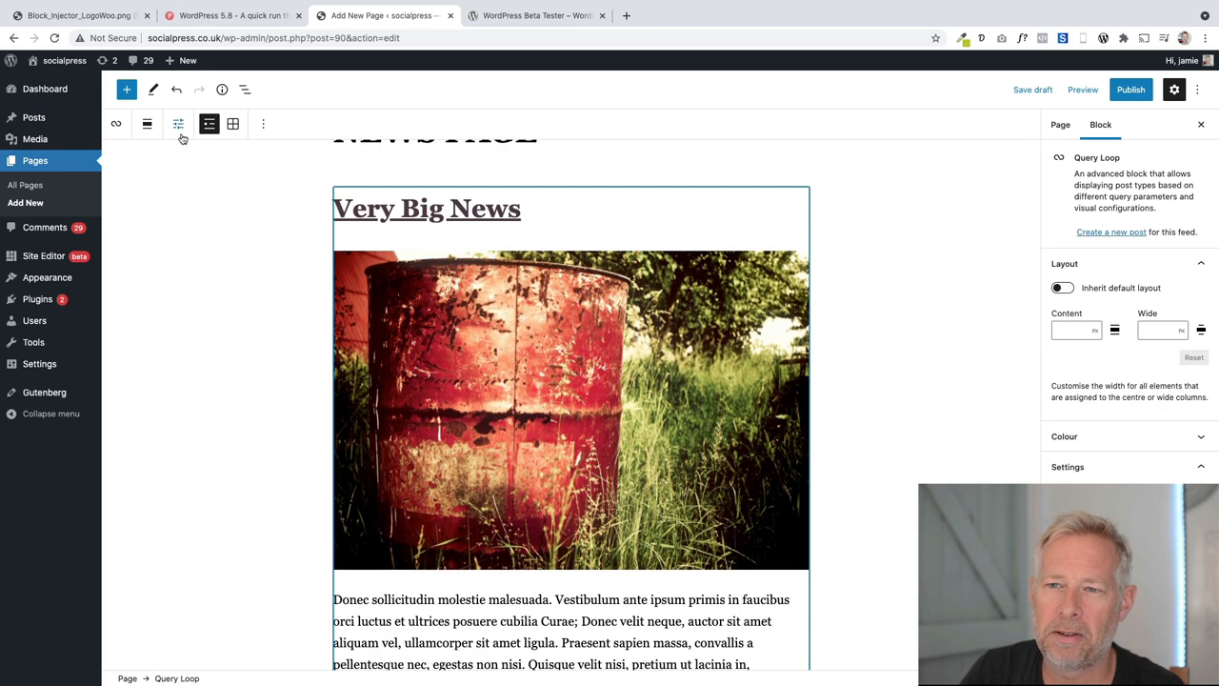
pyautogui.moveTo(179, 124)
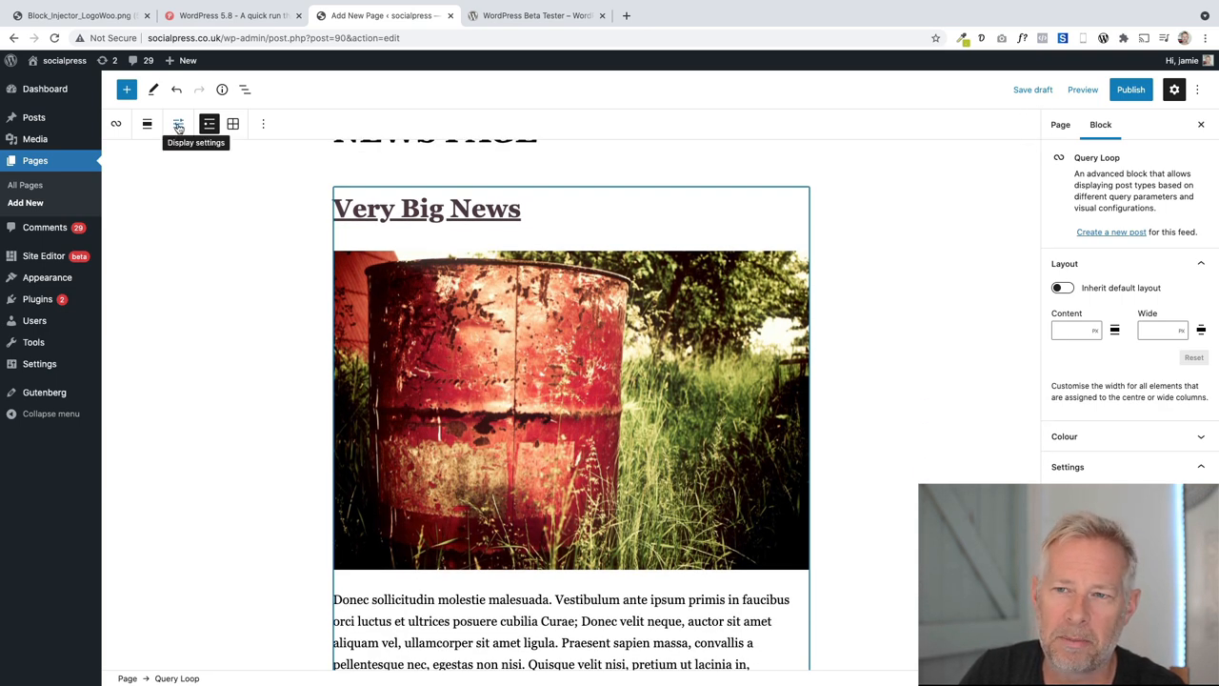
# Raise the Query Loop offset to 1 so the list starts at Big news, then News just in
pyautogui.click(179, 124)
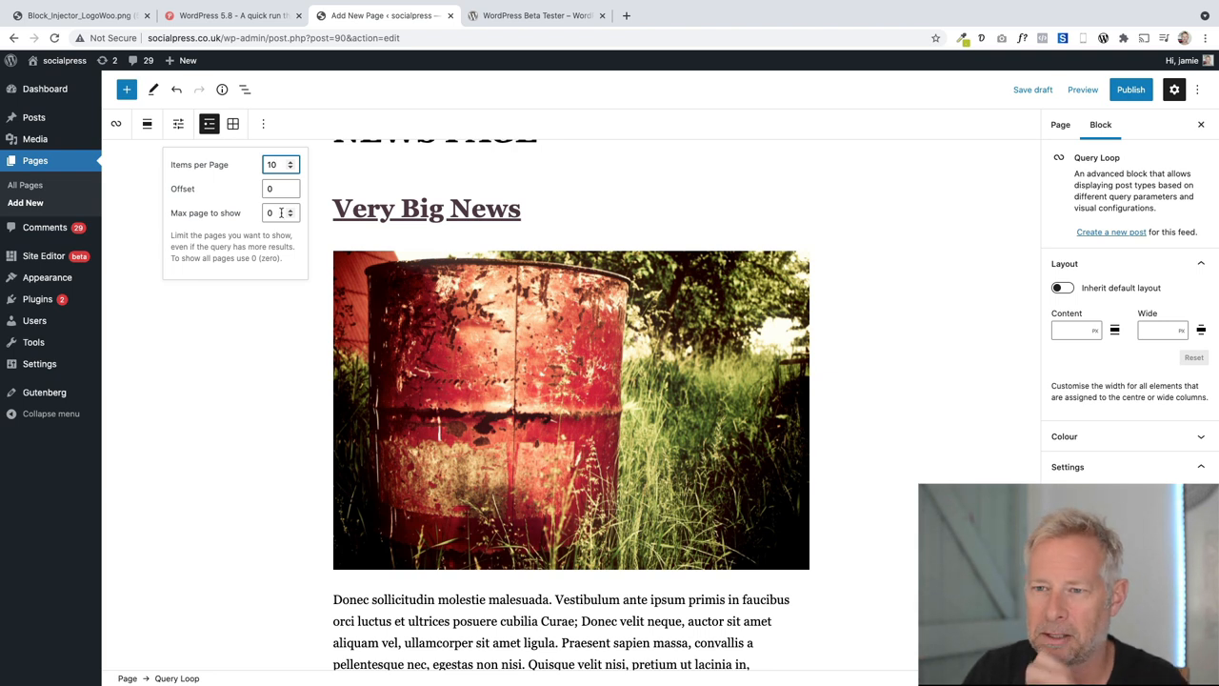
pyautogui.click(278, 189)
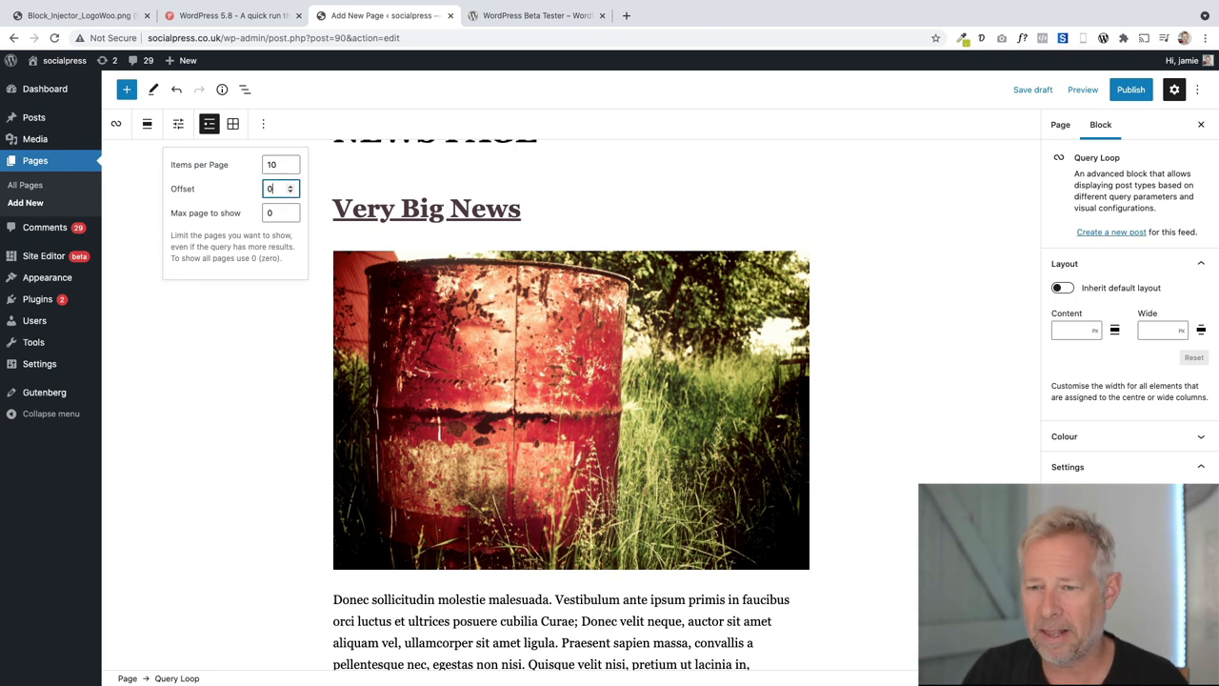
pyautogui.click(289, 185)
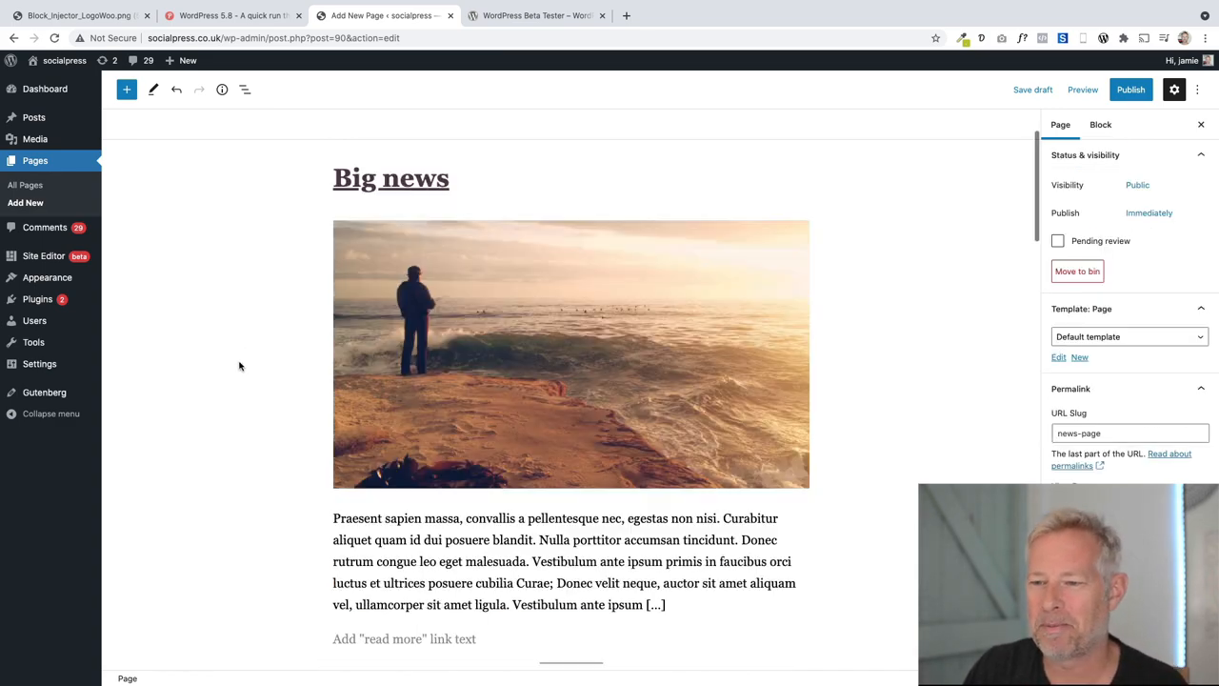
pyautogui.scroll(-3)
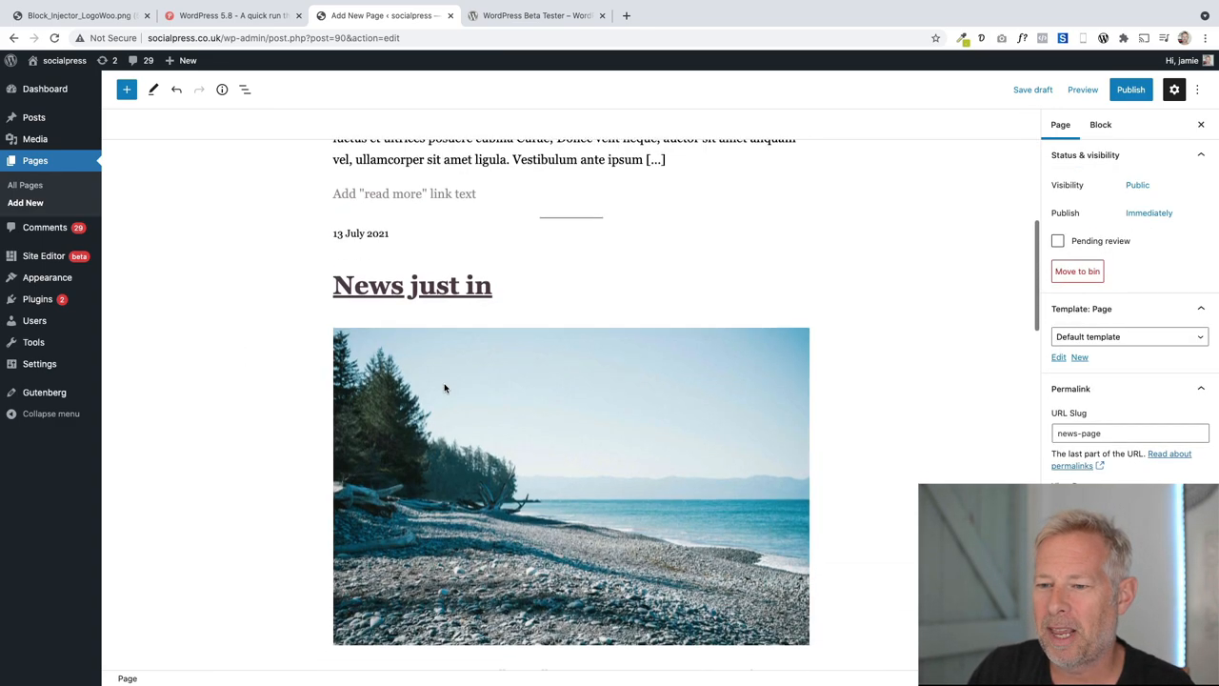
pyautogui.scroll(-3)
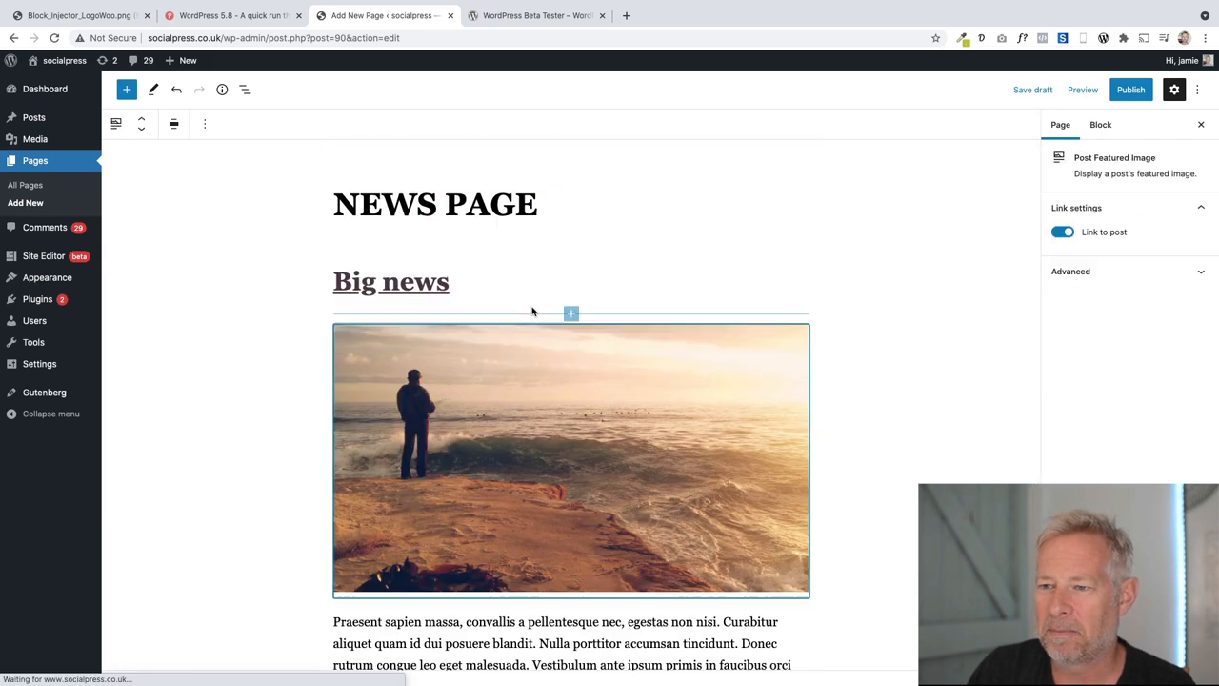
# Select the Query Loop via List View and switch its posts to a three-column grid
pyautogui.click(244, 89)
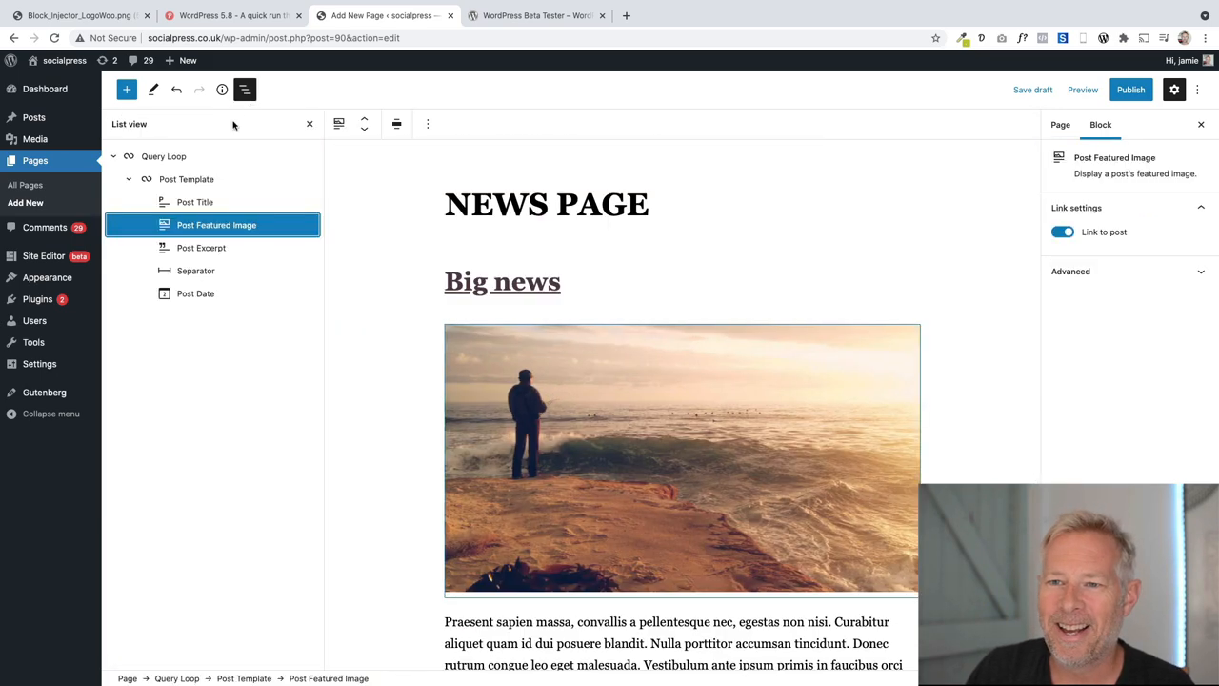
pyautogui.click(164, 156)
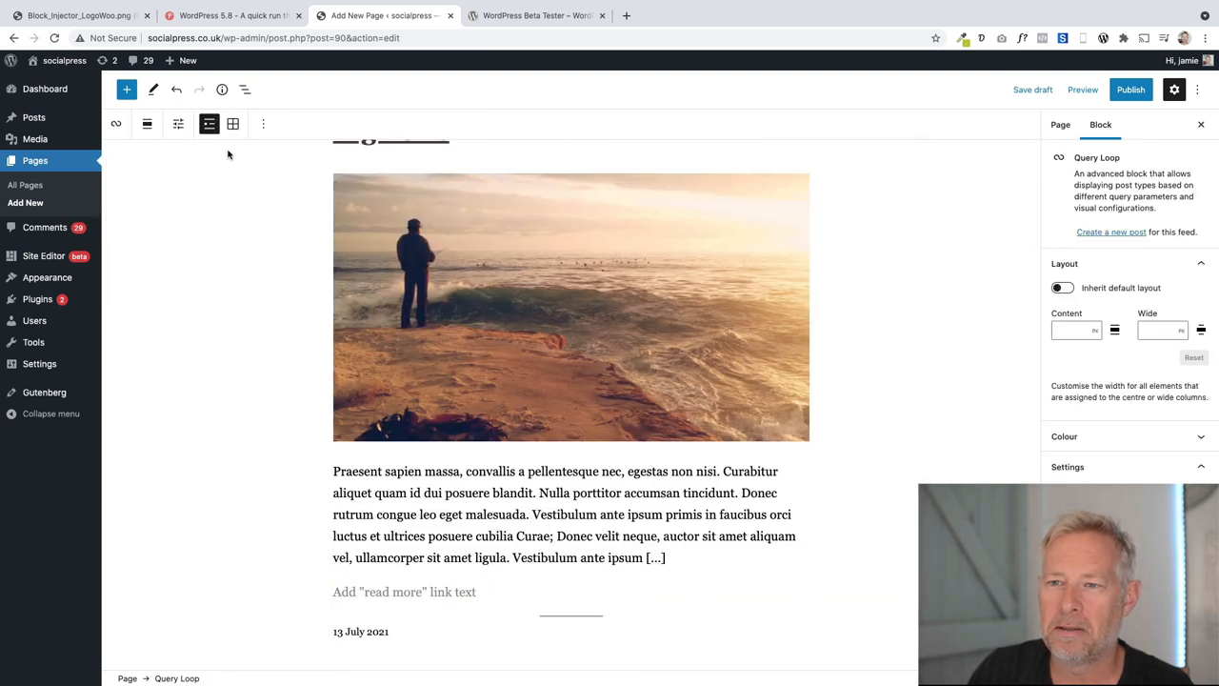
pyautogui.click(244, 90)
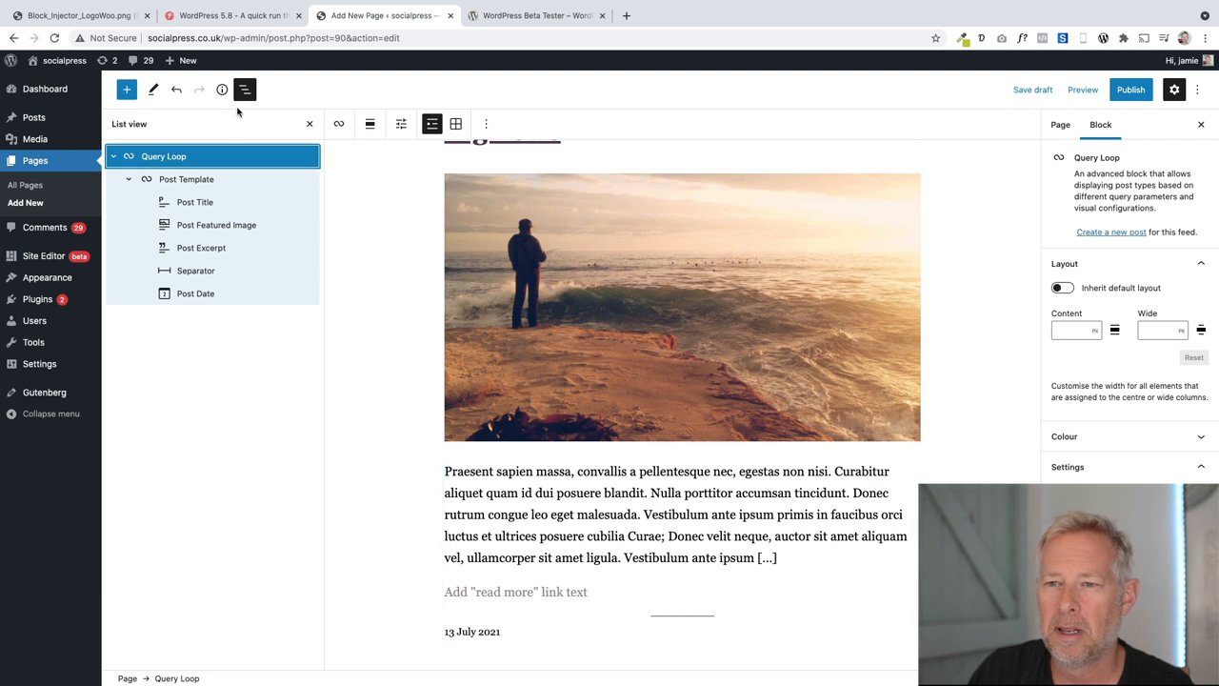
pyautogui.moveTo(198, 145)
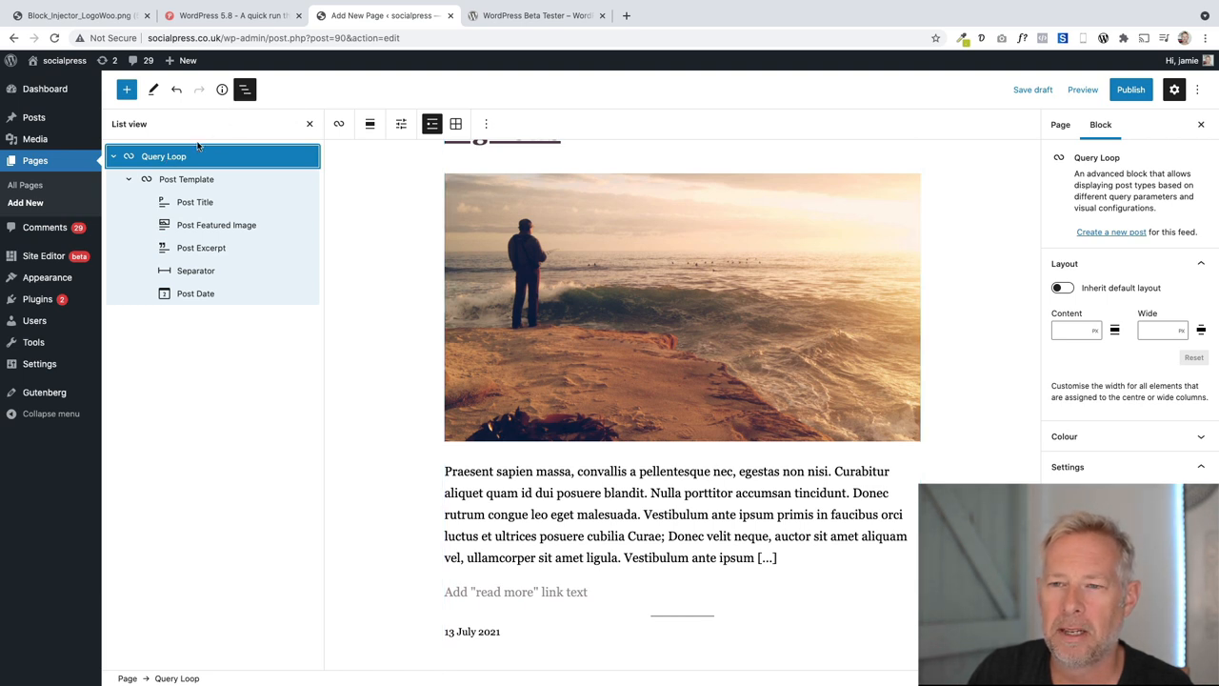
pyautogui.click(217, 224)
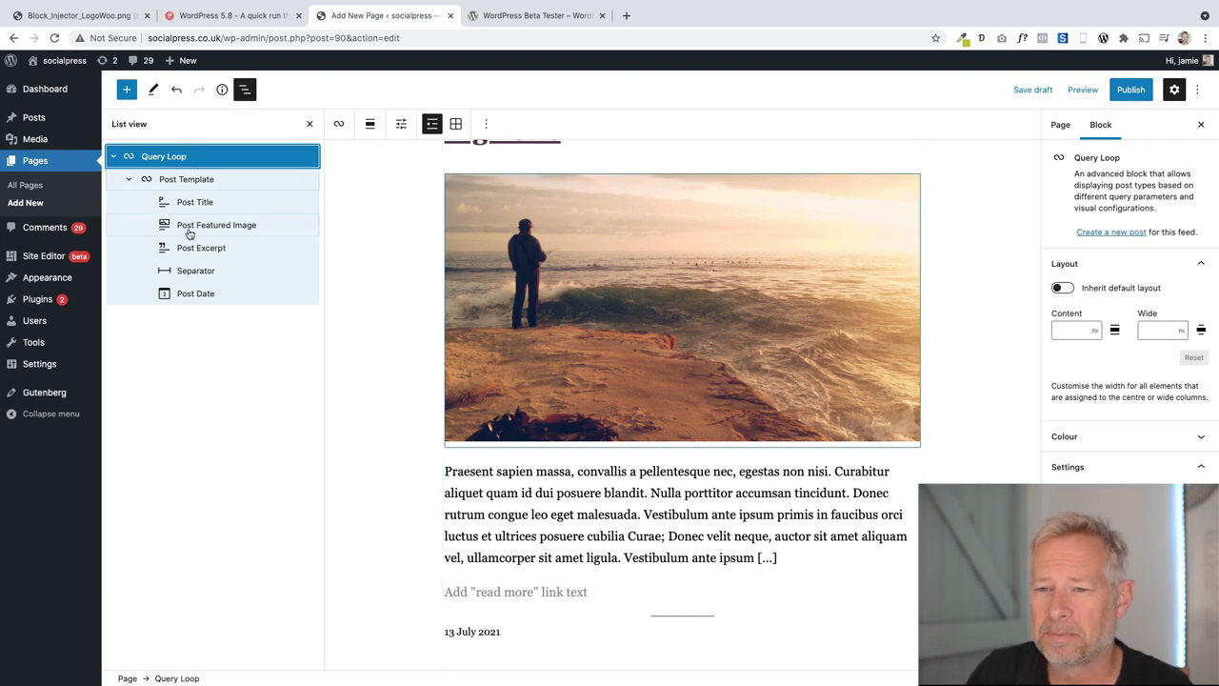
pyautogui.click(244, 89)
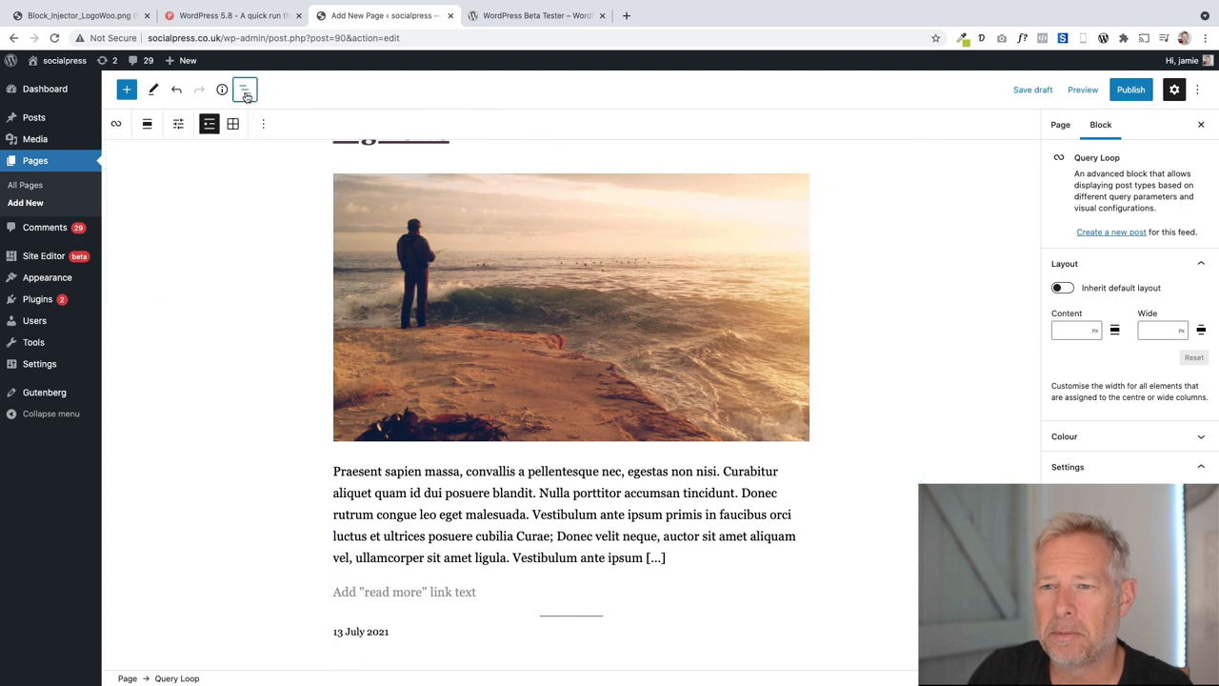
pyautogui.click(233, 124)
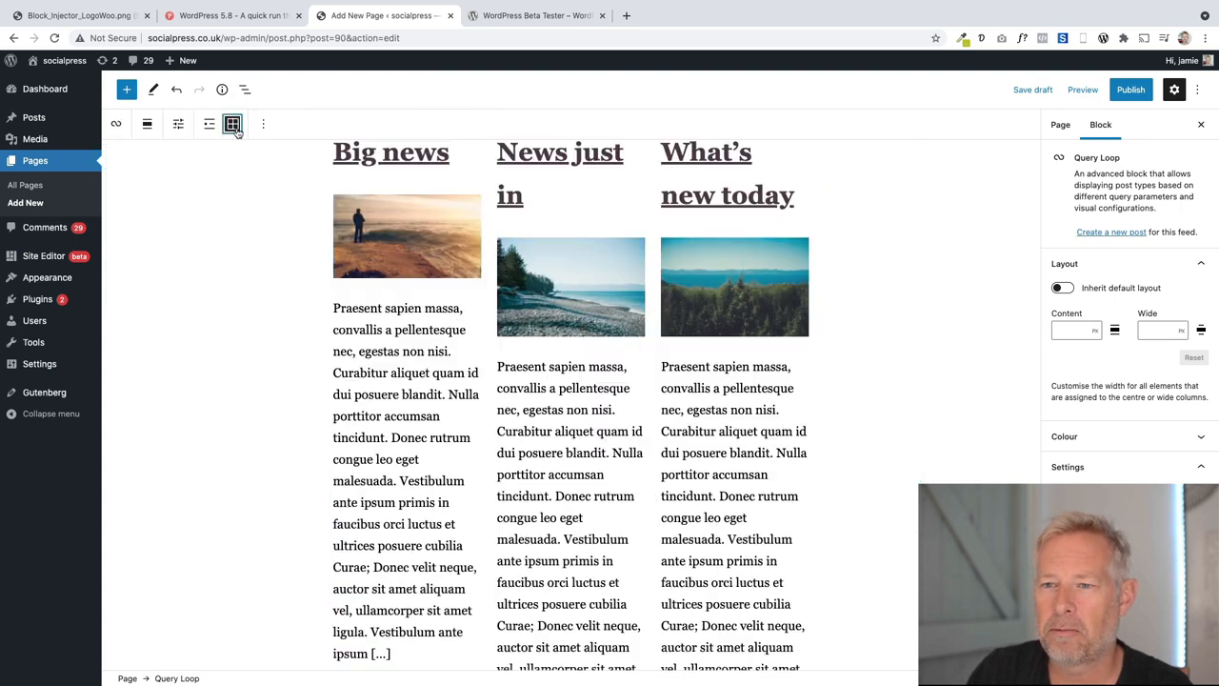
pyautogui.scroll(3)
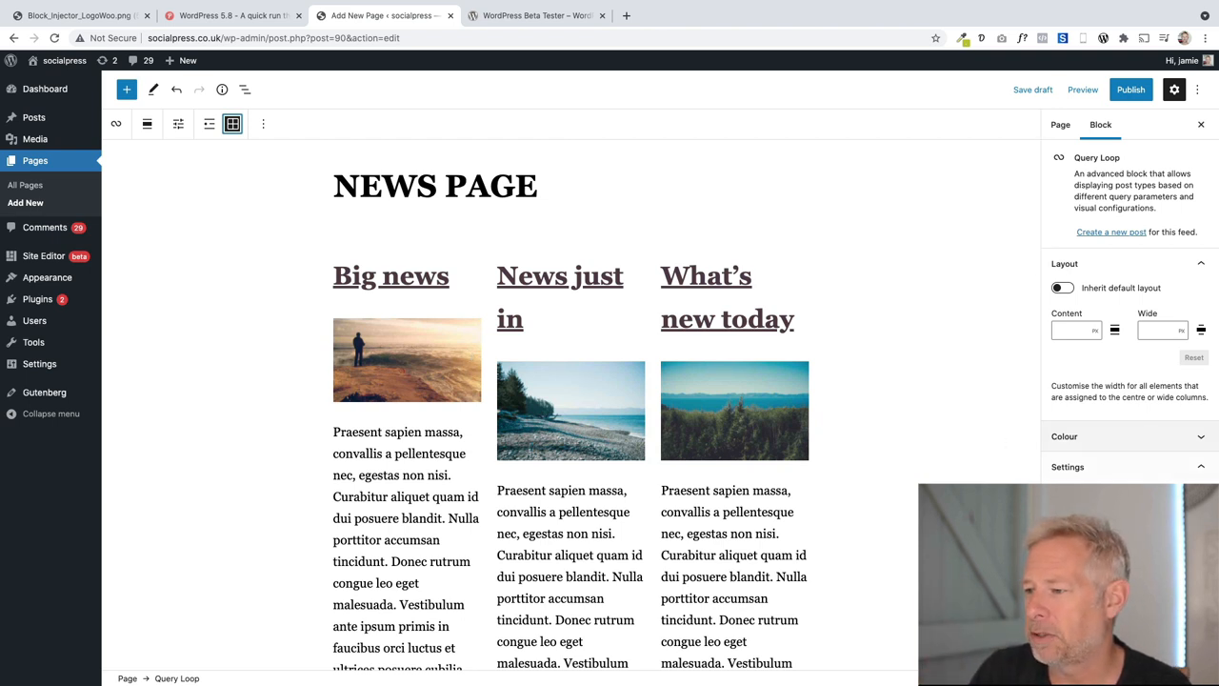
# Keep Post as the queried type and set the grid's Columns to 2
pyautogui.scroll(-3)
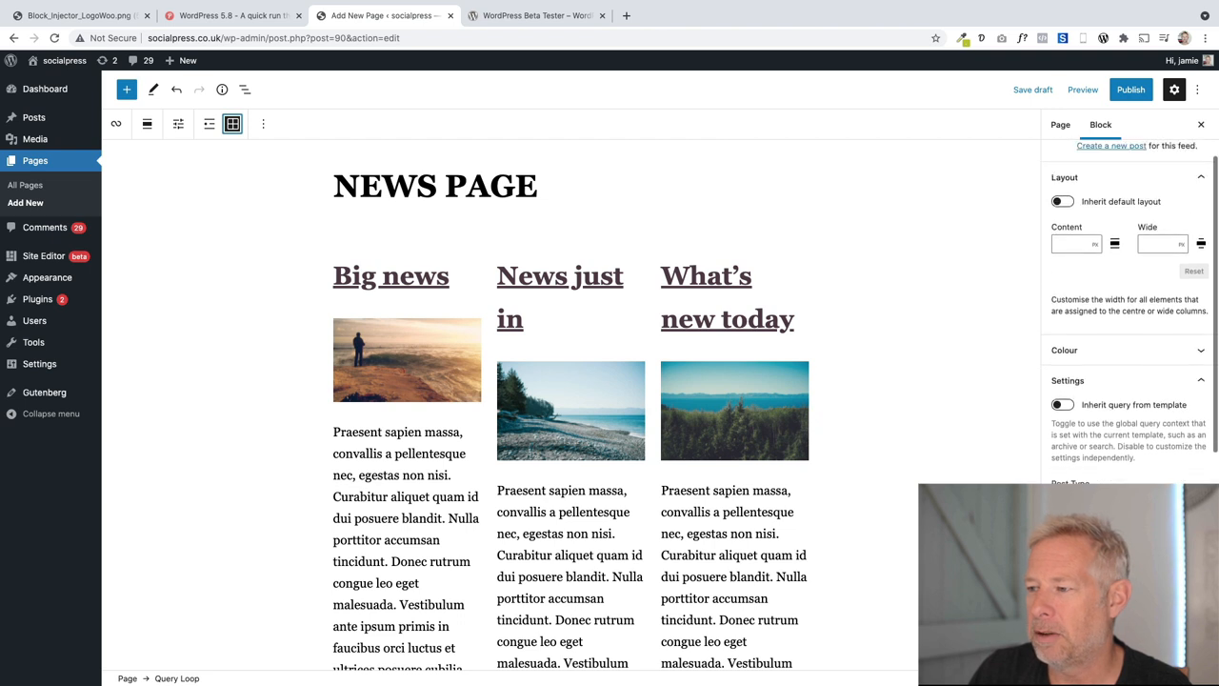
pyautogui.scroll(-3)
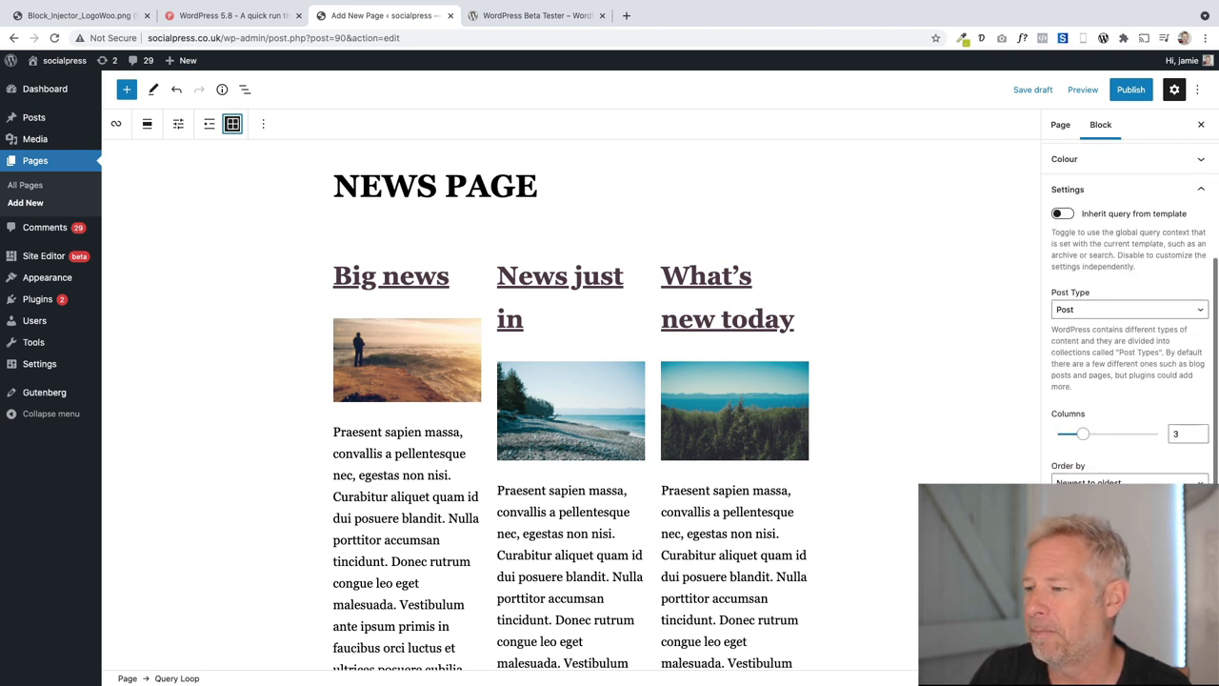
pyautogui.click(1127, 309)
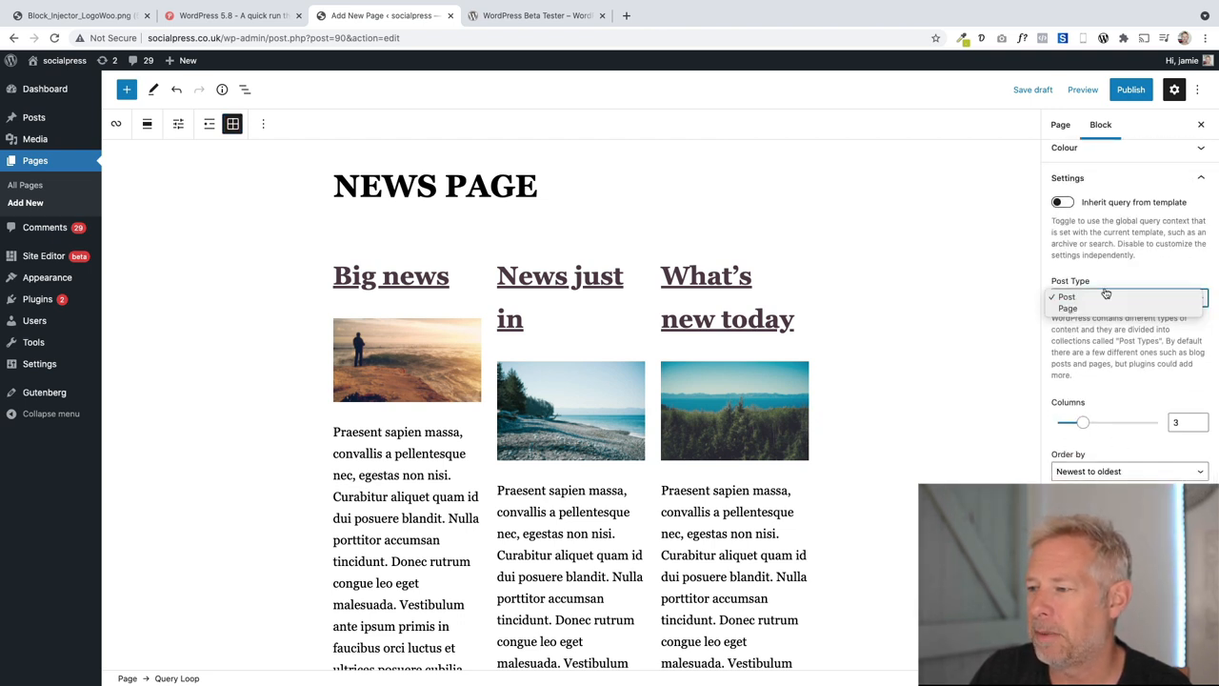
pyautogui.click(1065, 297)
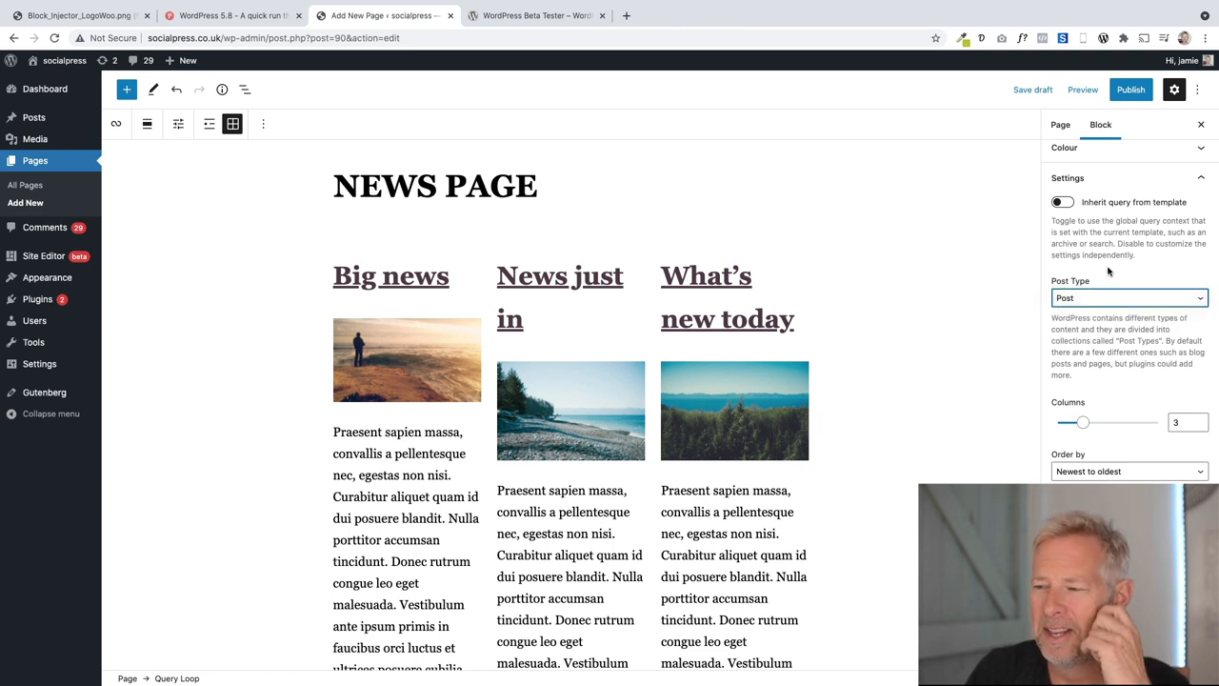
pyautogui.scroll(-3)
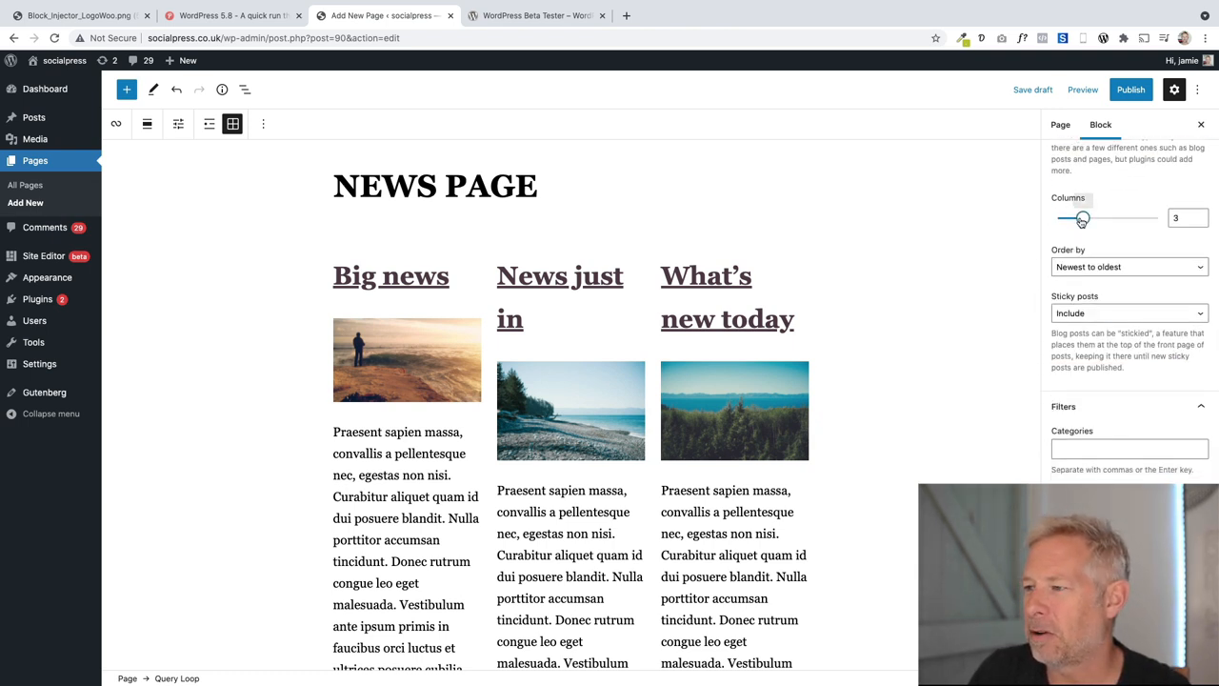
pyautogui.click(1200, 217)
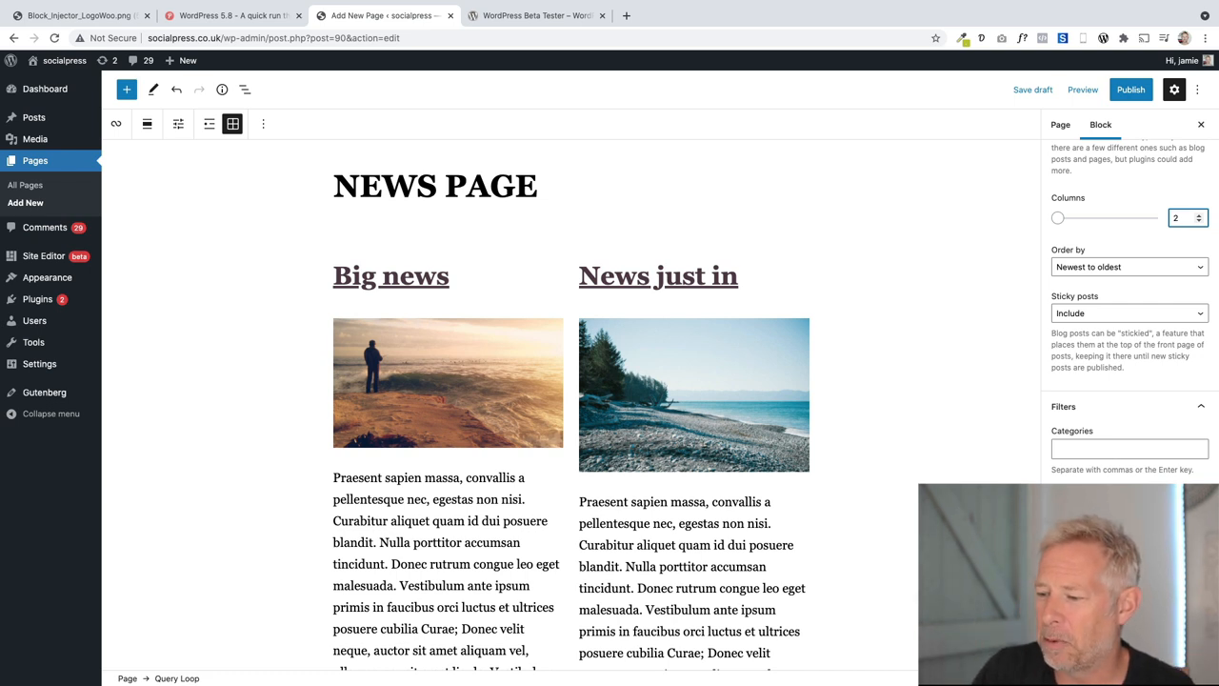
pyautogui.click(1059, 126)
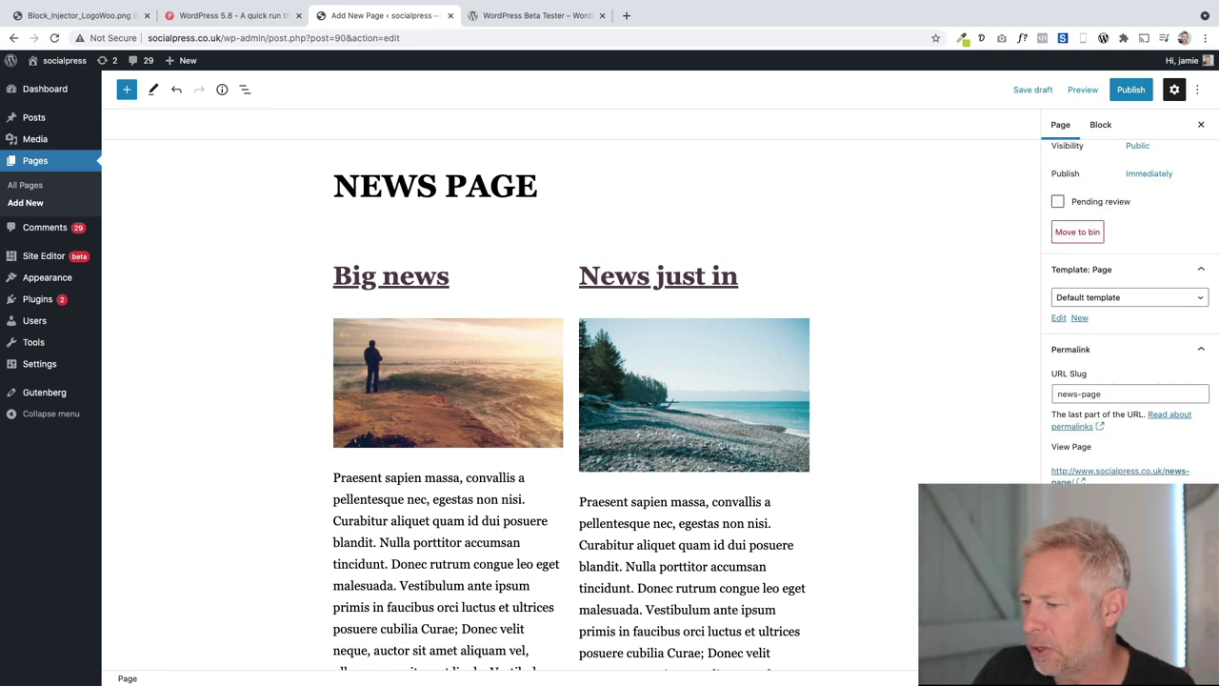
pyautogui.scroll(-3)
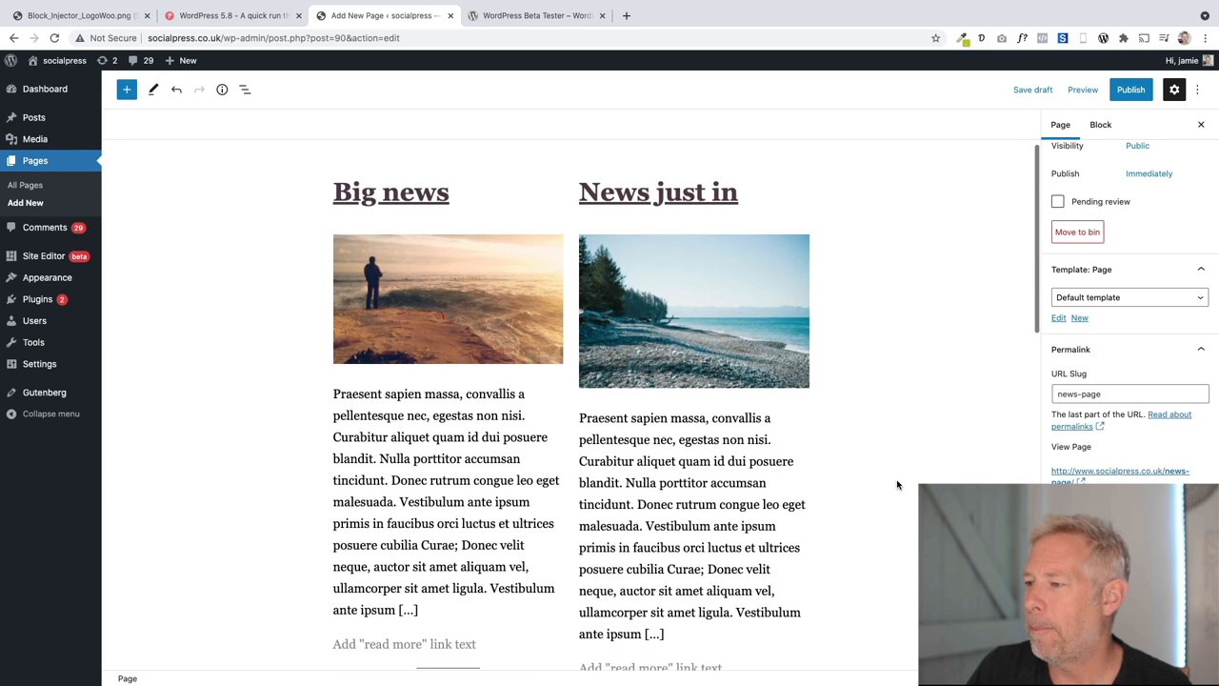
pyautogui.click(244, 90)
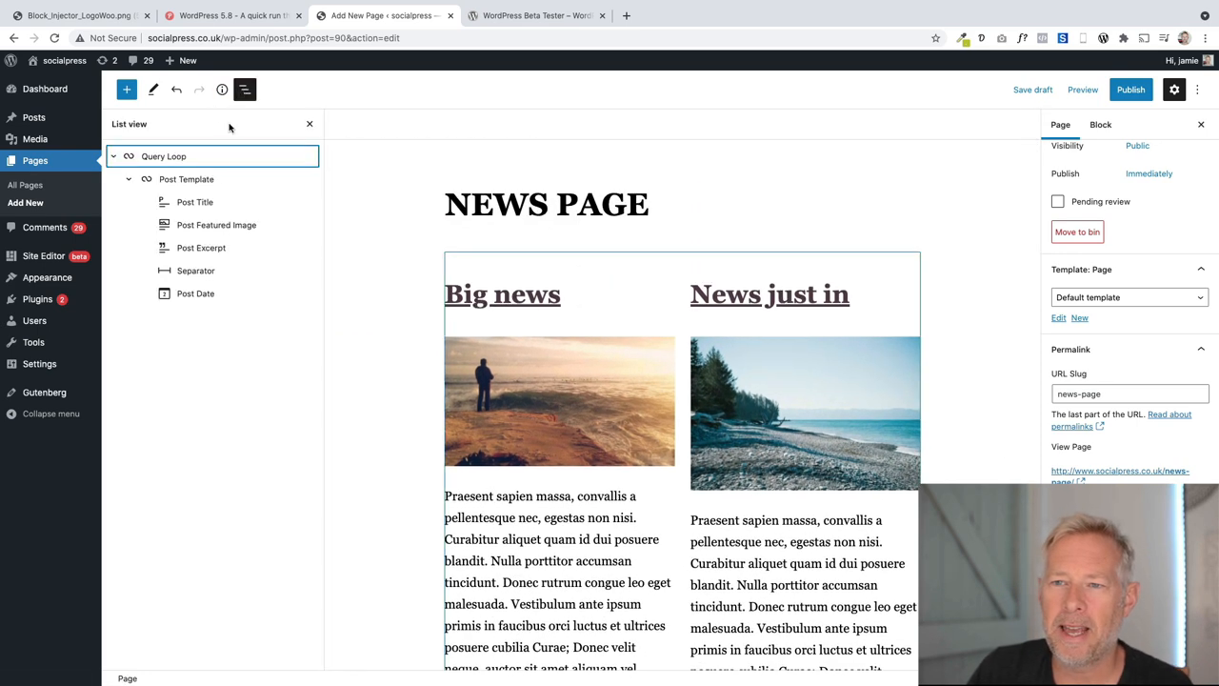
pyautogui.click(163, 156)
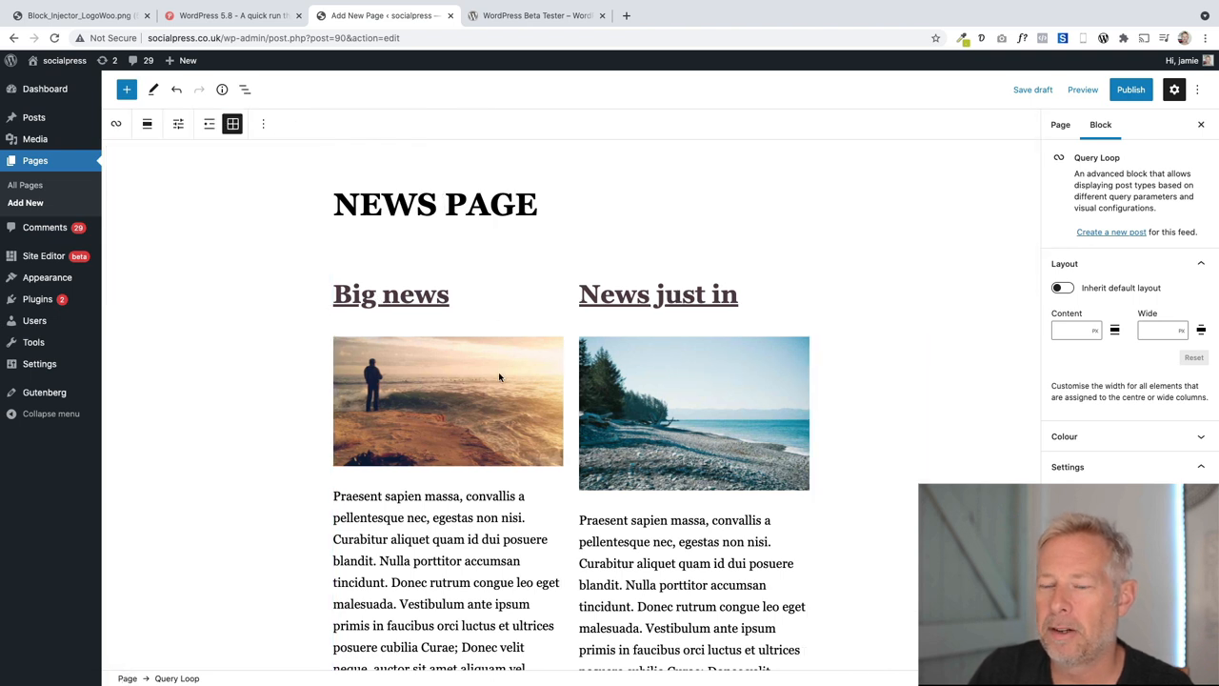
pyautogui.click(390, 294)
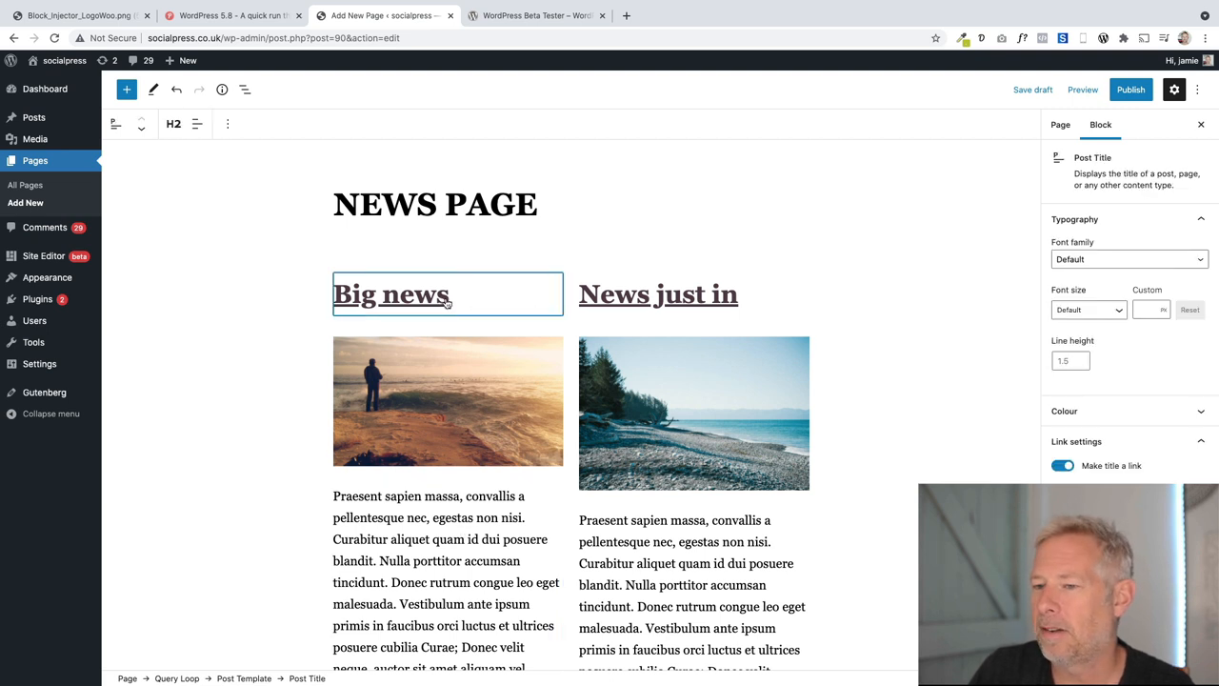
pyautogui.click(1150, 308)
pyautogui.write('7')
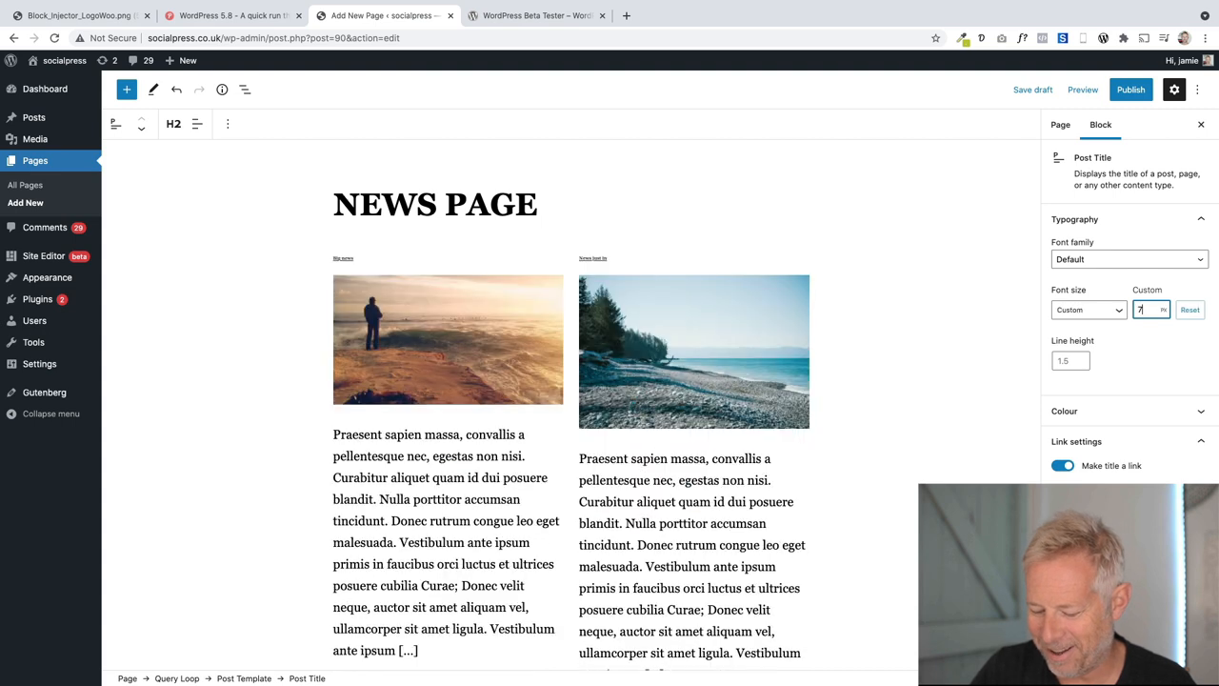
pyautogui.write('5')
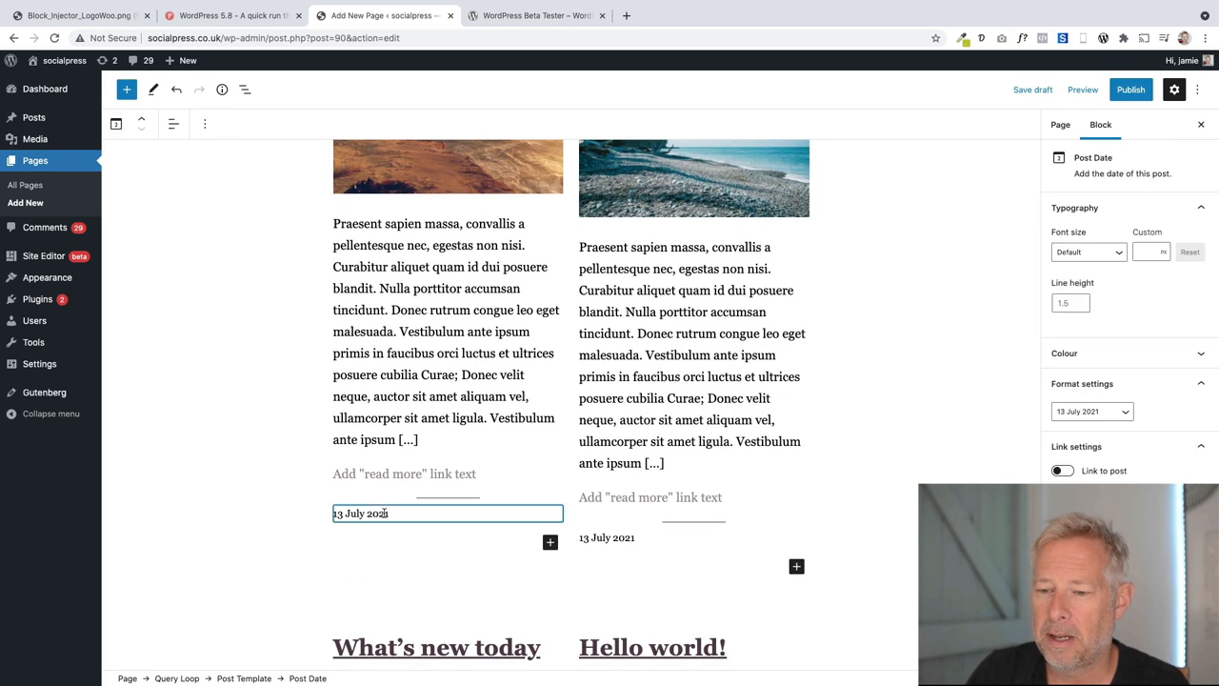
pyautogui.moveTo(398, 514)
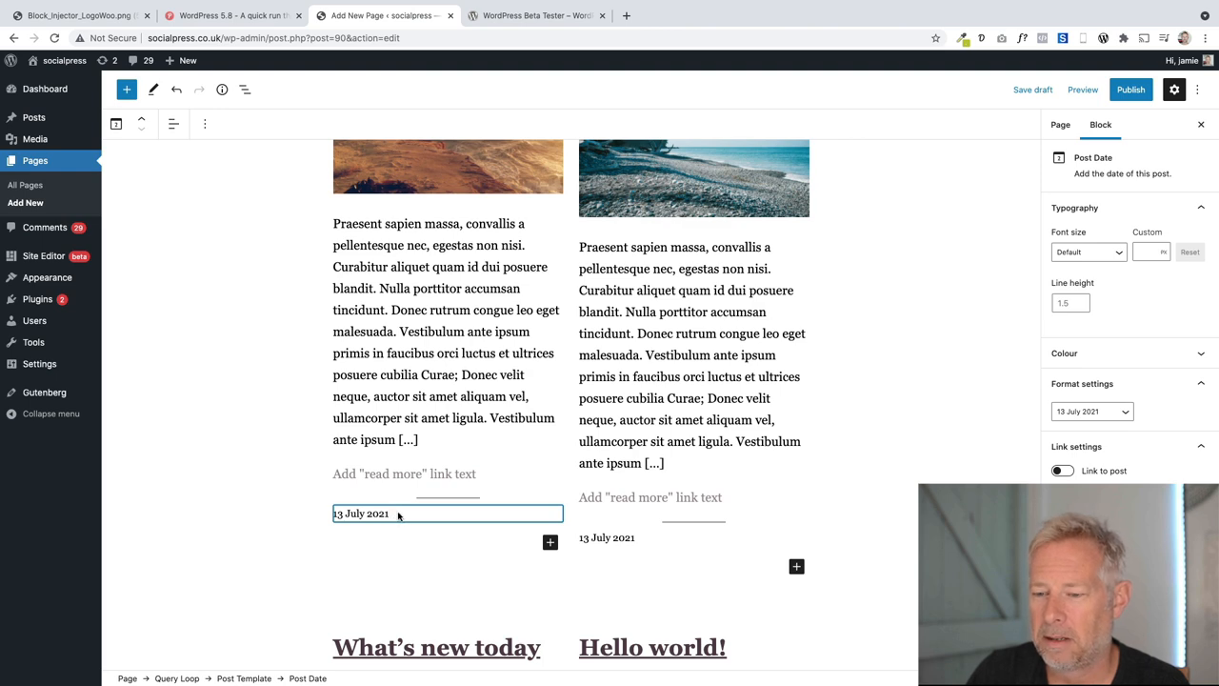
pyautogui.moveTo(145, 124)
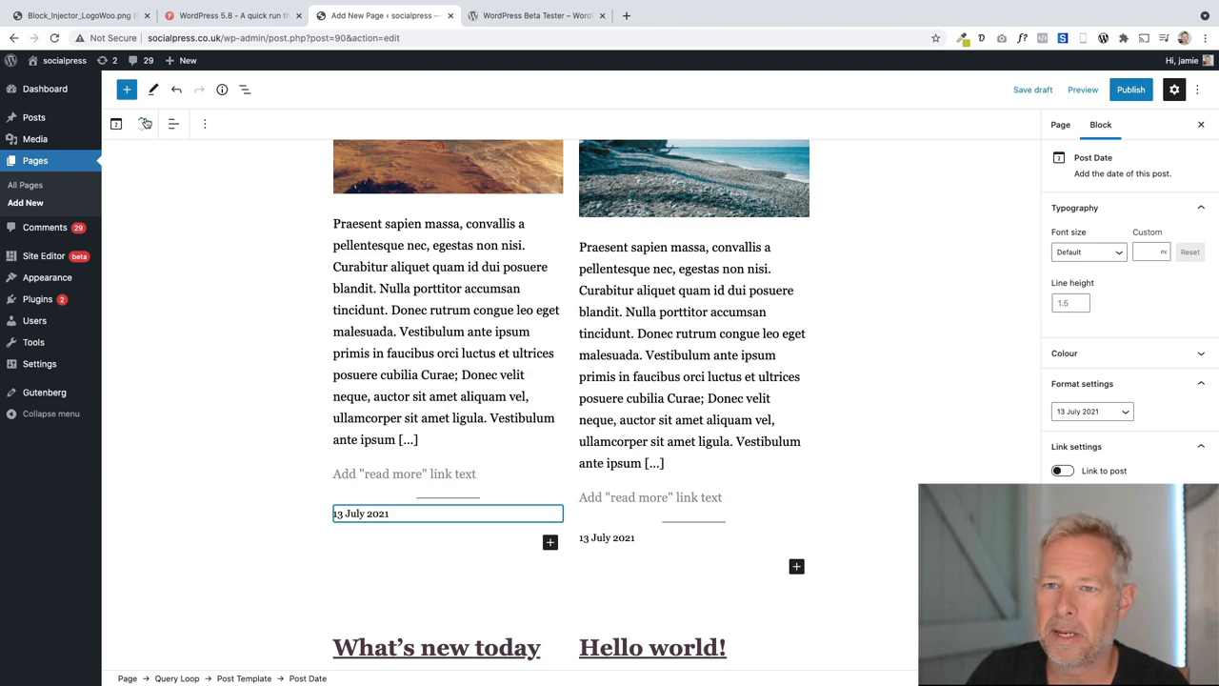
# Move the Post Date block up beneath each post's title, above the featured image
pyautogui.scroll(3)
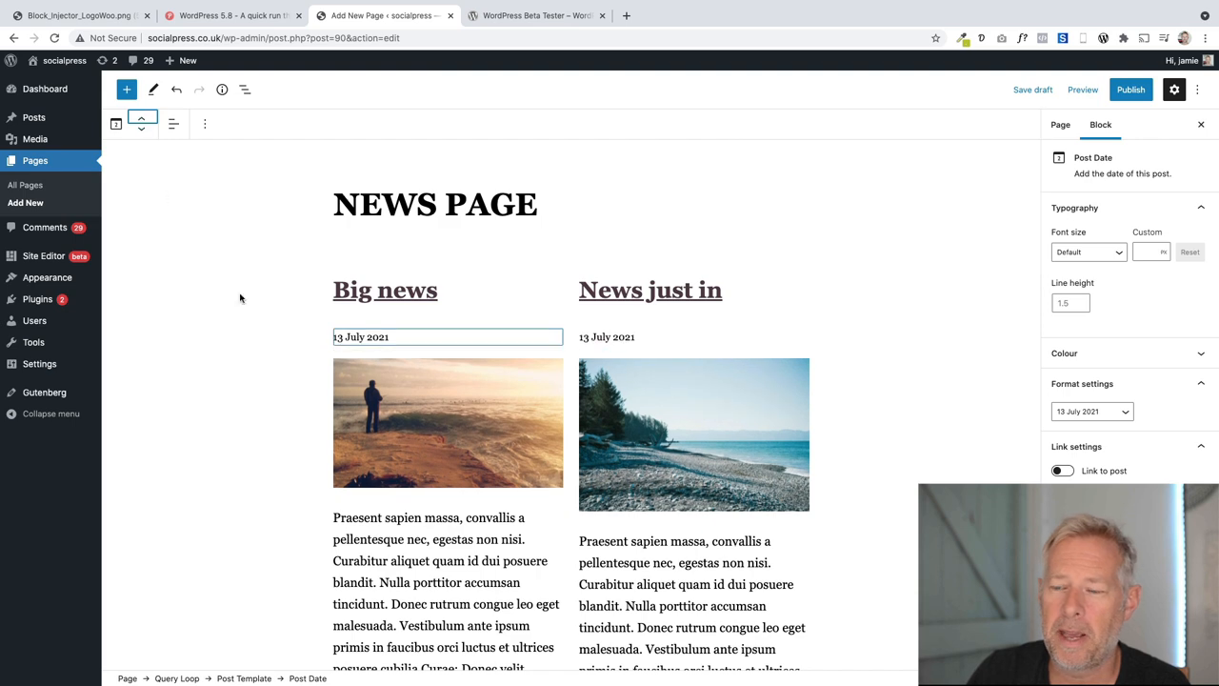
pyautogui.scroll(-3)
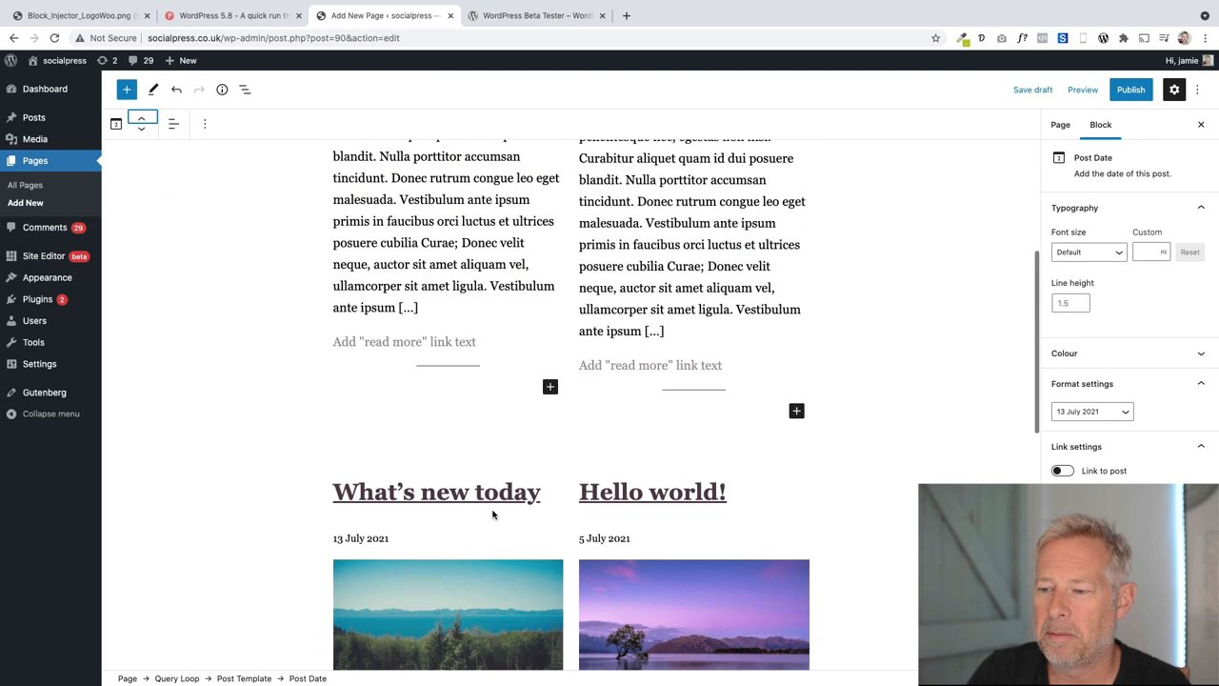
pyautogui.scroll(3)
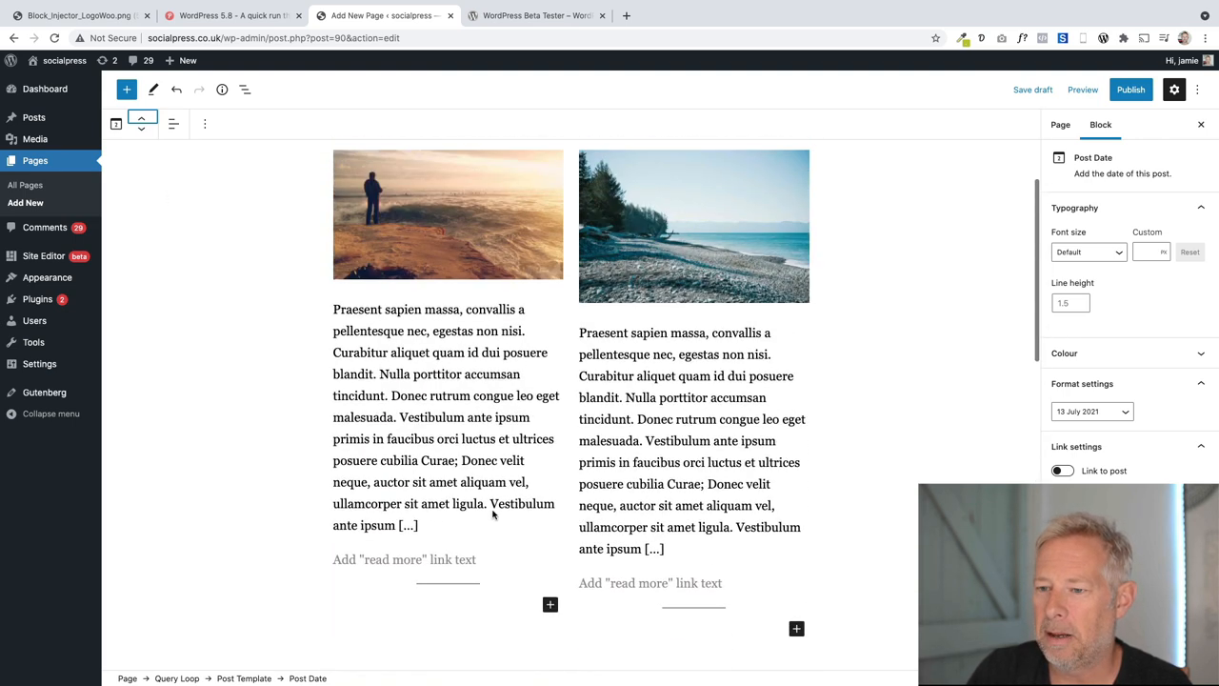
pyautogui.click(449, 320)
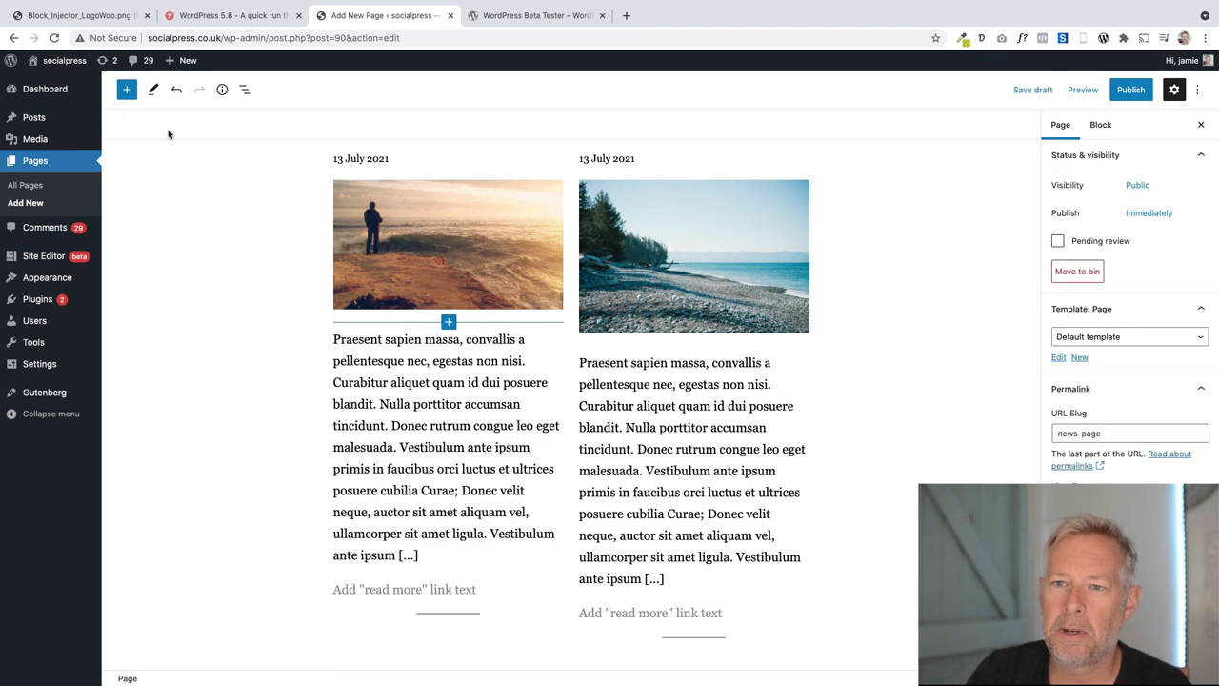
pyautogui.click(125, 89)
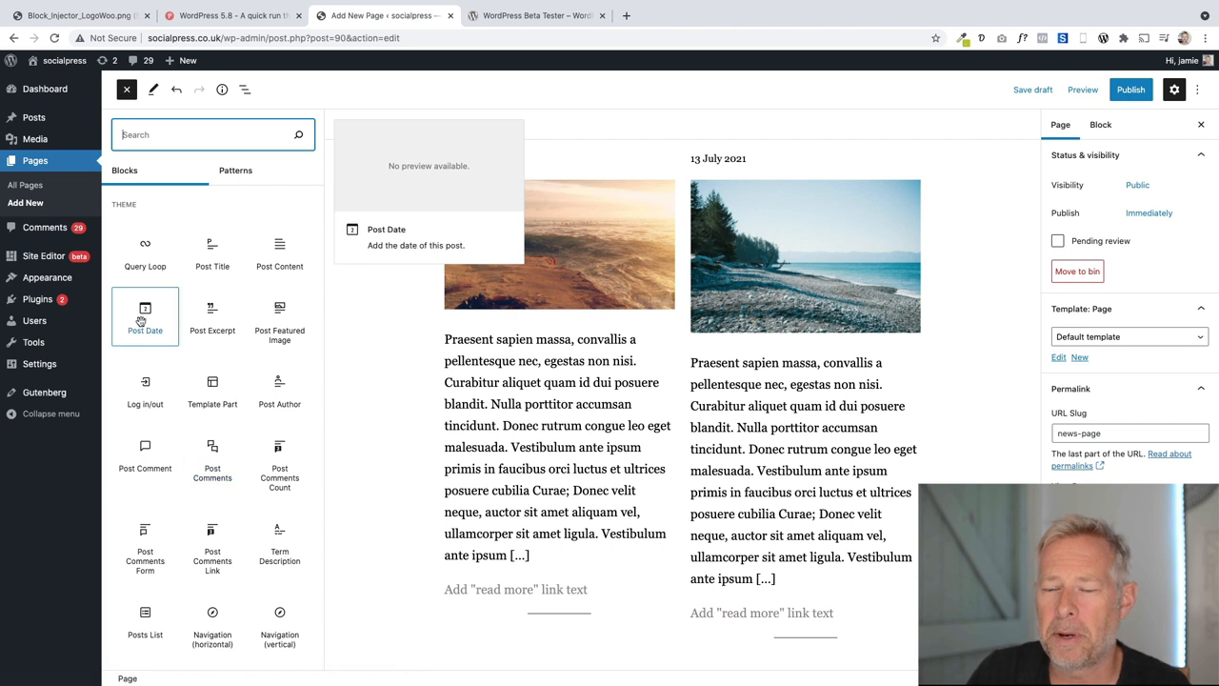
pyautogui.moveTo(278, 251)
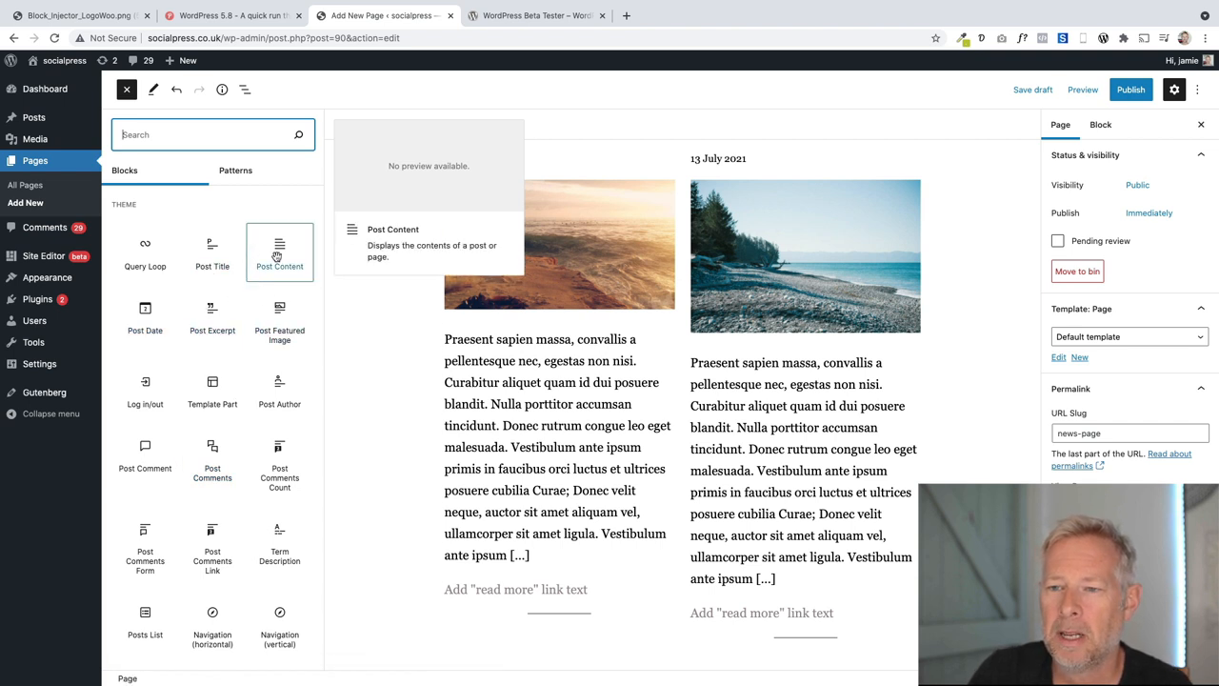
pyautogui.moveTo(212, 390)
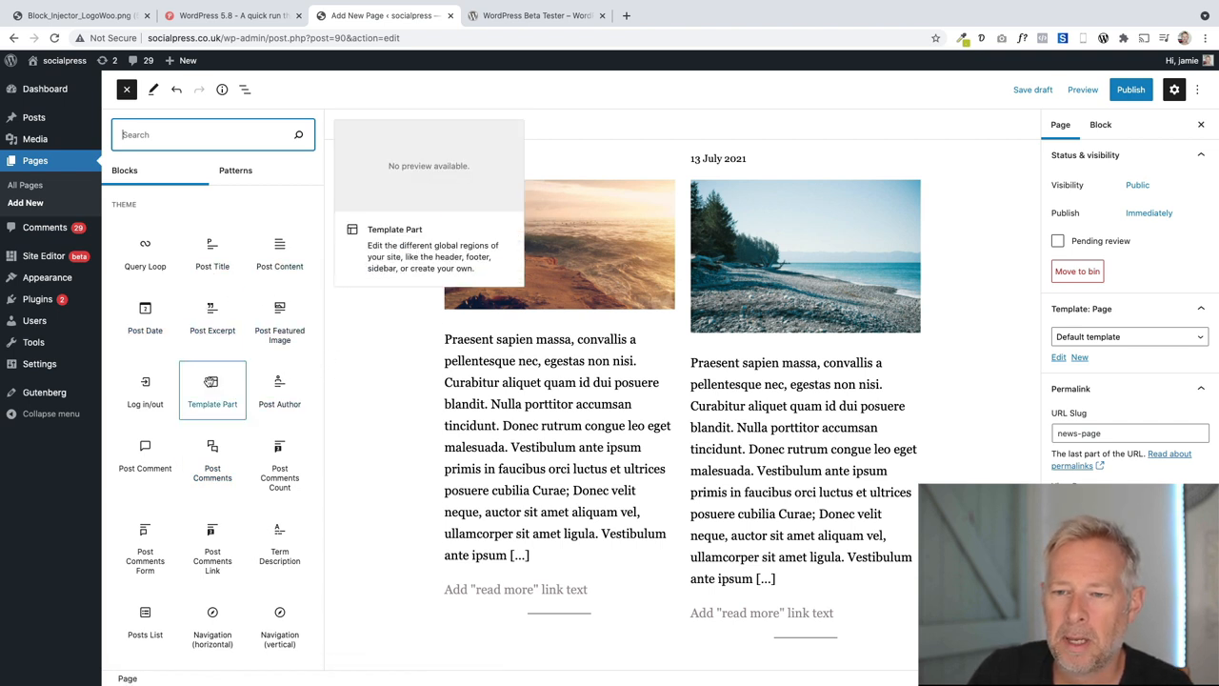
pyautogui.moveTo(279, 466)
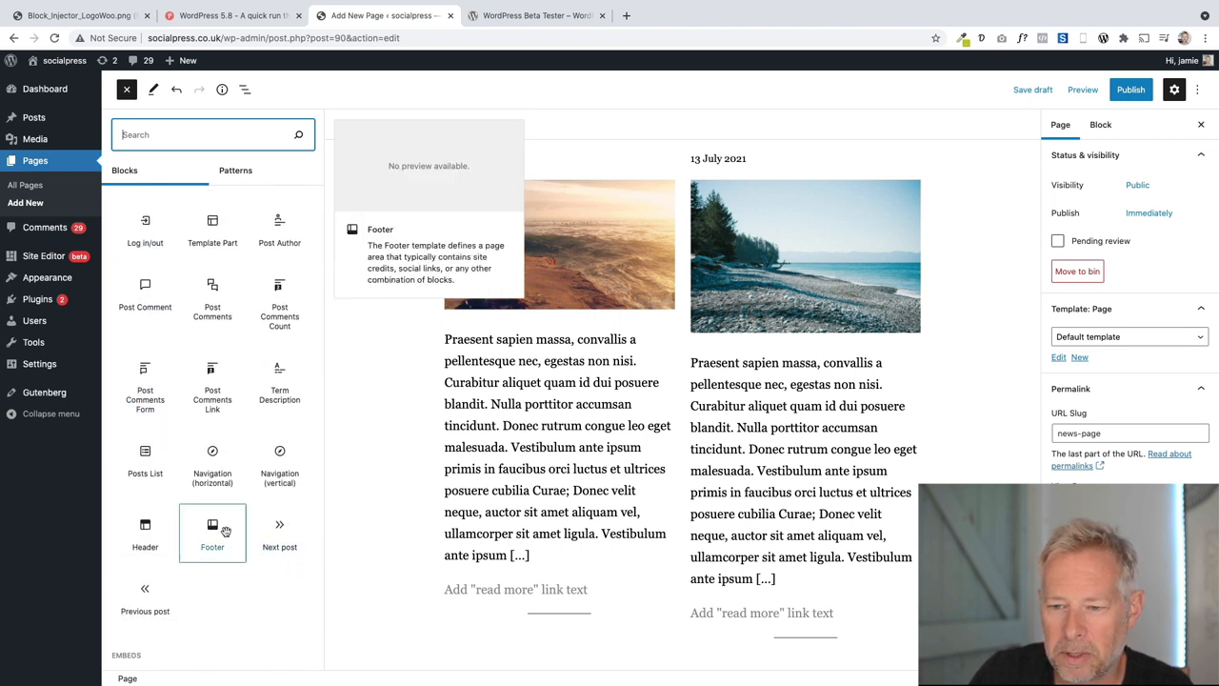
pyautogui.moveTo(579, 465)
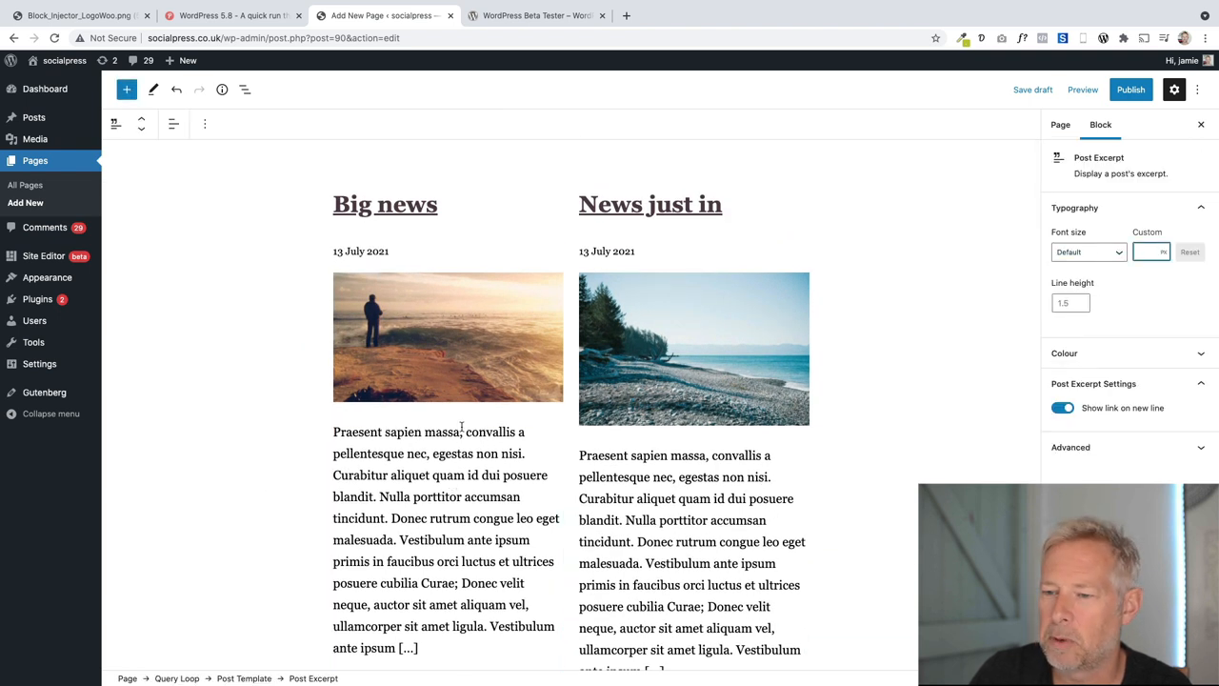
# Publish the News Page and confirm in the pre-publish panel
pyautogui.scroll(-3)
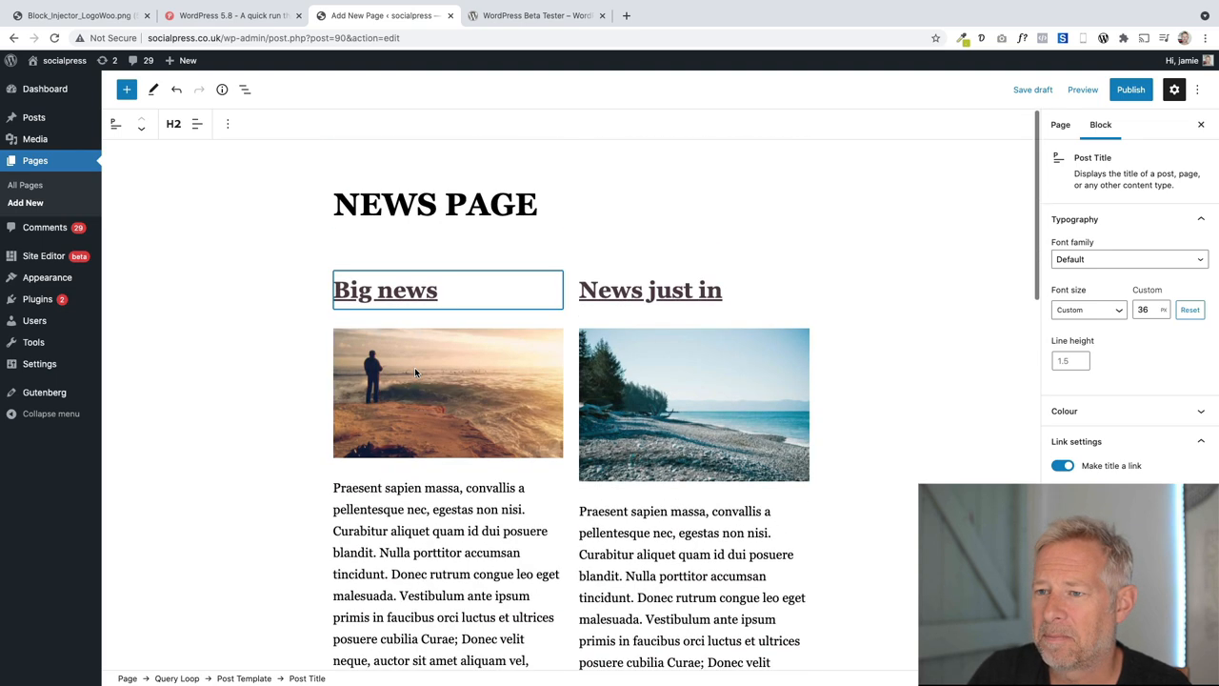
pyautogui.click(1131, 89)
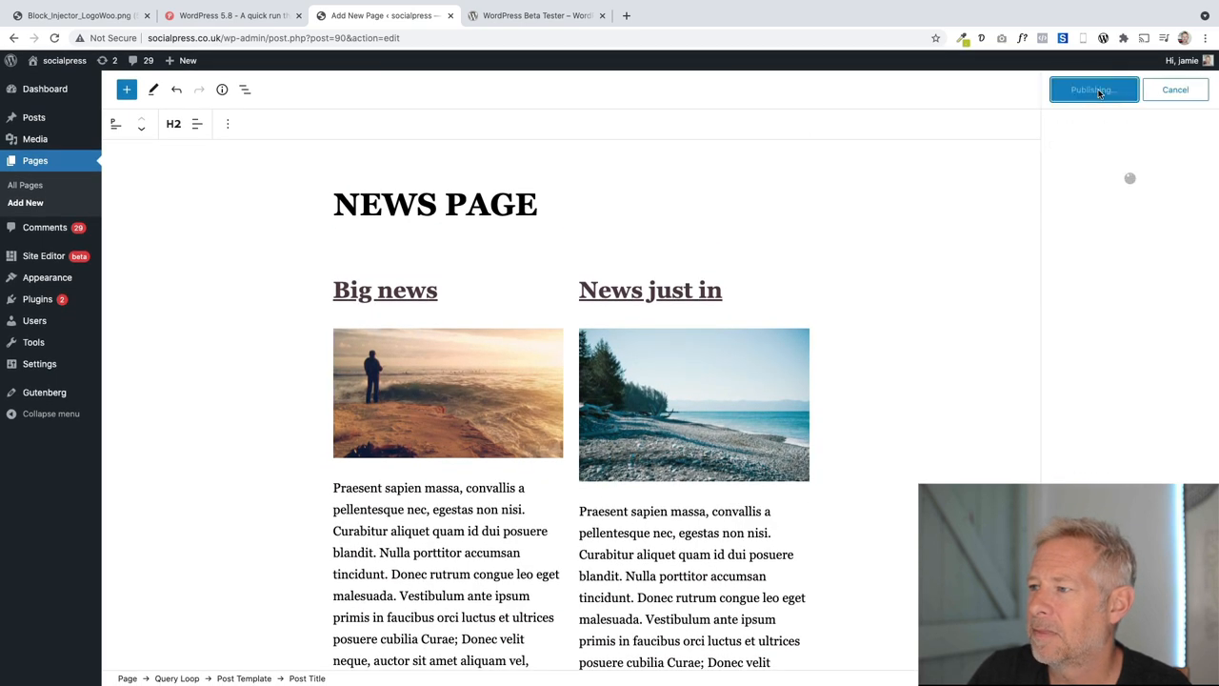
pyautogui.click(1093, 90)
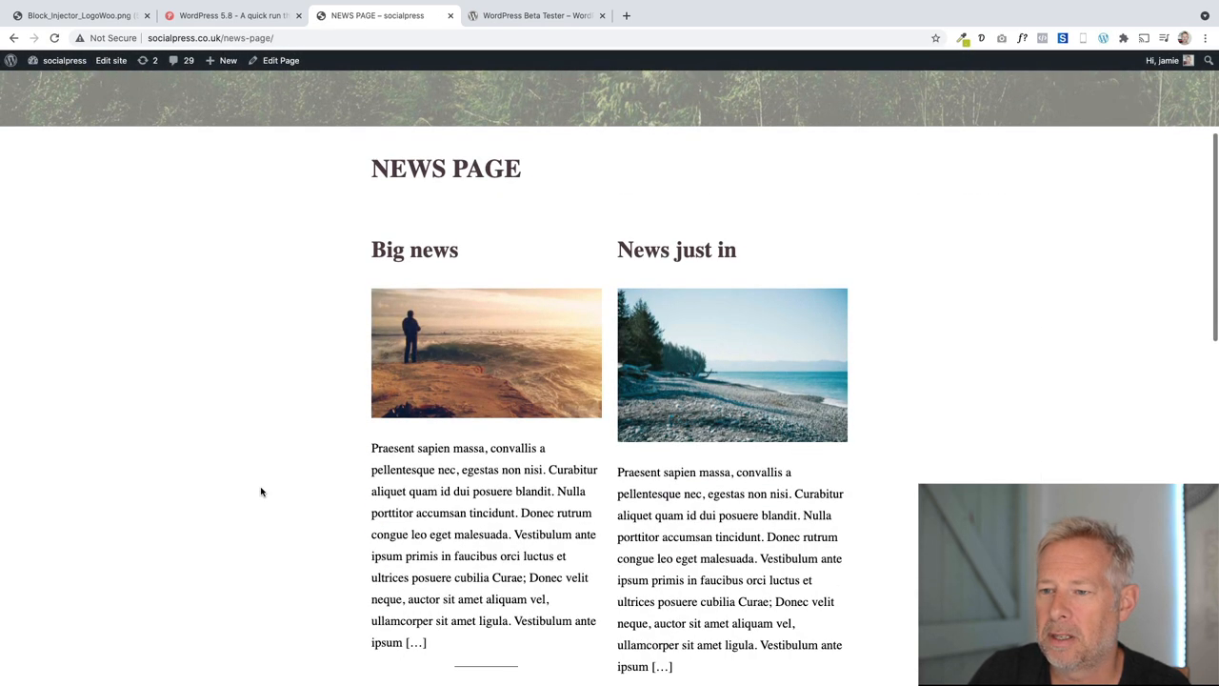
pyautogui.scroll(-3)
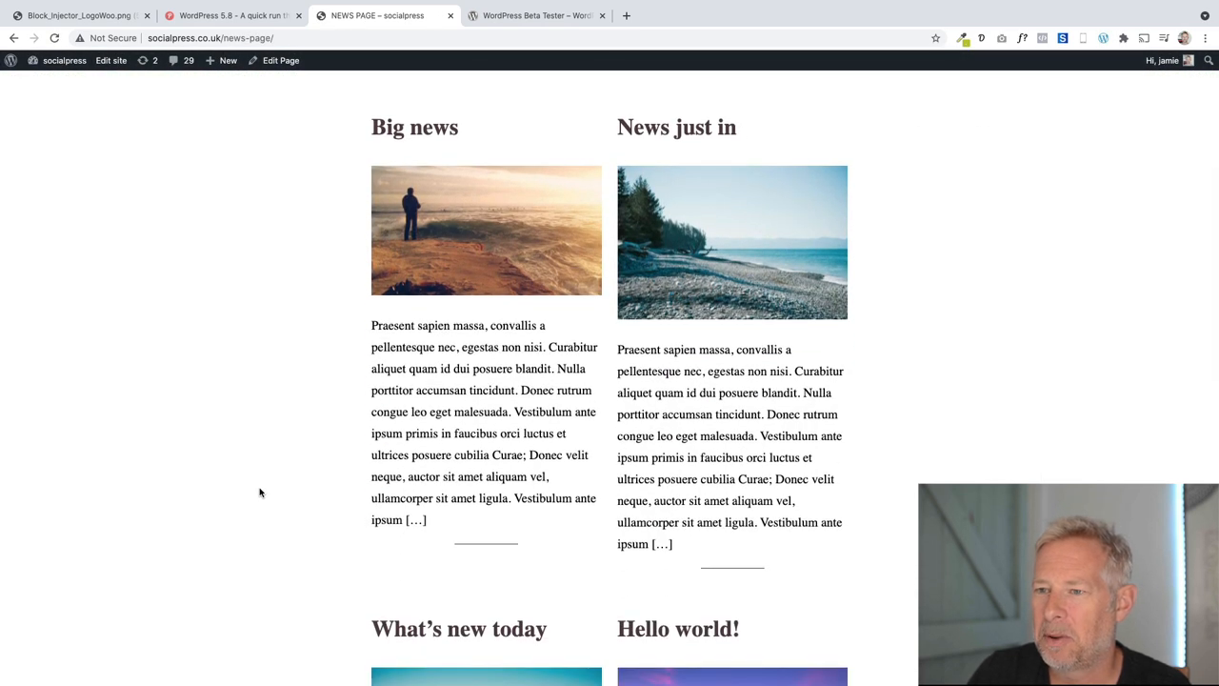
pyautogui.moveTo(417, 252)
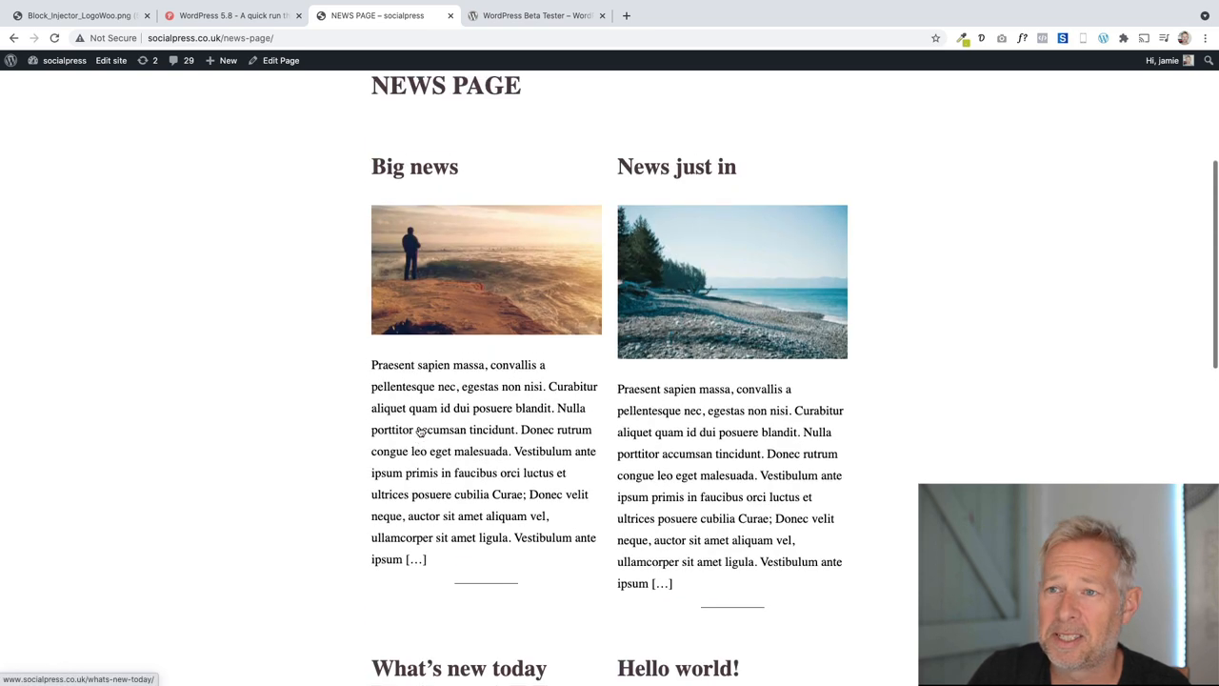
pyautogui.scroll(3)
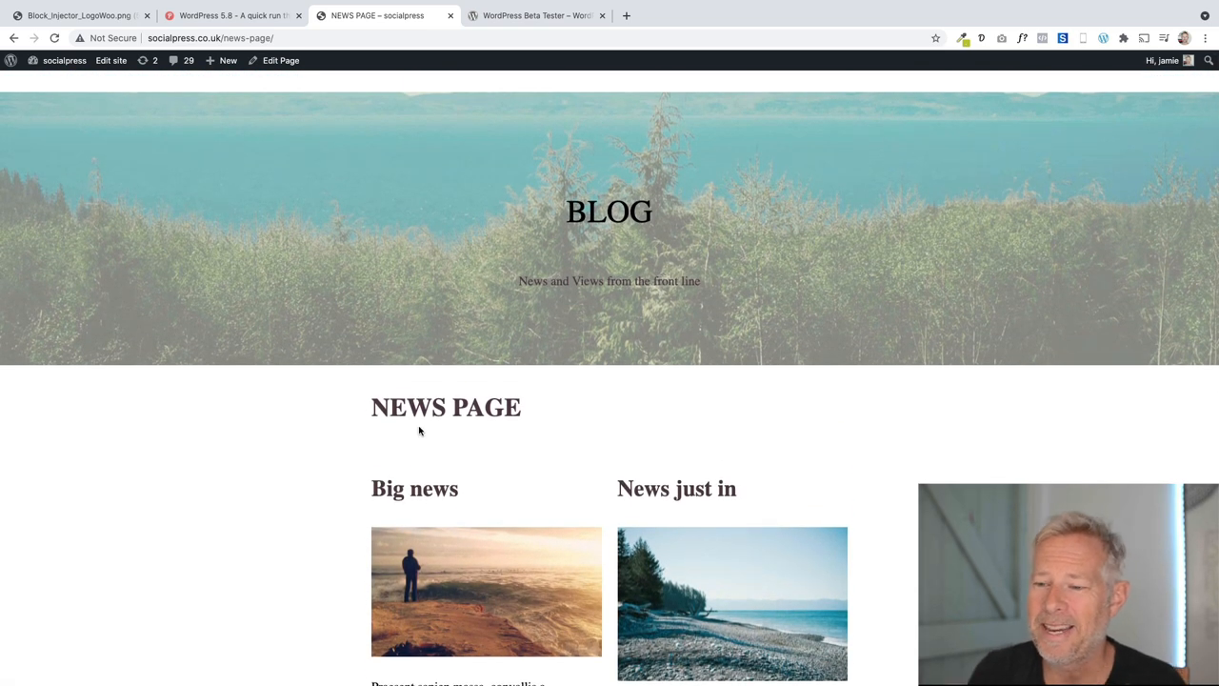
pyautogui.scroll(-3)
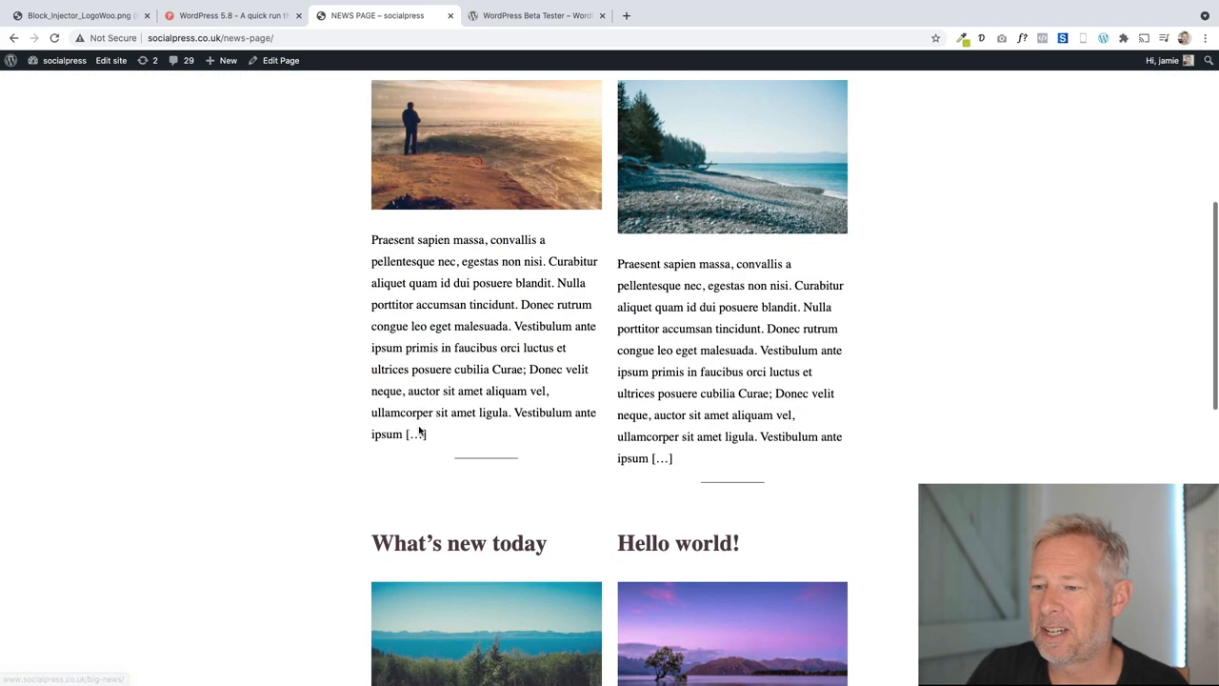
pyautogui.scroll(-3)
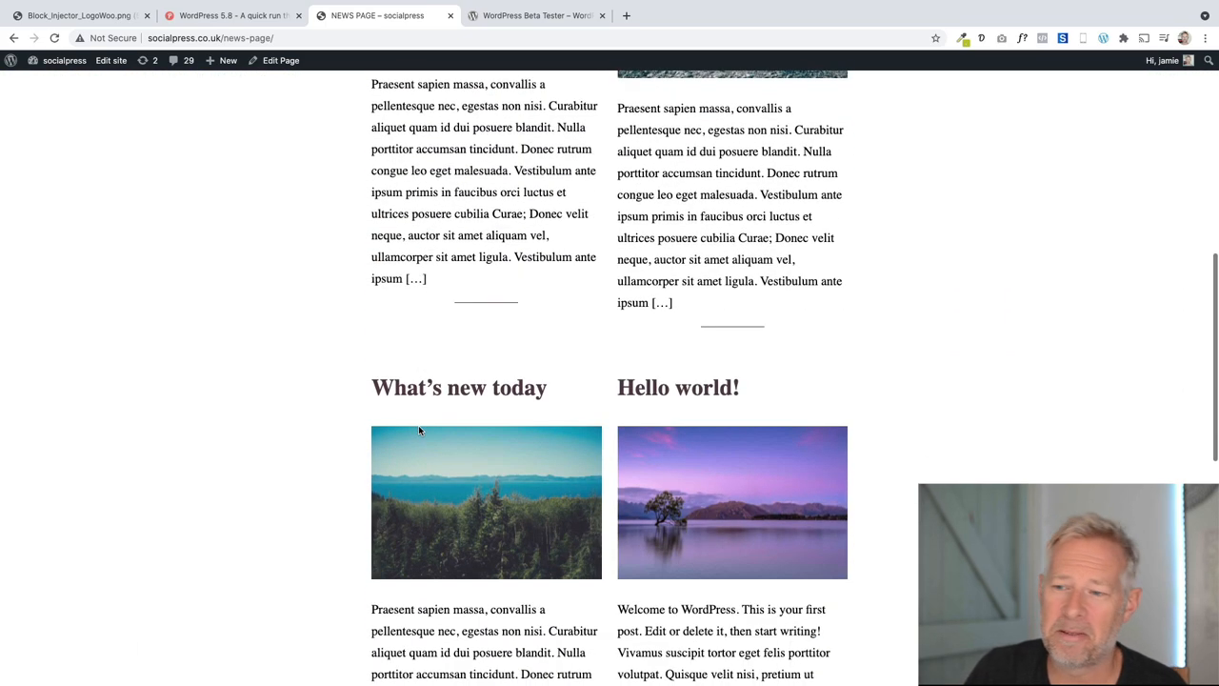
pyautogui.scroll(-3)
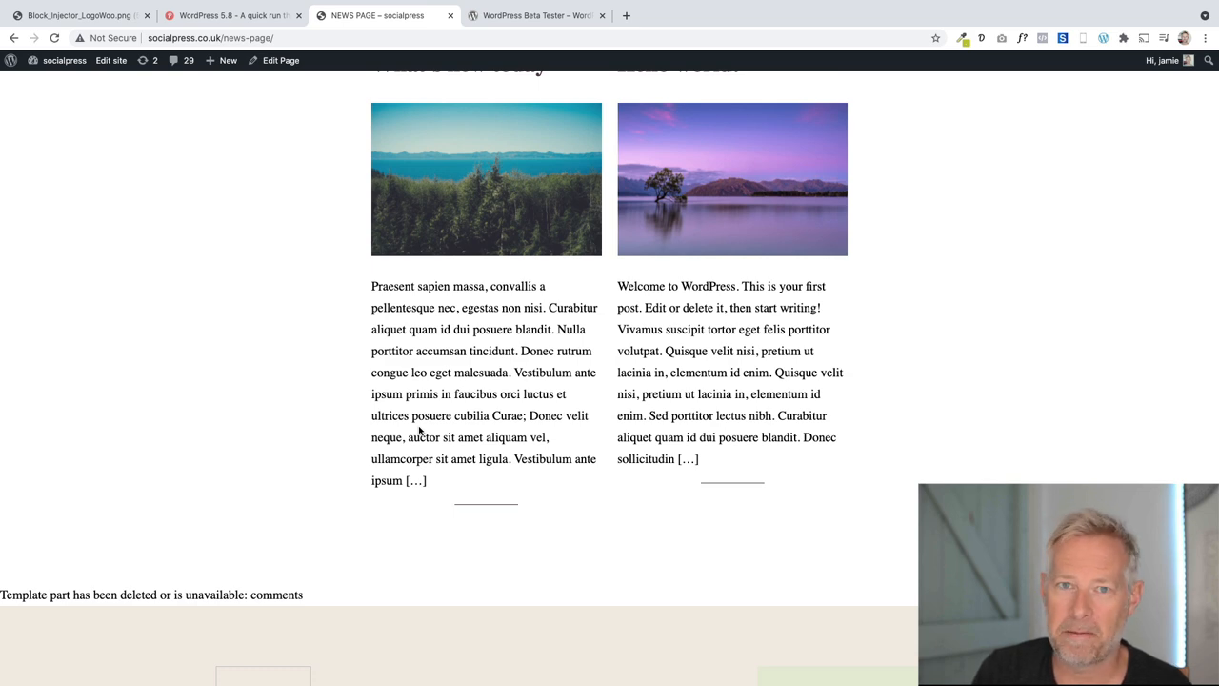
pyautogui.scroll(3)
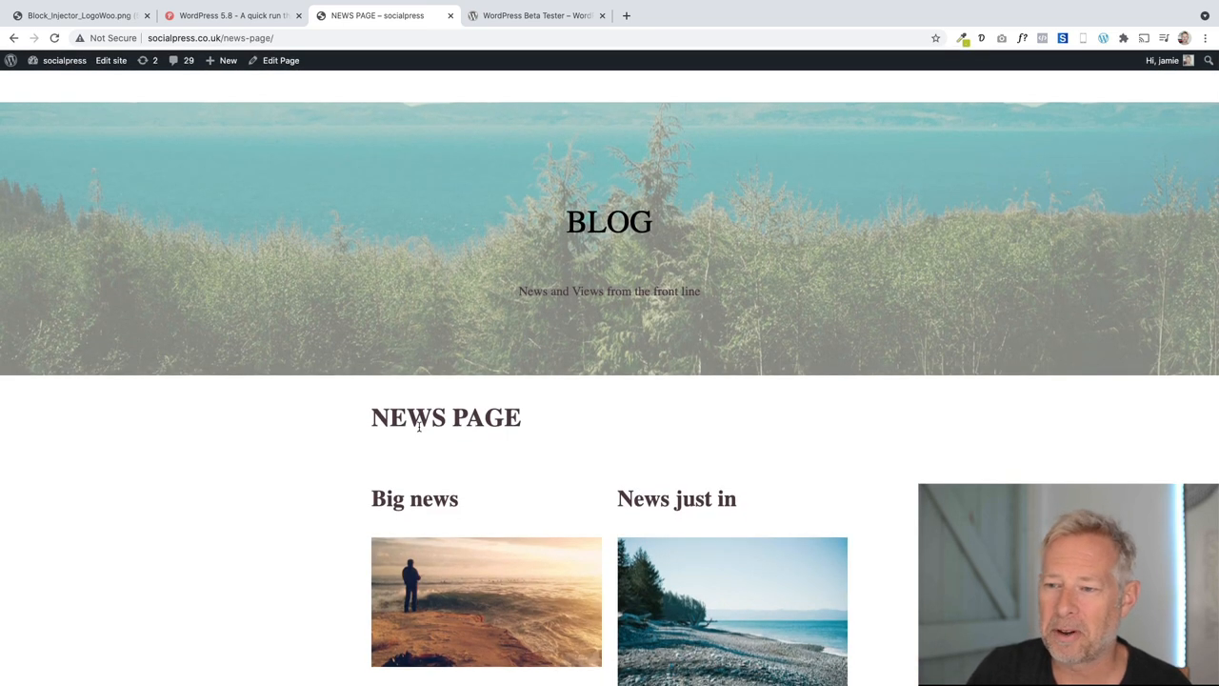
pyautogui.scroll(-3)
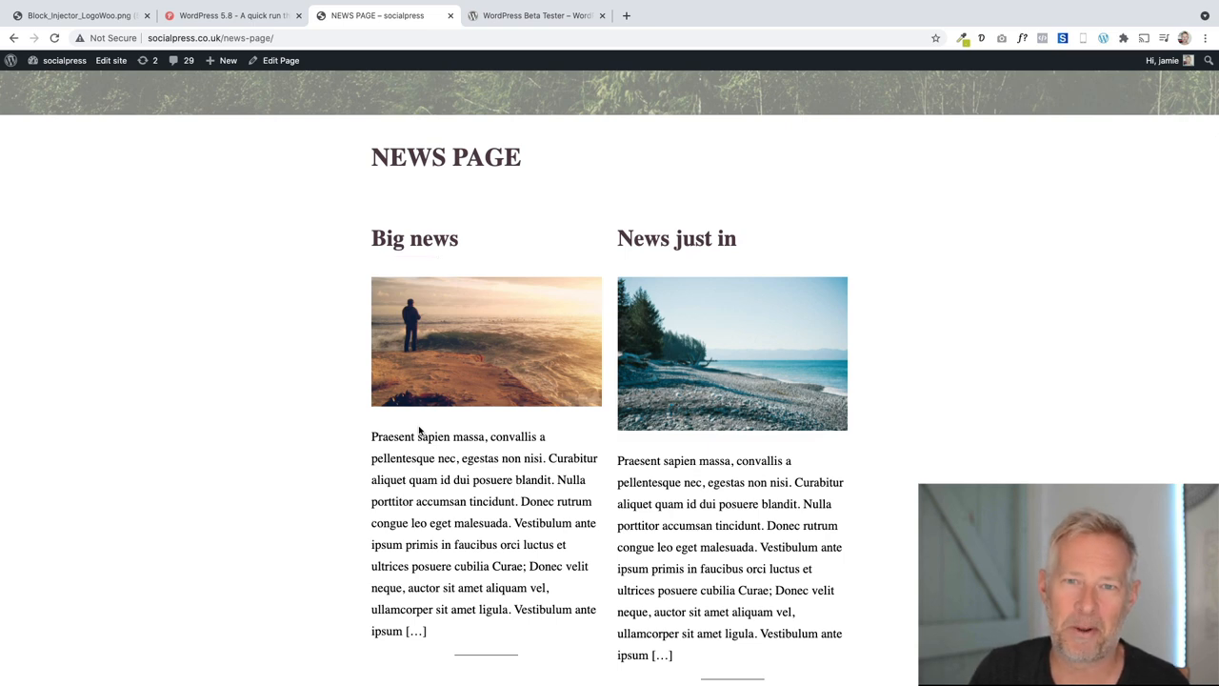
# Reopen the published page for editing and add a two-column text section with a Get in touch button above the posts
pyautogui.click(280, 59)
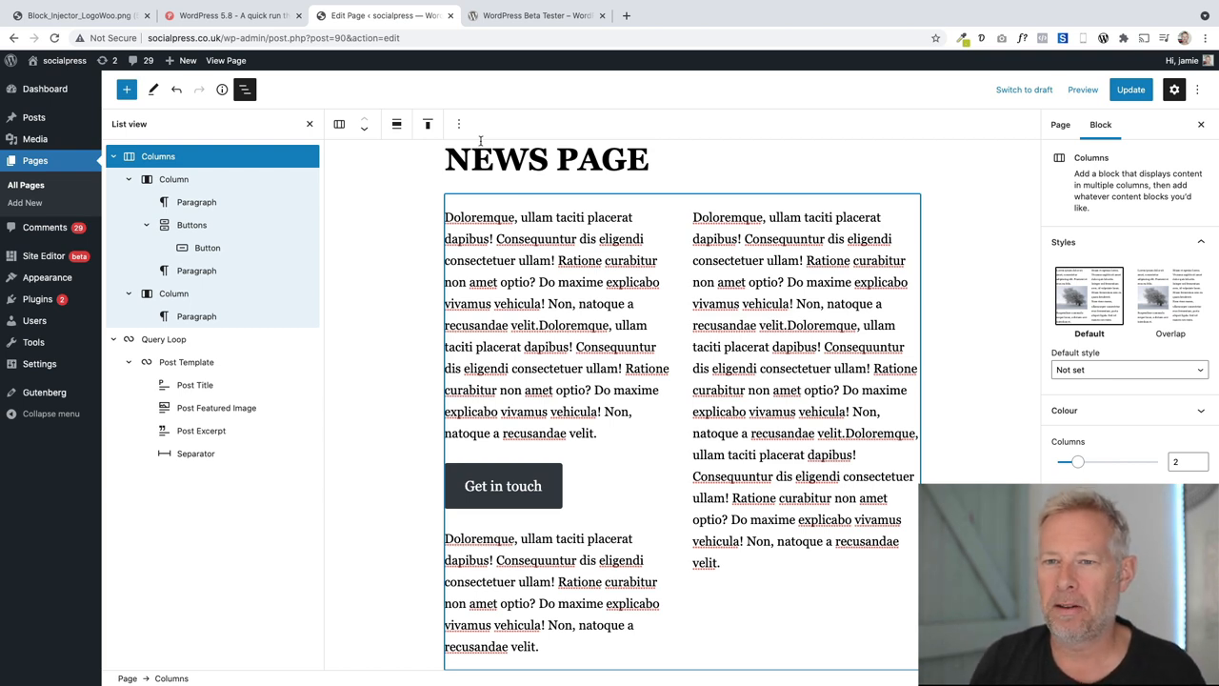
pyautogui.click(244, 89)
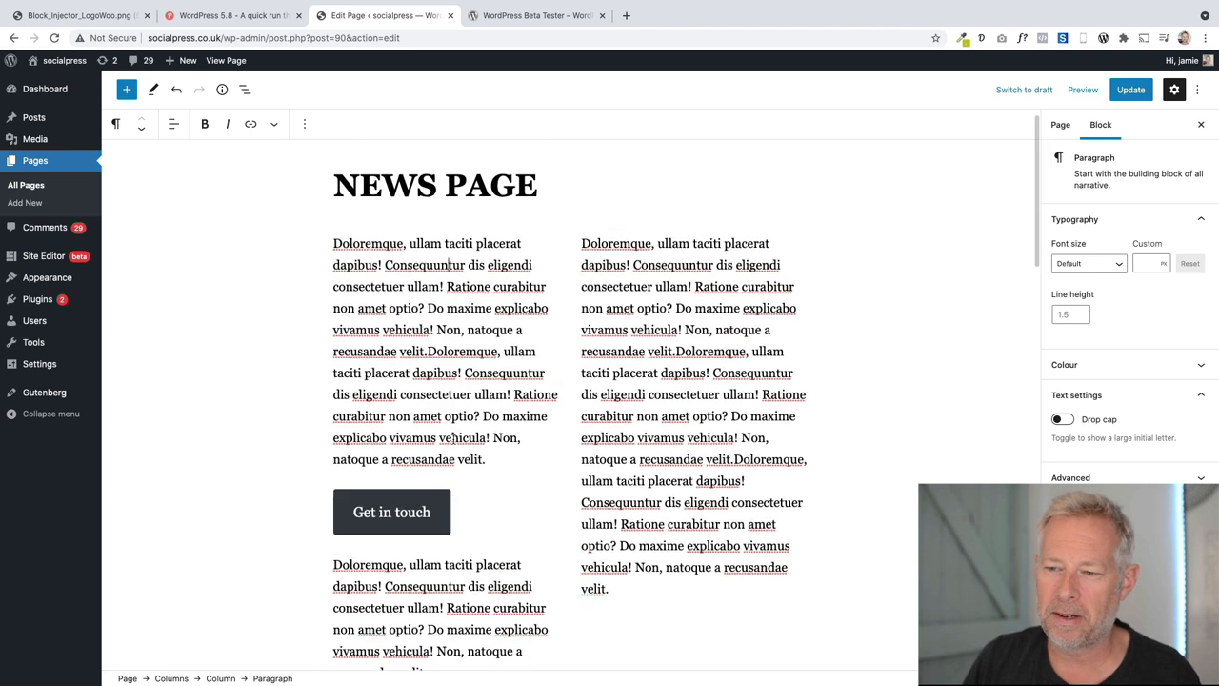
pyautogui.scroll(-3)
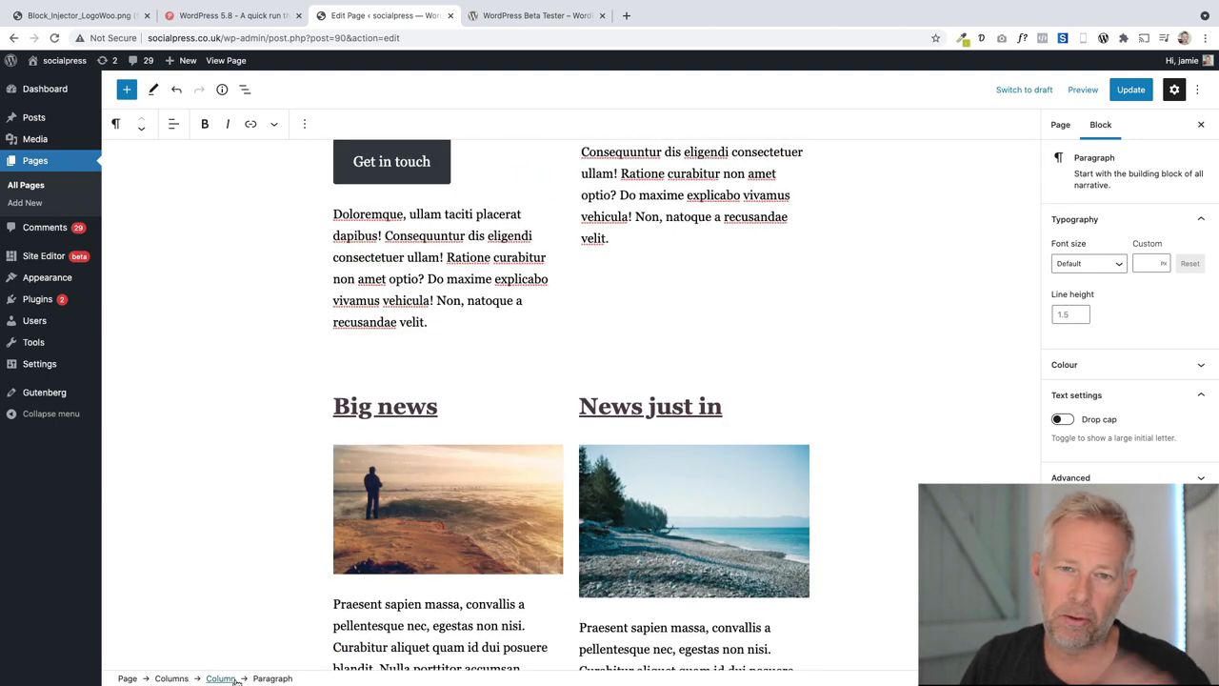
pyautogui.scroll(3)
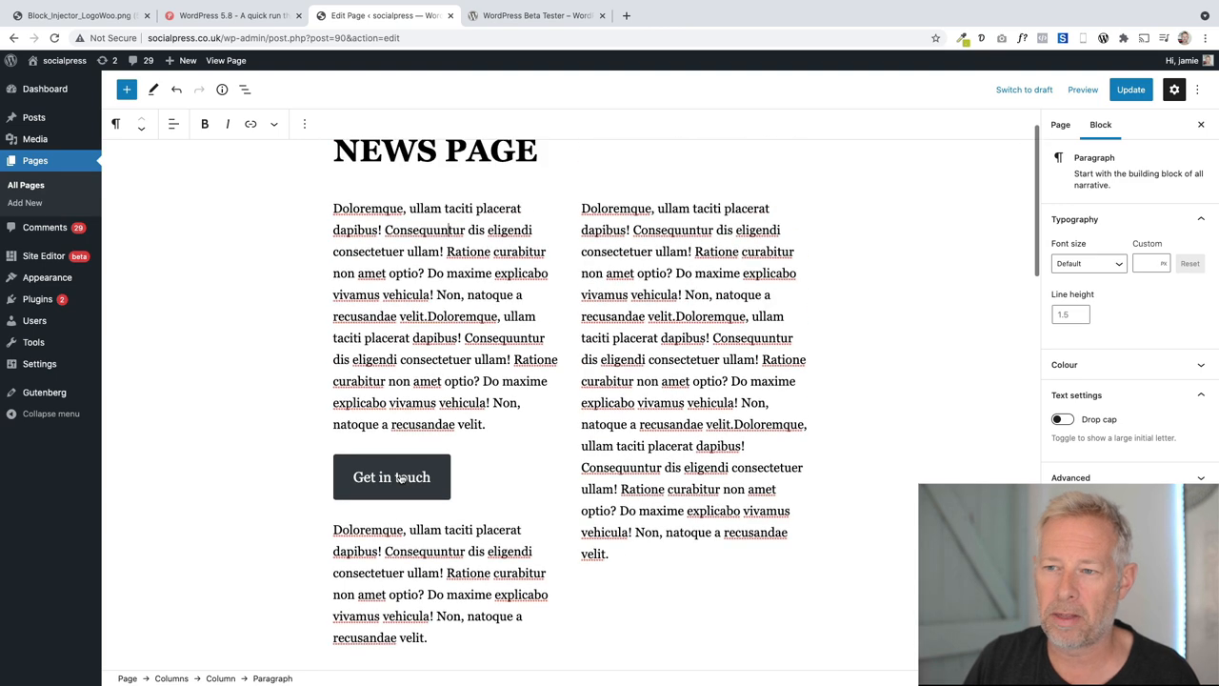
pyautogui.moveTo(560, 236)
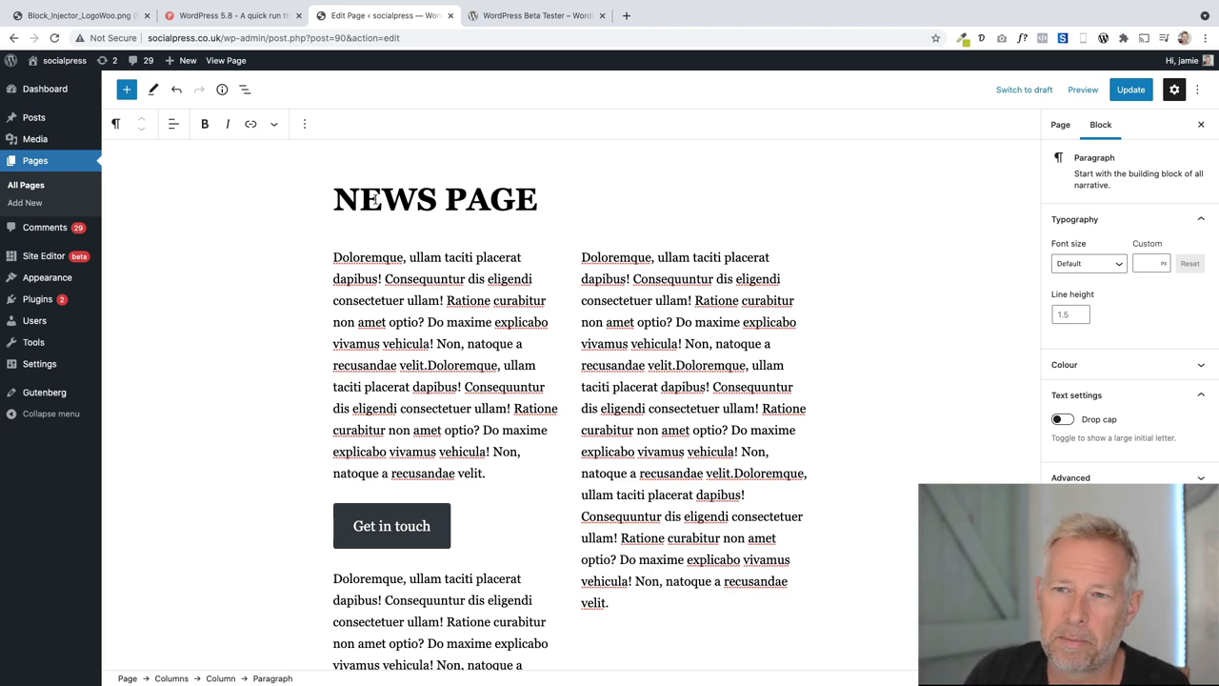
pyautogui.moveTo(243, 90)
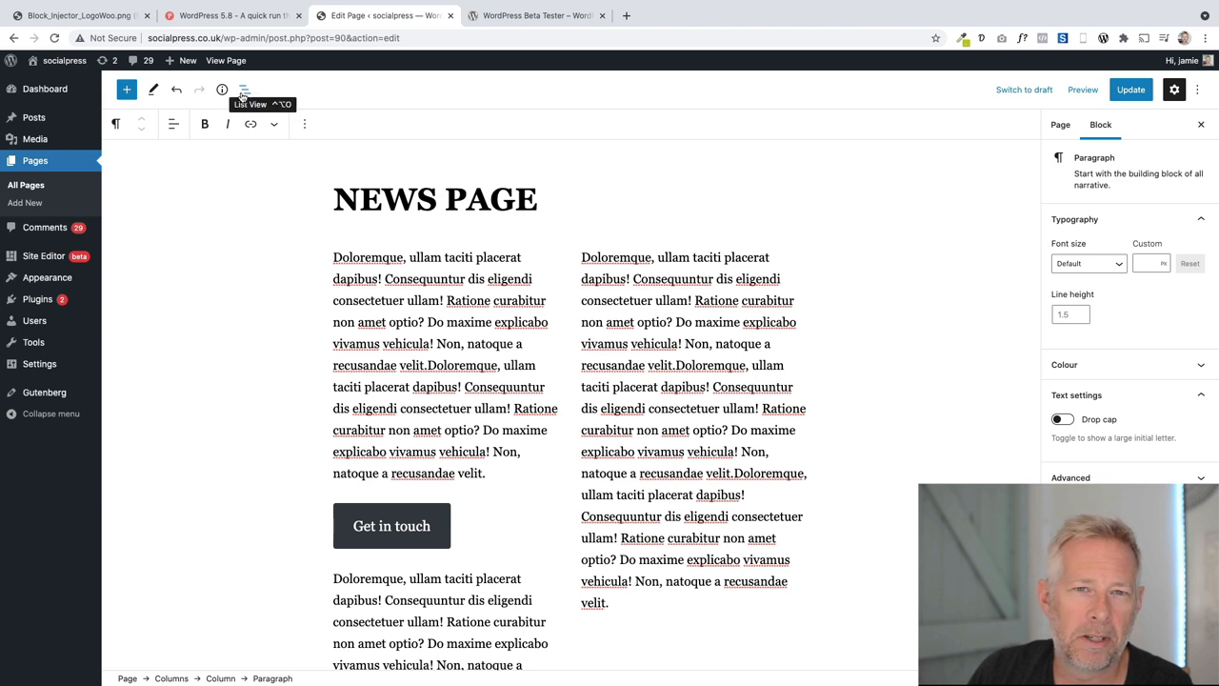
# Select the whole two-column section in List View and give it a dark purple background
pyautogui.click(244, 89)
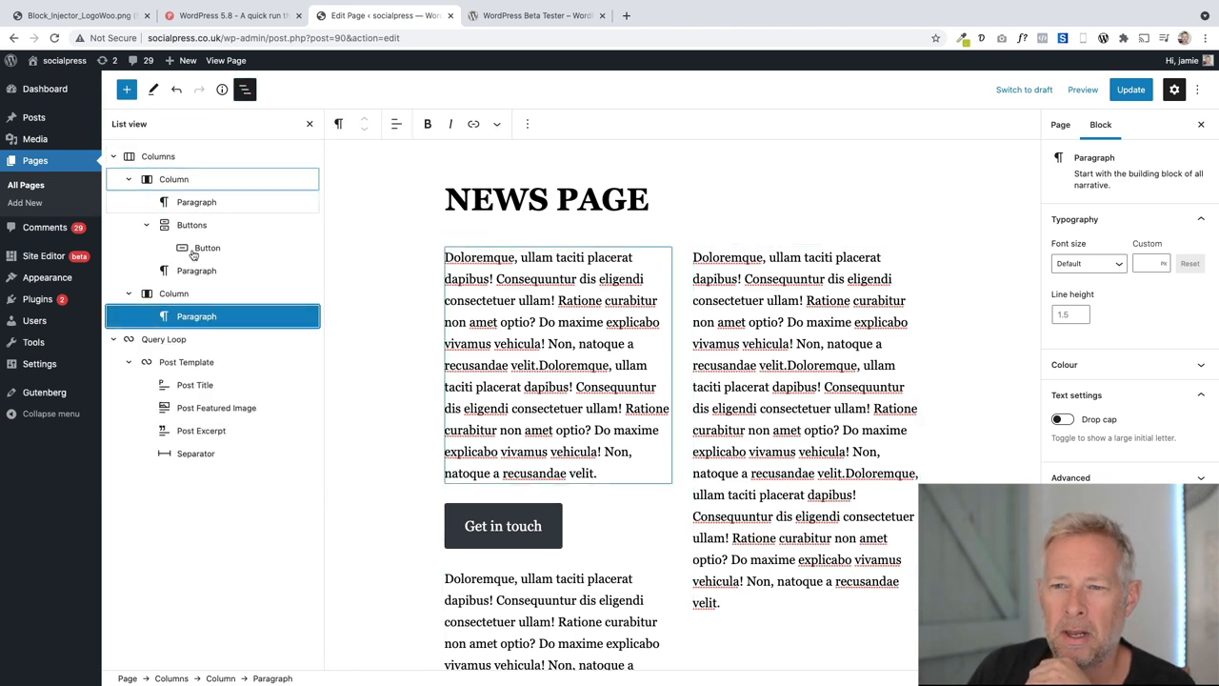
pyautogui.click(158, 156)
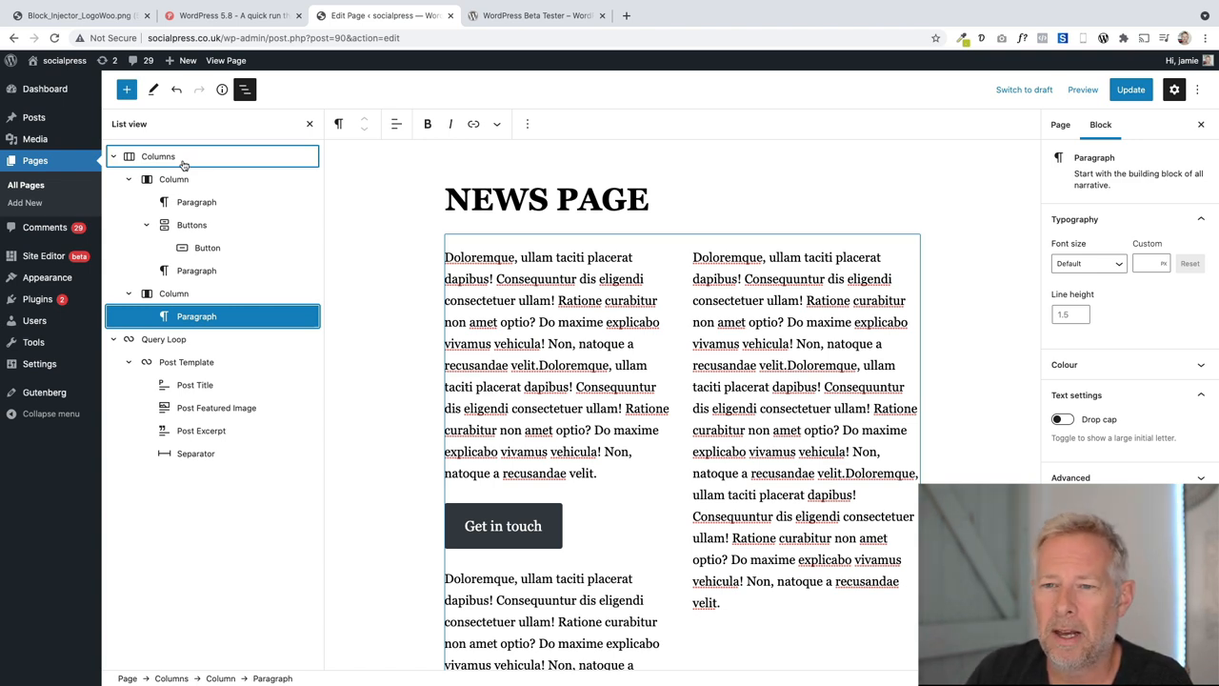
pyautogui.moveTo(162, 131)
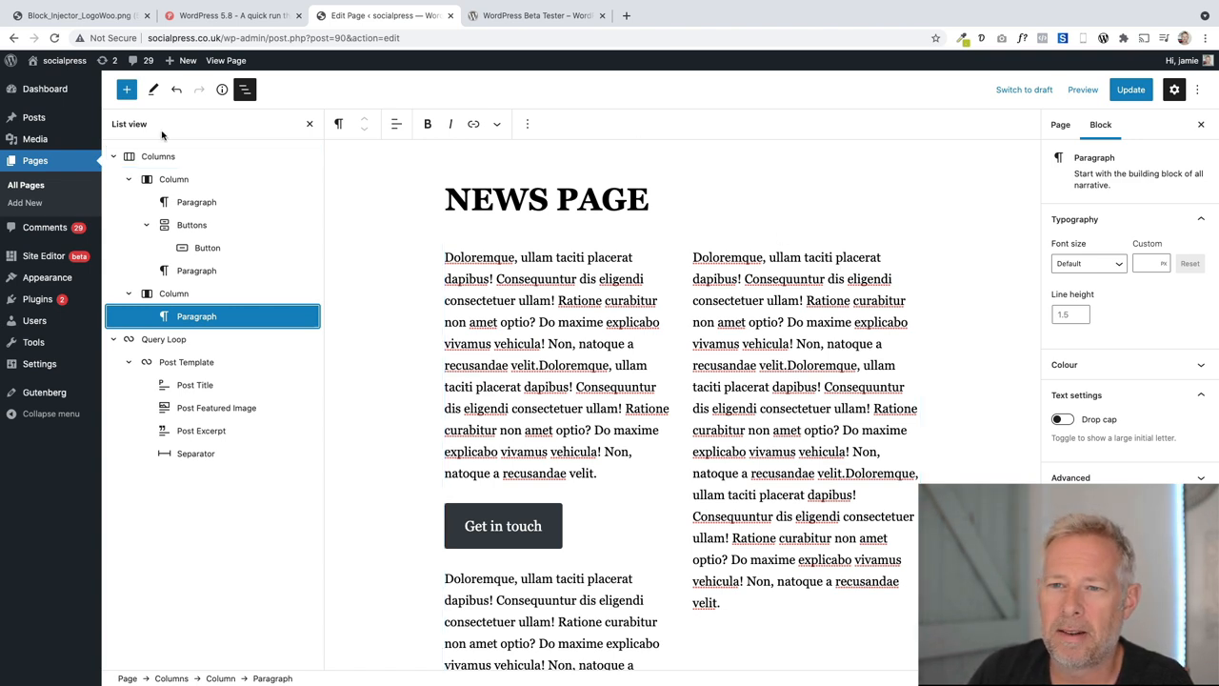
pyautogui.click(158, 156)
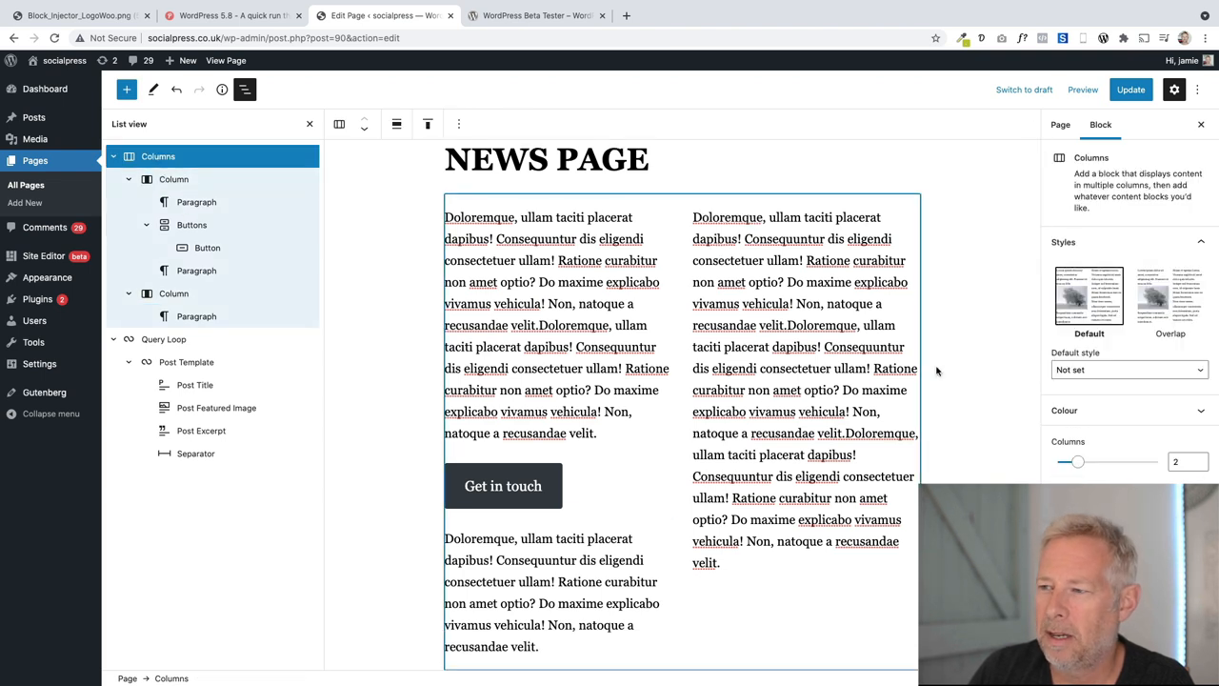
pyautogui.moveTo(662, 259)
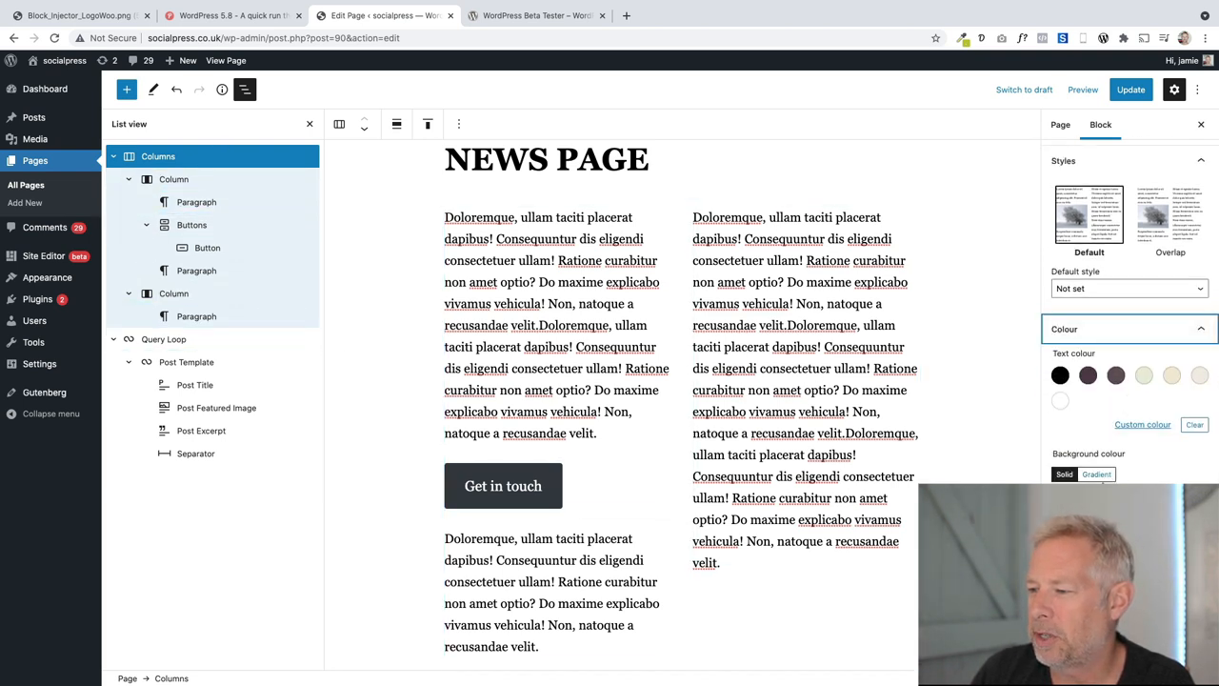
pyautogui.click(1059, 400)
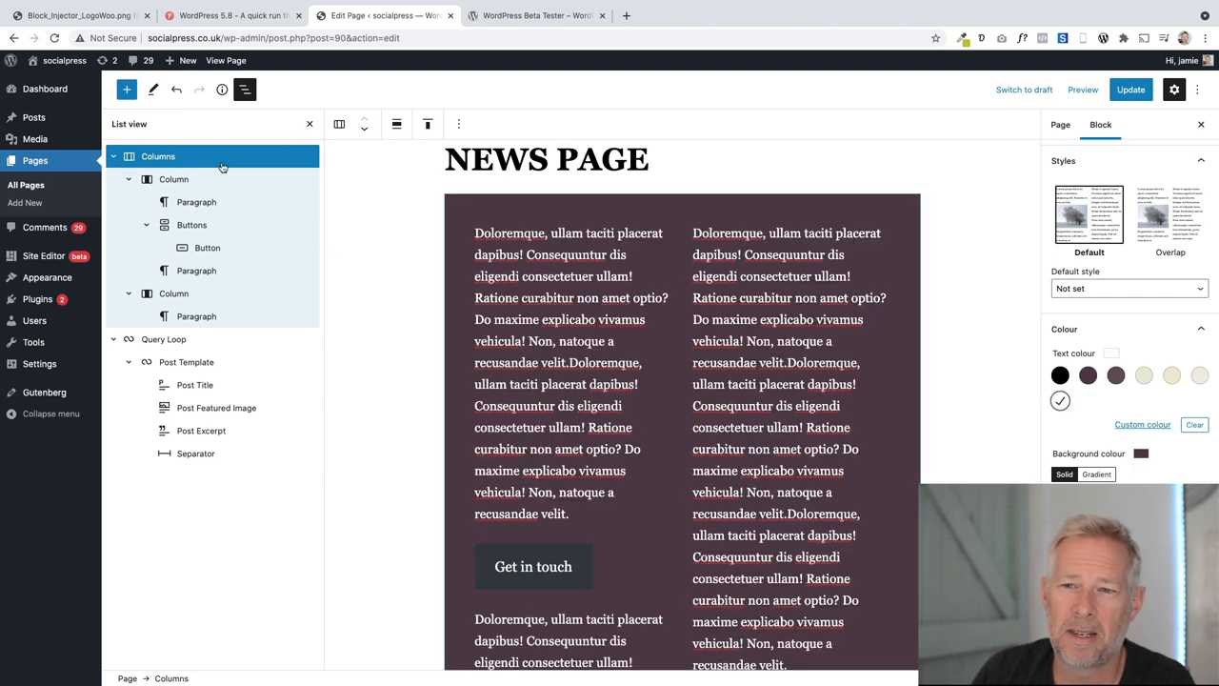
# Give the left column dark text and a cream background
pyautogui.click(173, 180)
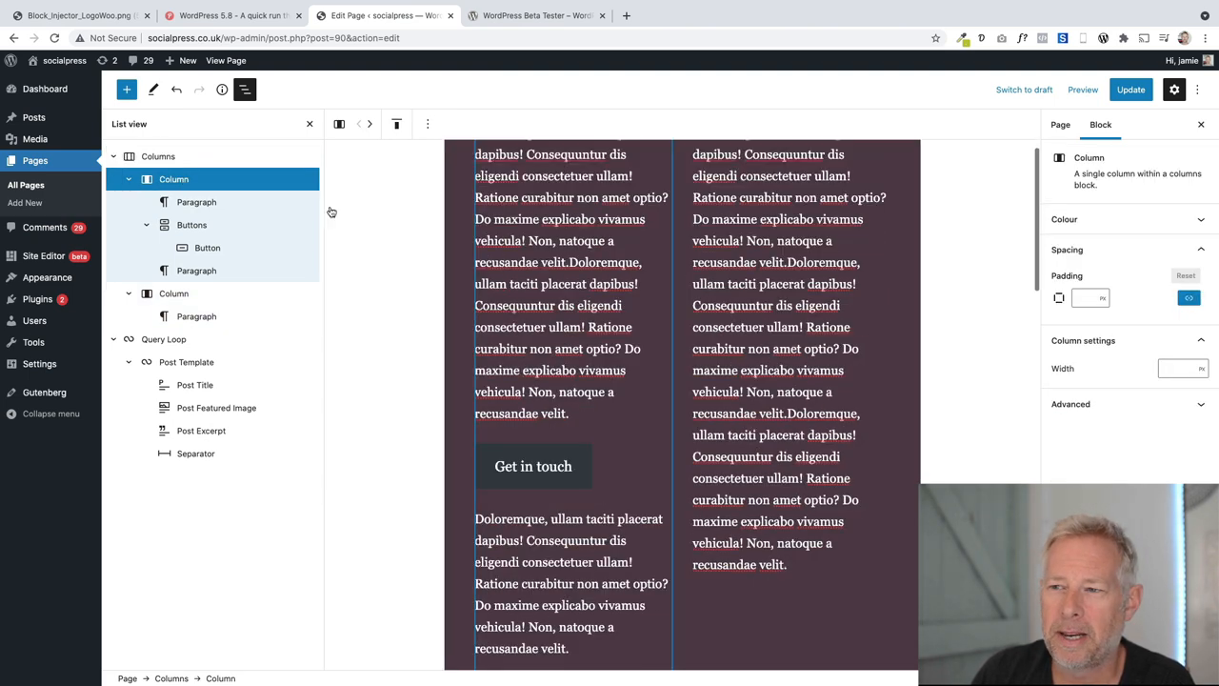
pyautogui.scroll(3)
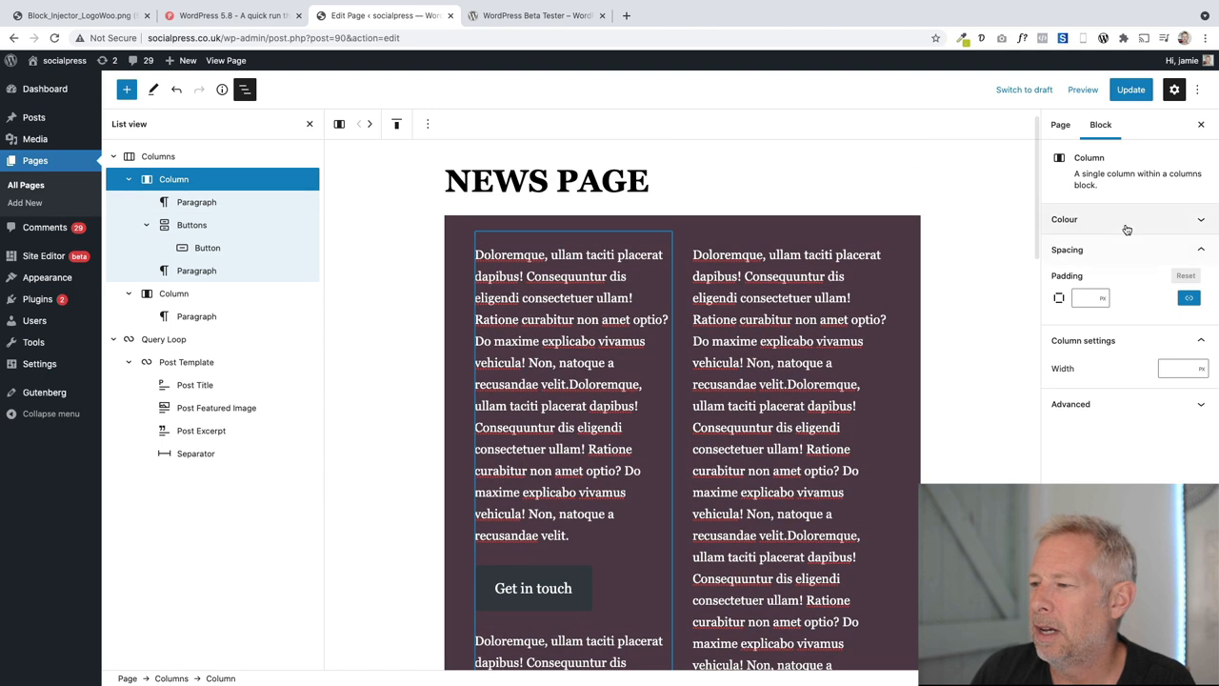
pyautogui.click(1128, 219)
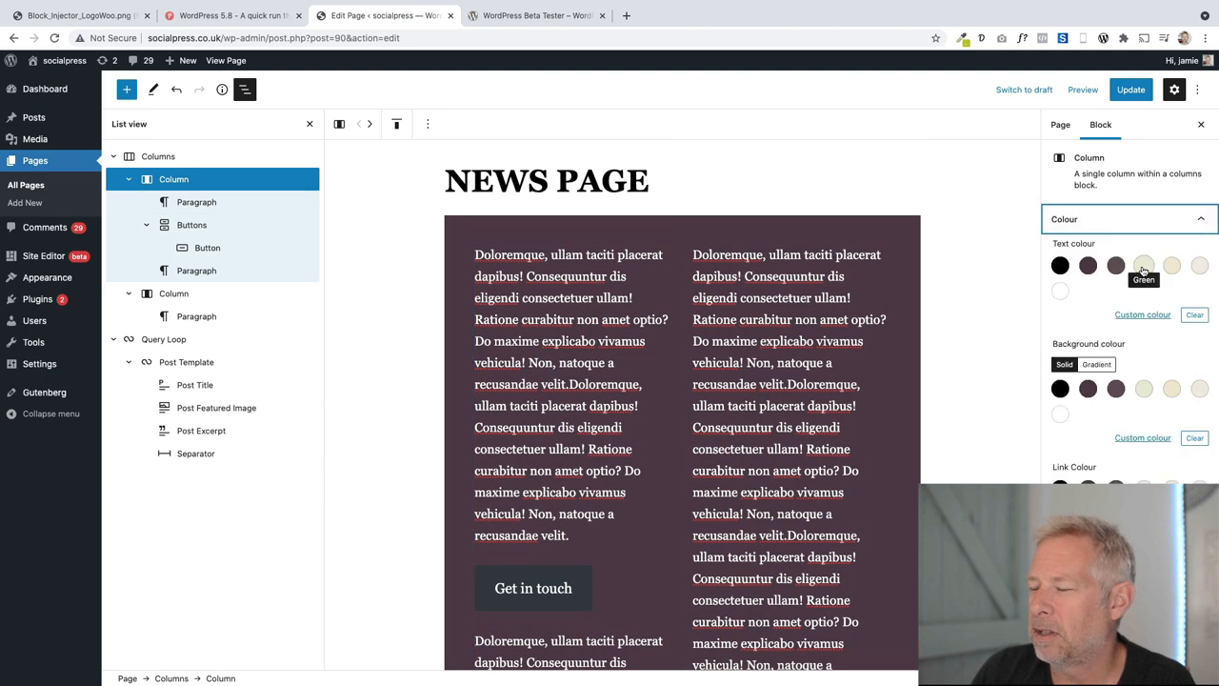
pyautogui.click(1171, 265)
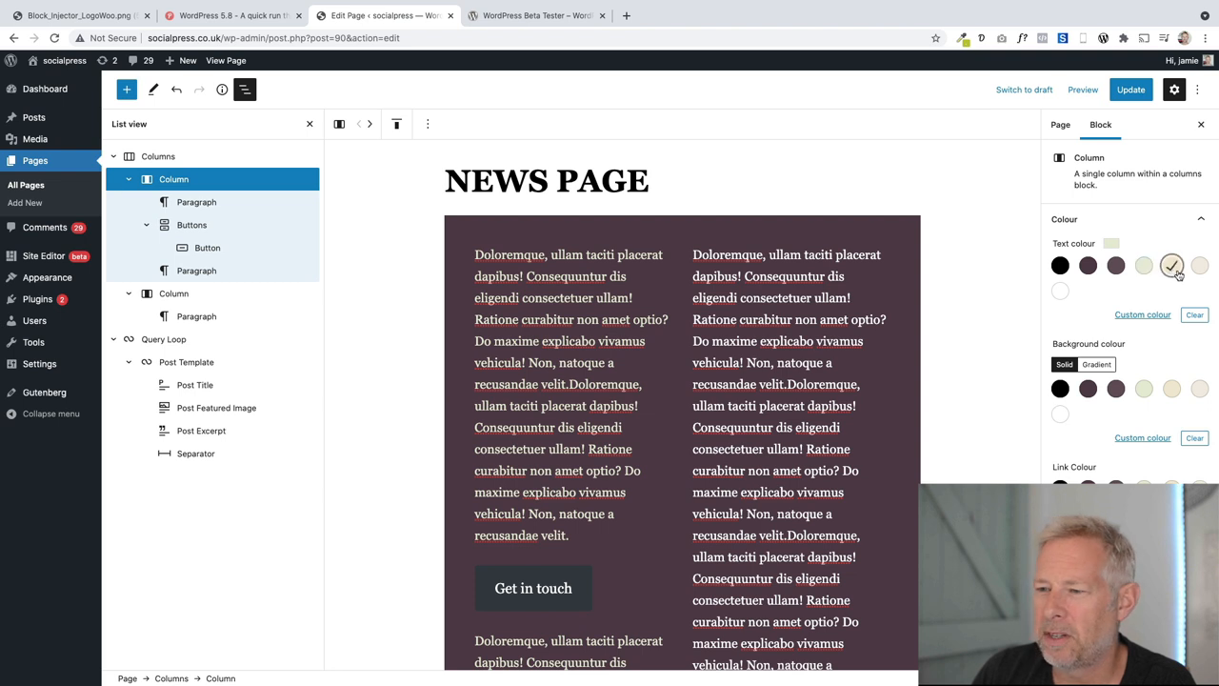
pyautogui.click(1142, 389)
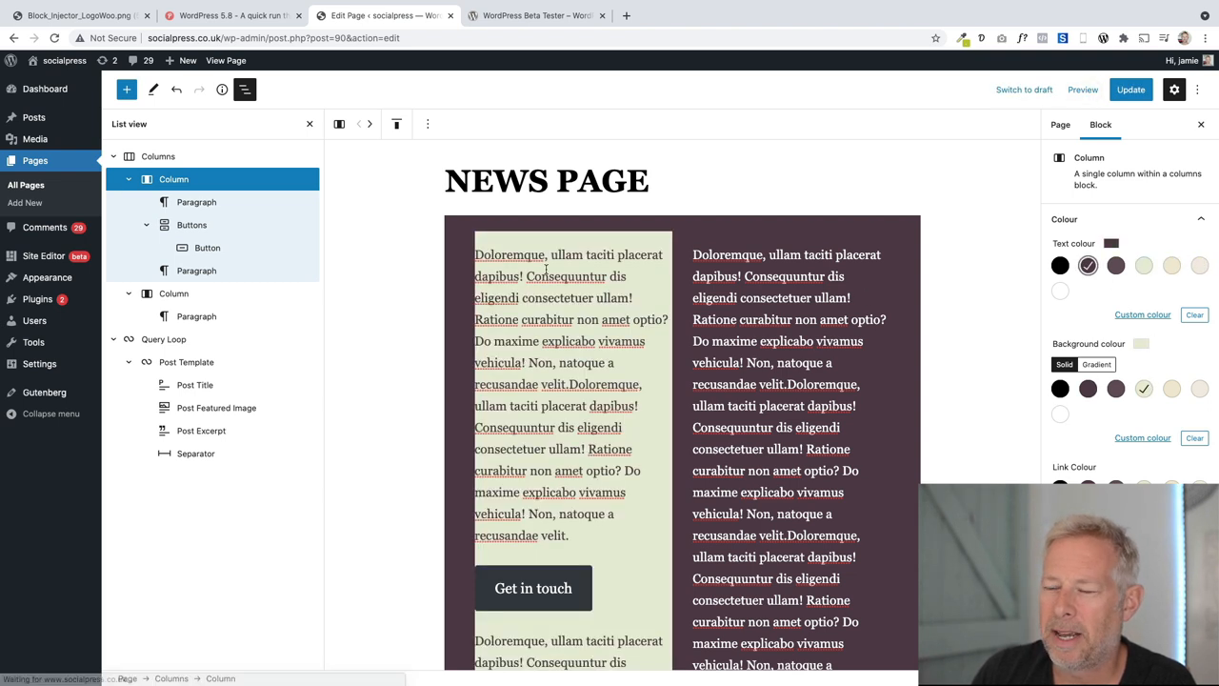
pyautogui.scroll(-3)
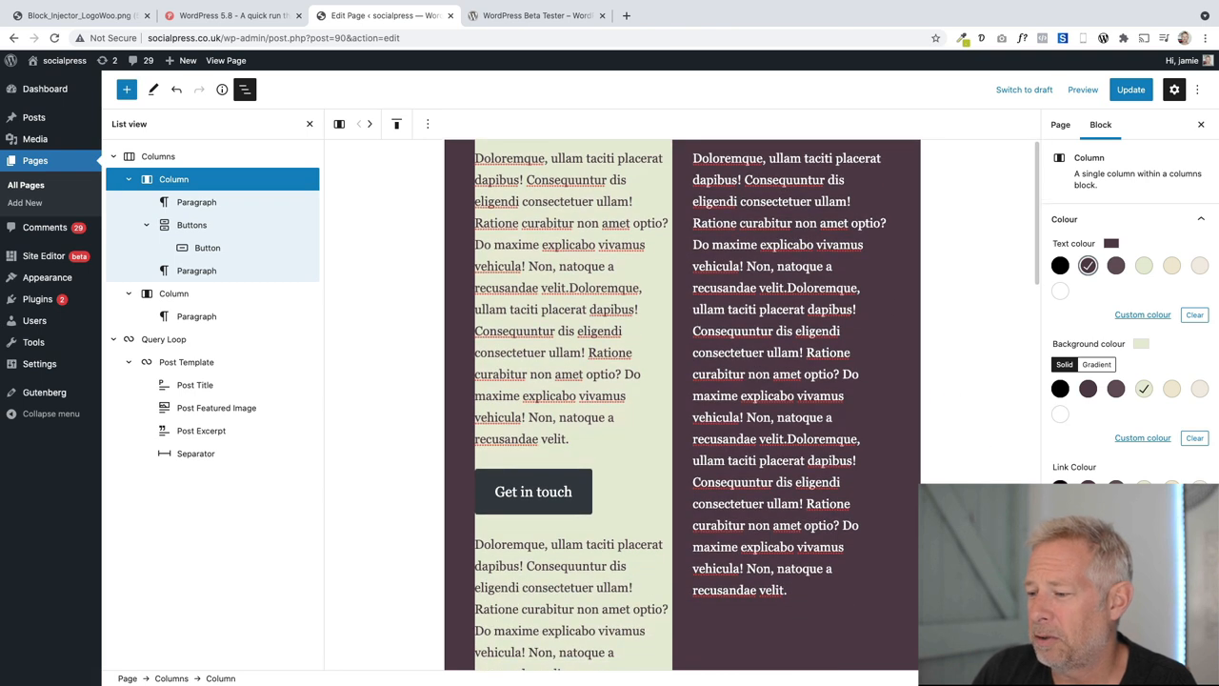
pyautogui.scroll(-3)
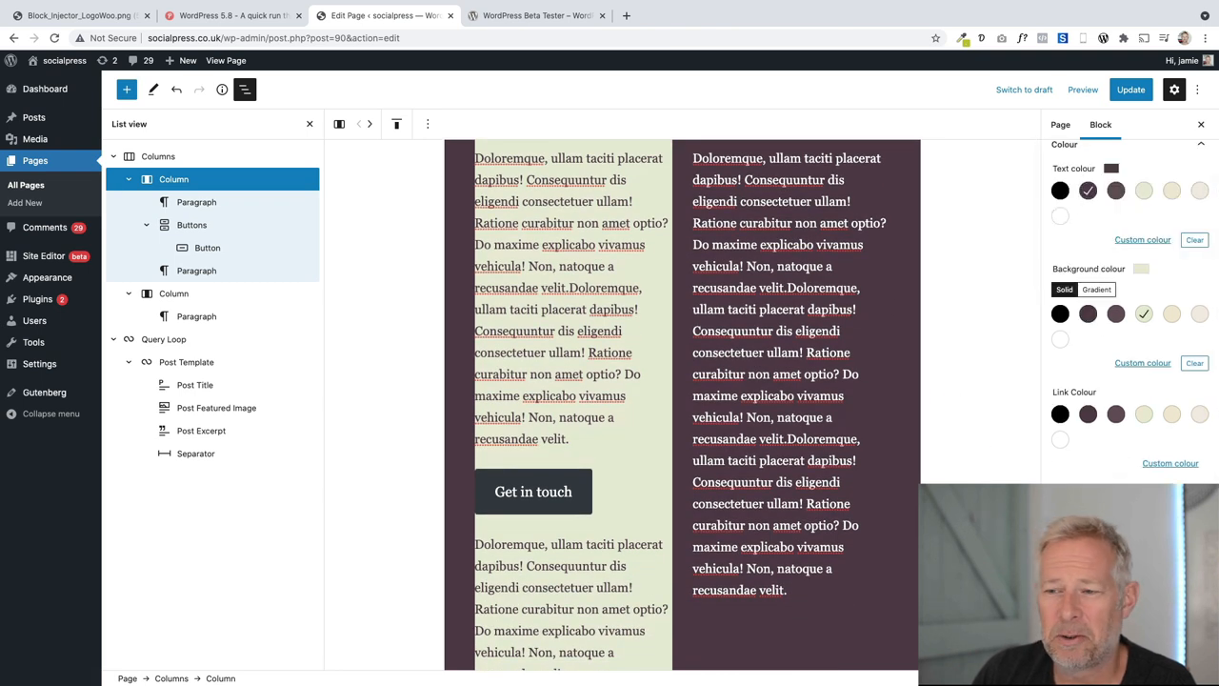
pyautogui.click(206, 247)
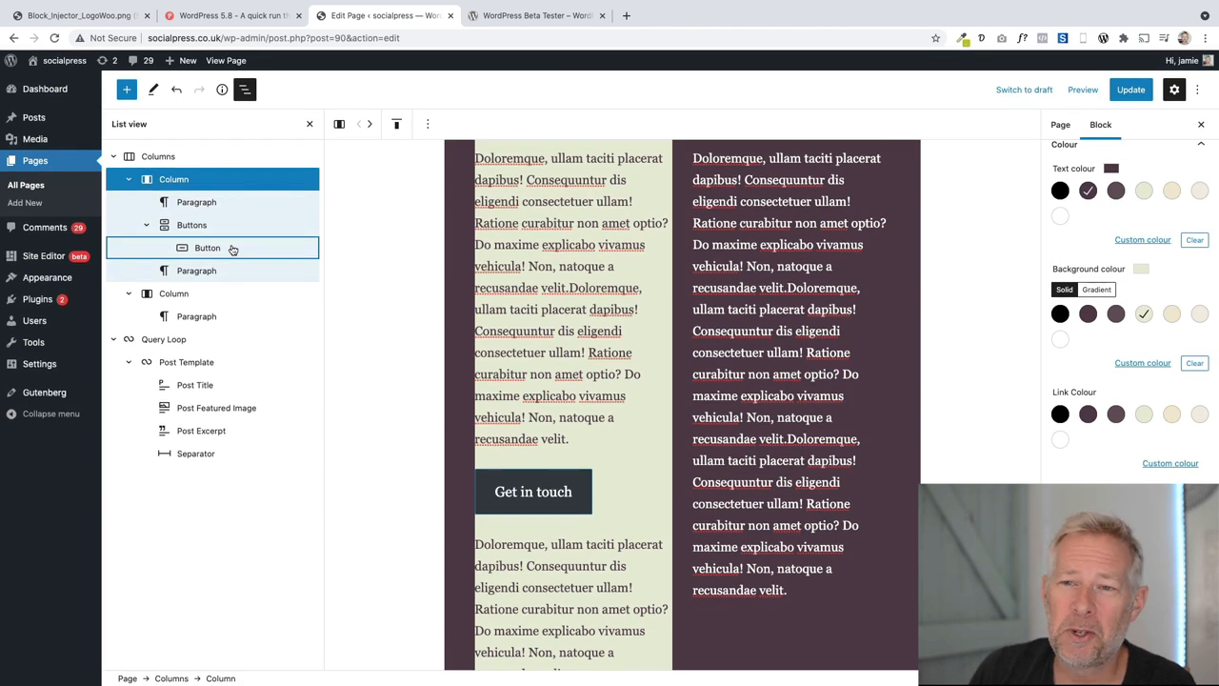
pyautogui.moveTo(228, 248)
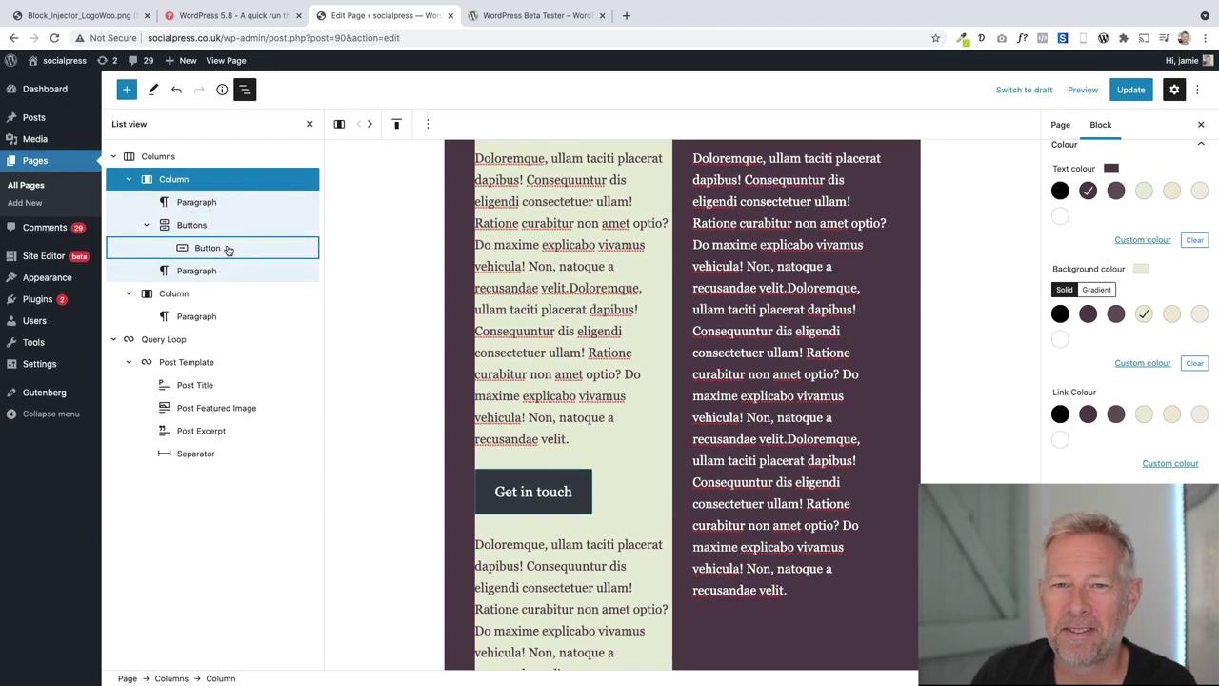
pyautogui.click(198, 271)
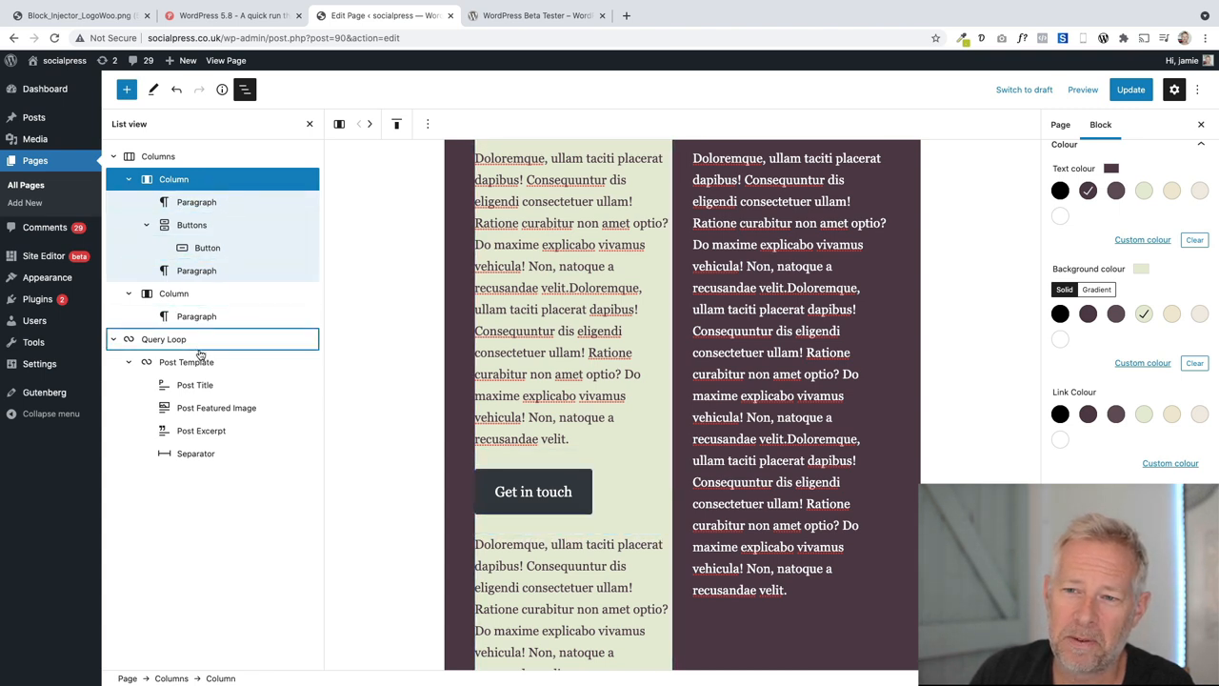
# Go to Appearance > Customize > Widgets > Footer to open the footer widget area
pyautogui.click(191, 225)
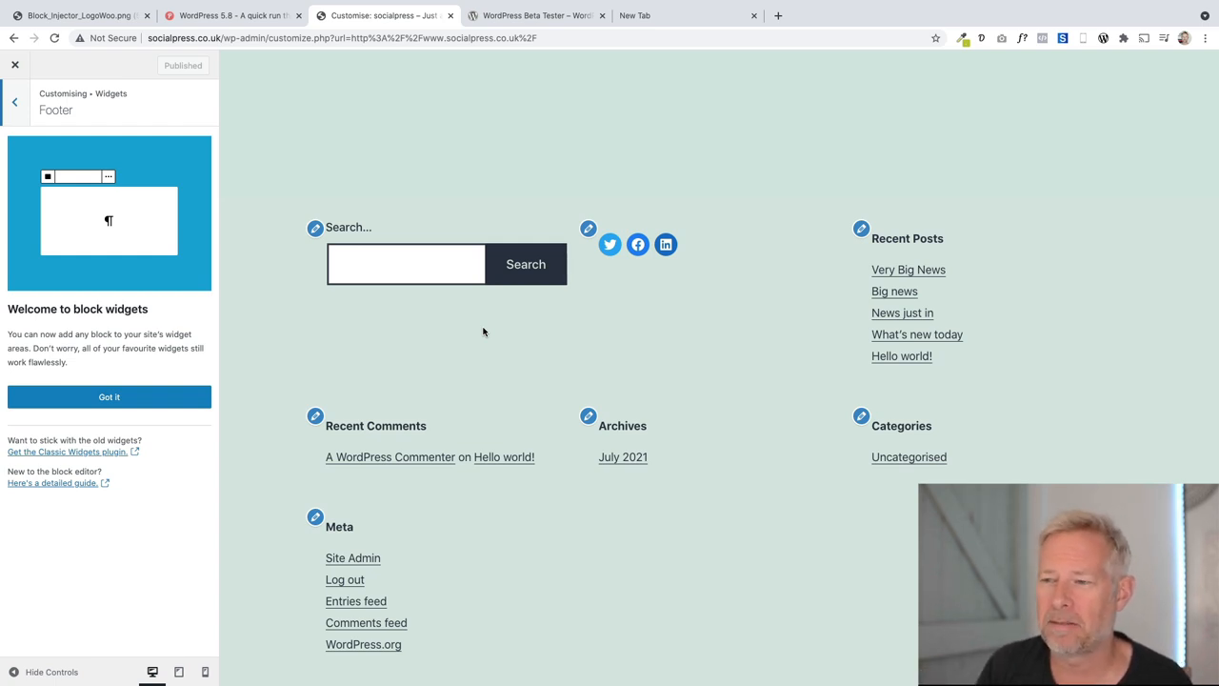
pyautogui.moveTo(609, 244)
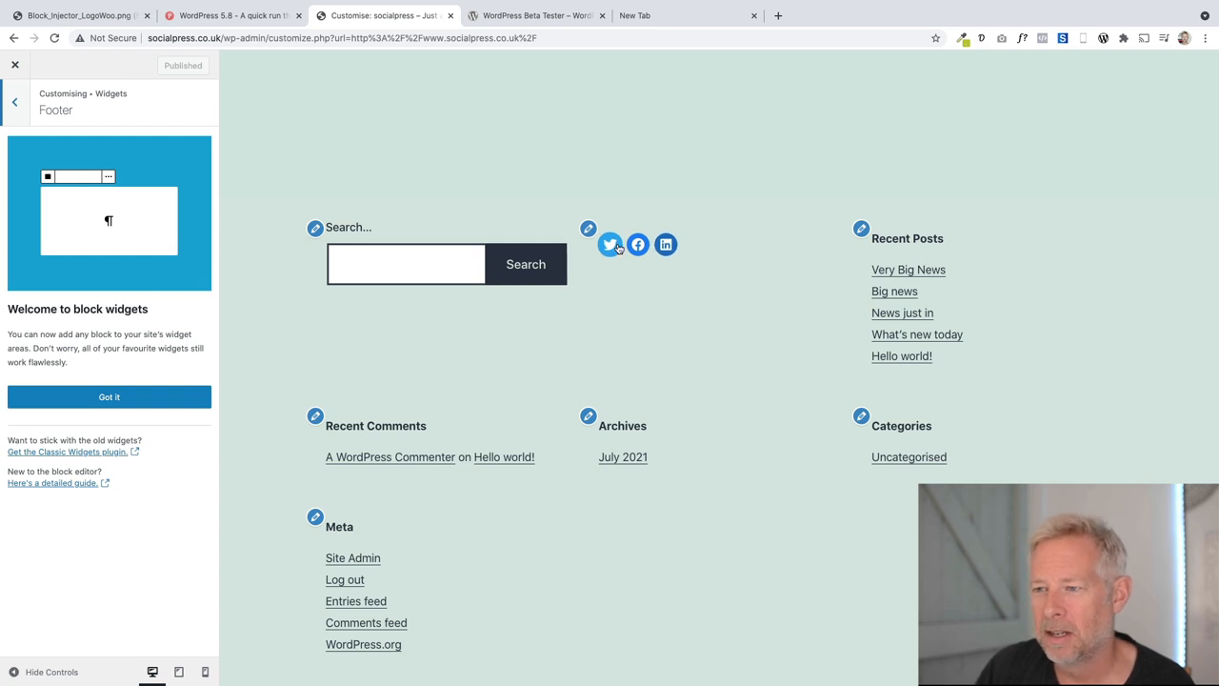
pyautogui.moveTo(610, 244)
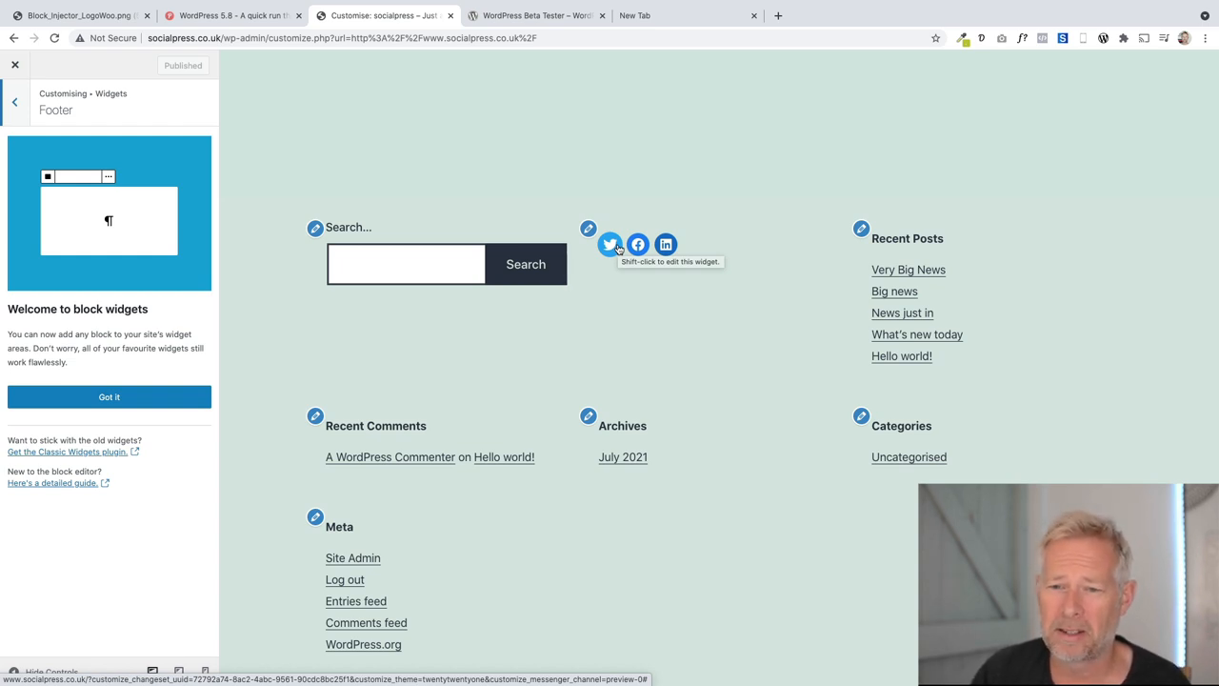
# Dismiss the block widgets notice and select the footer's social icons block among the editable widget blocks
pyautogui.click(609, 243)
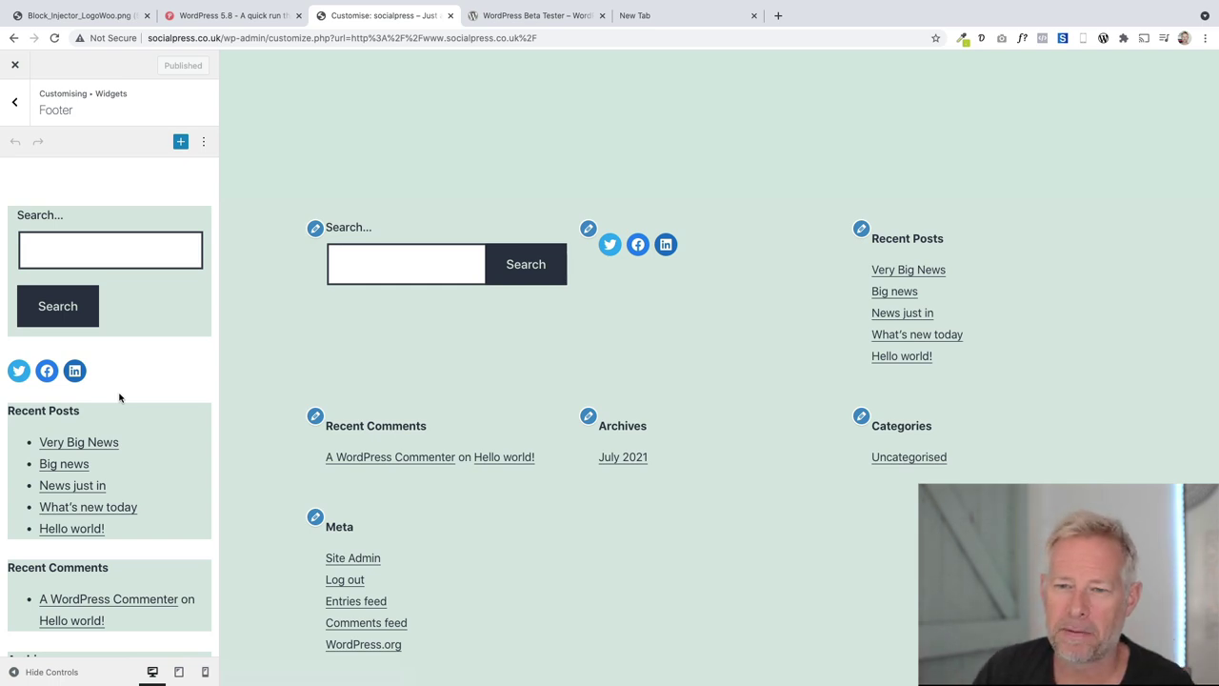
pyautogui.moveTo(160, 322)
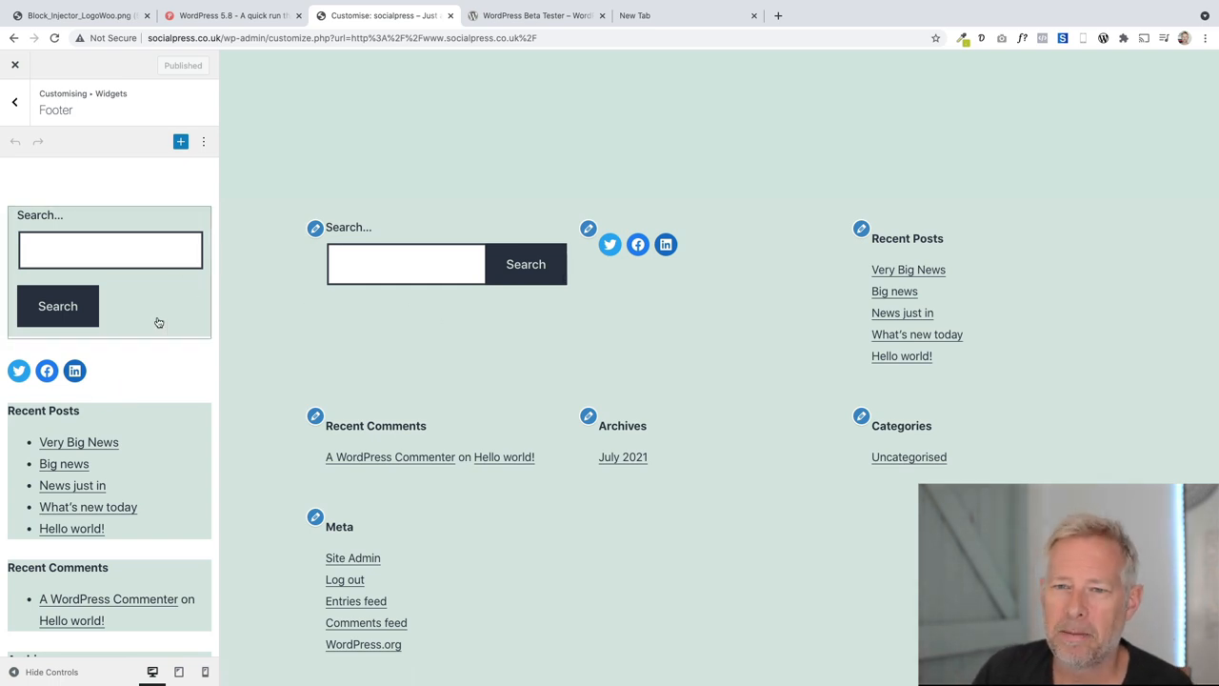
pyautogui.scroll(-3)
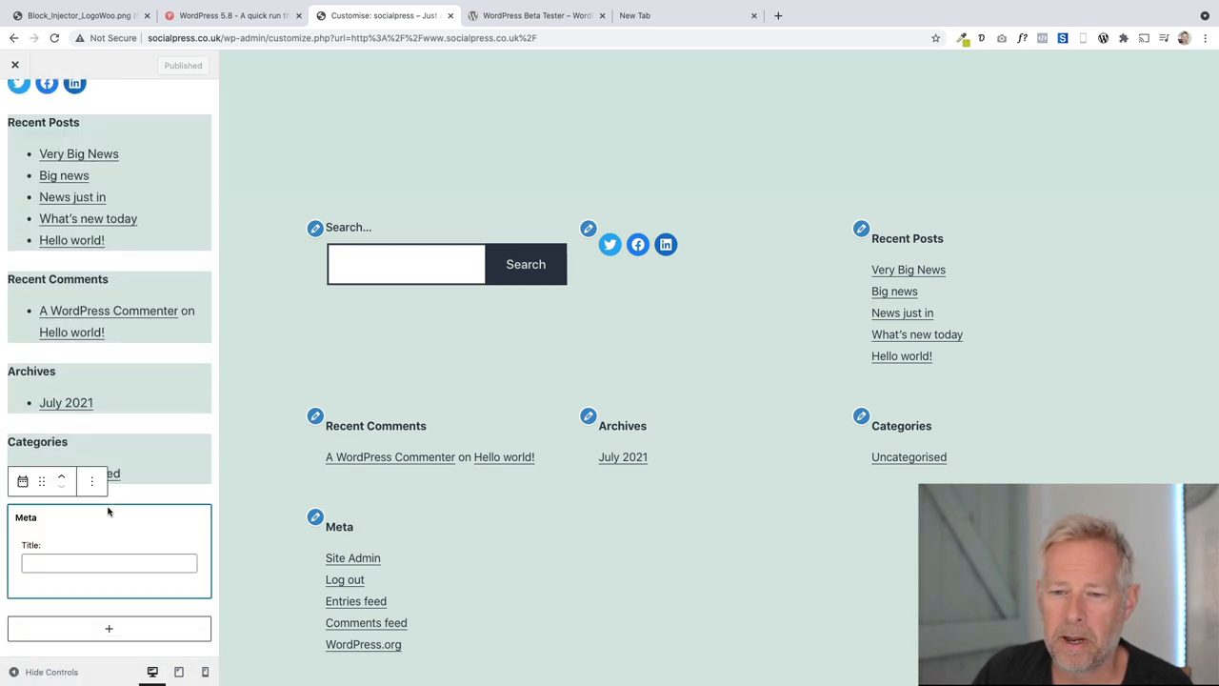
pyautogui.click(91, 480)
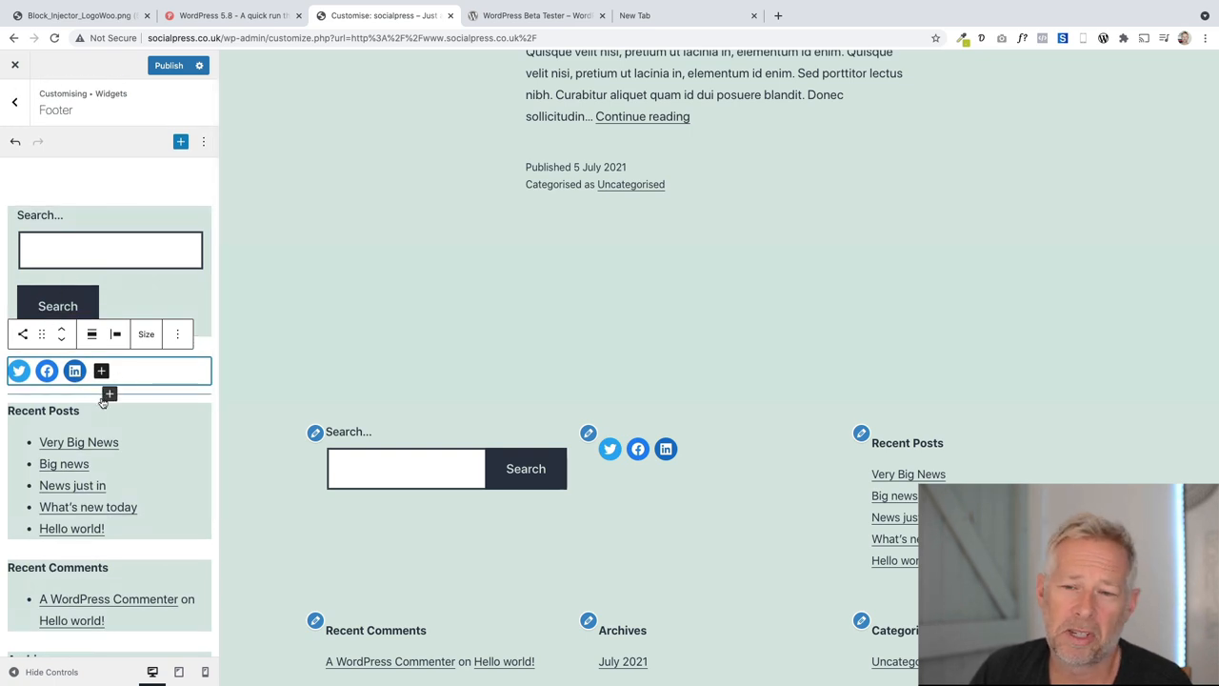
# Insert an Image block below the social icons using the purple lakeside tree photo from the Media Library
pyautogui.click(109, 392)
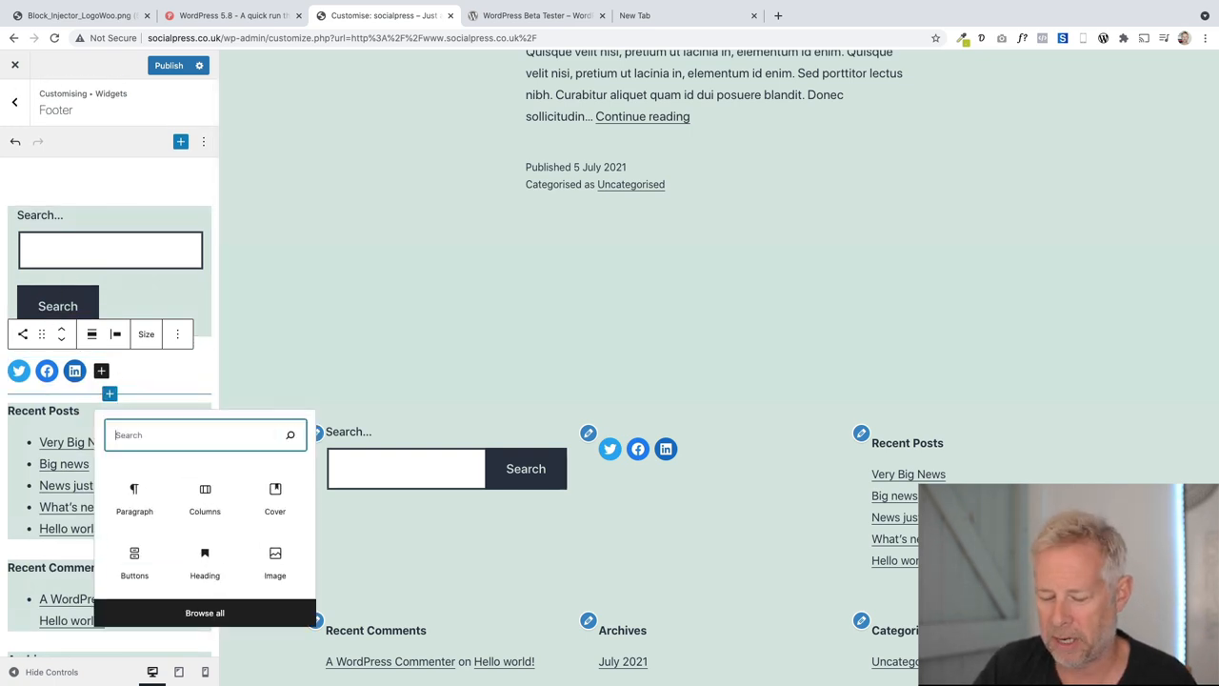
pyautogui.click(275, 562)
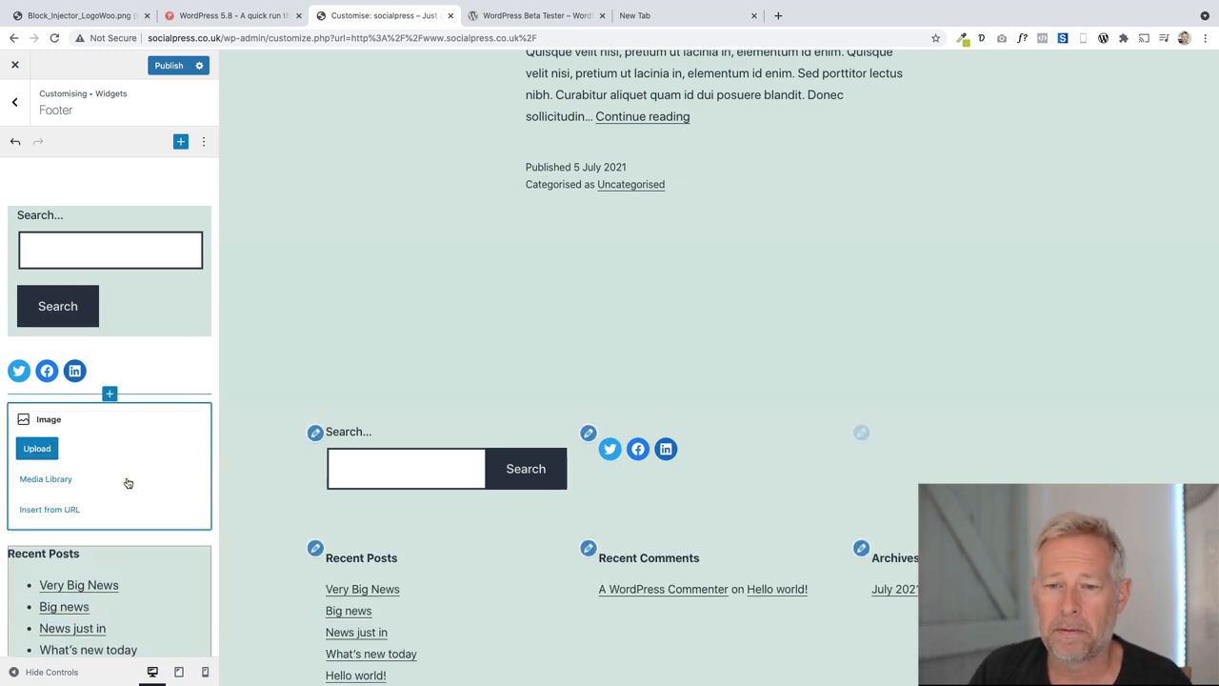
pyautogui.click(45, 480)
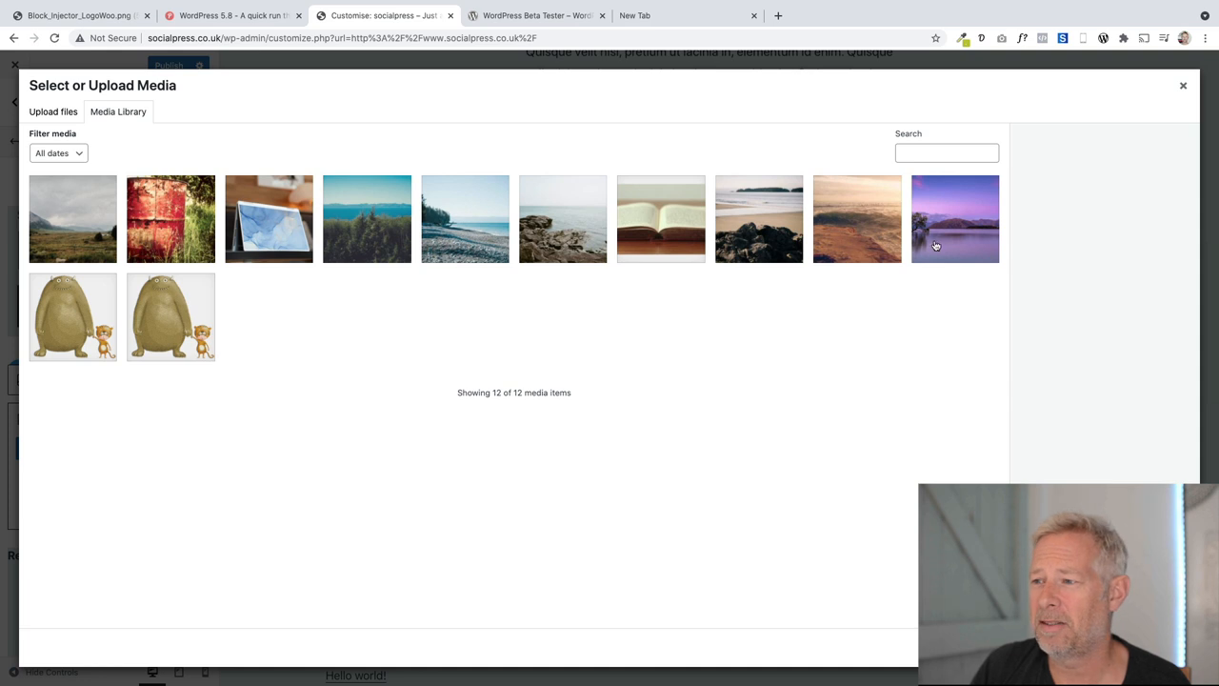
pyautogui.click(172, 217)
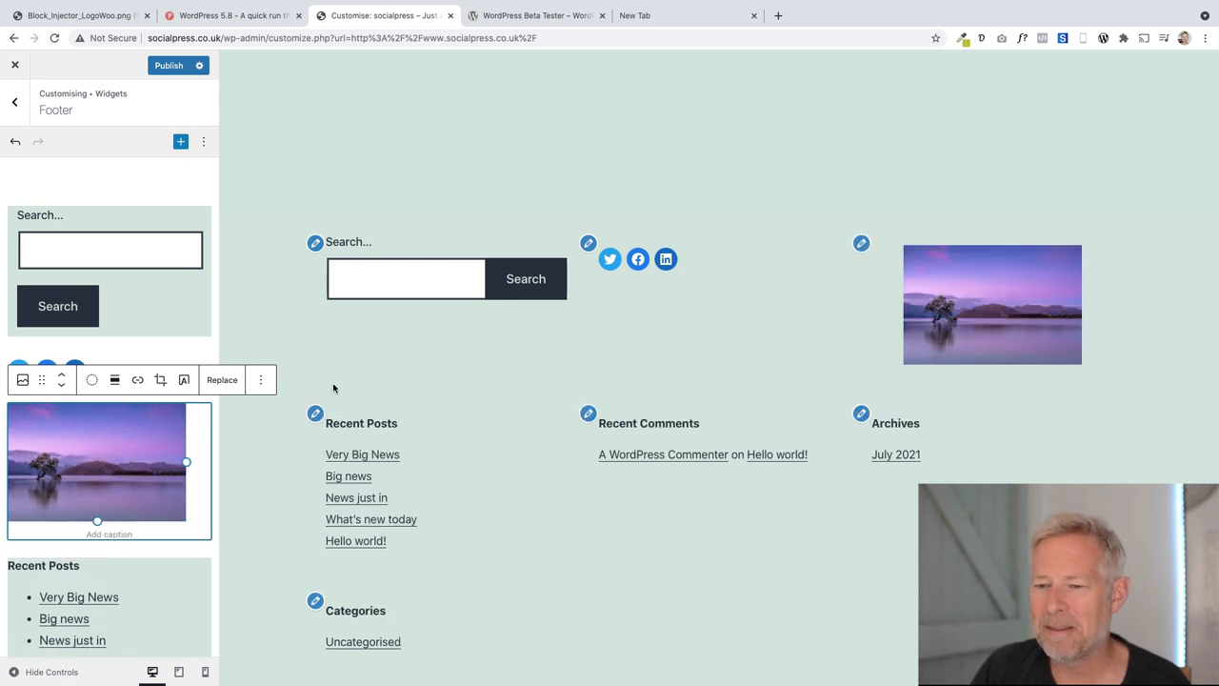
# Scroll down the live footer preview to see the new photo above Recent Posts and Categories
pyautogui.scroll(-3)
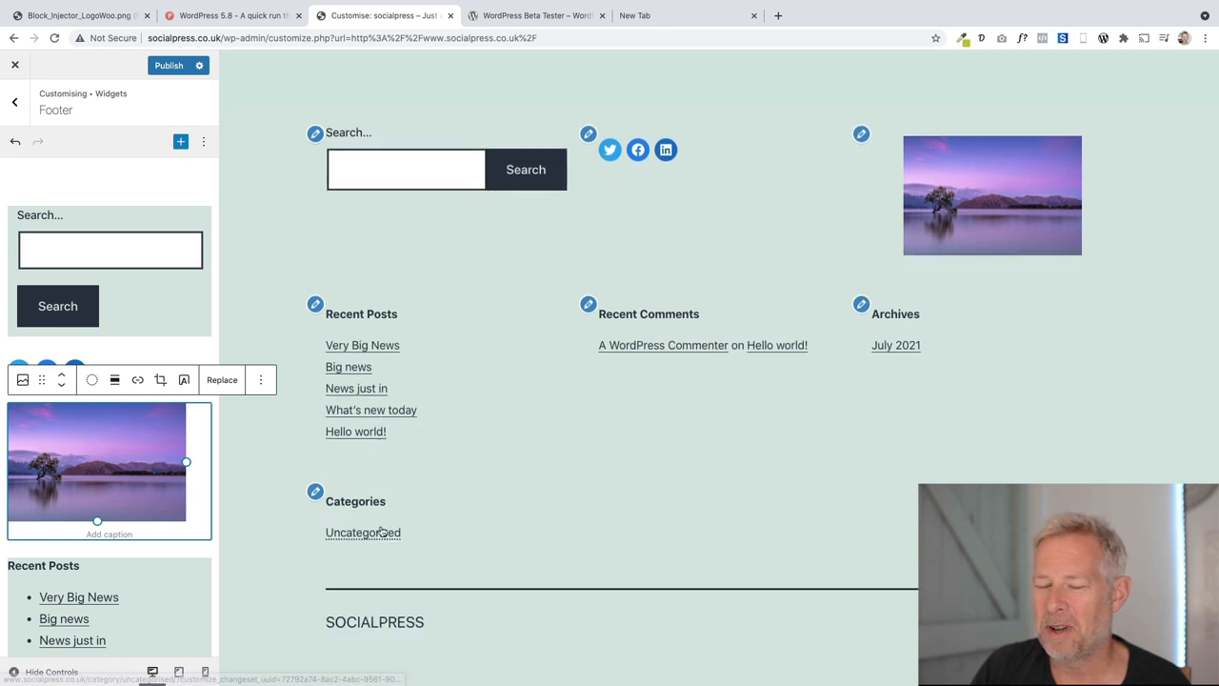
pyautogui.moveTo(362, 532)
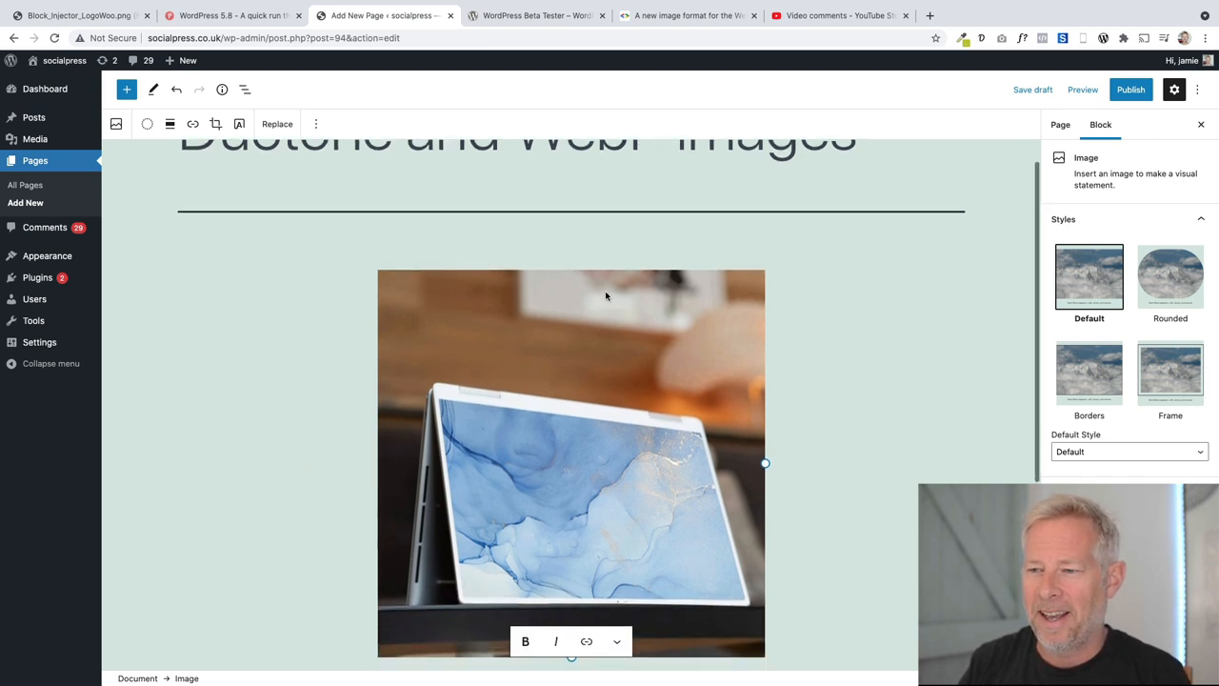
# Select the laptop photo and try black-and-blue, then purple-and-orange duotone presets
pyautogui.click(217, 160)
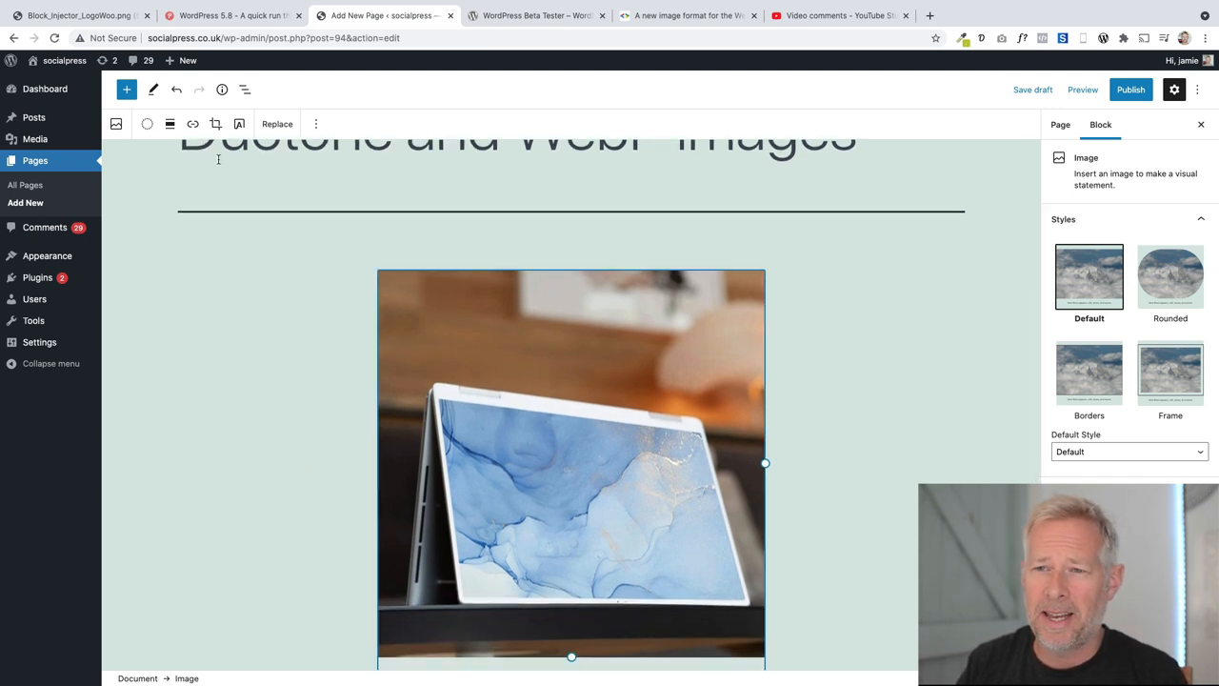
pyautogui.moveTo(149, 124)
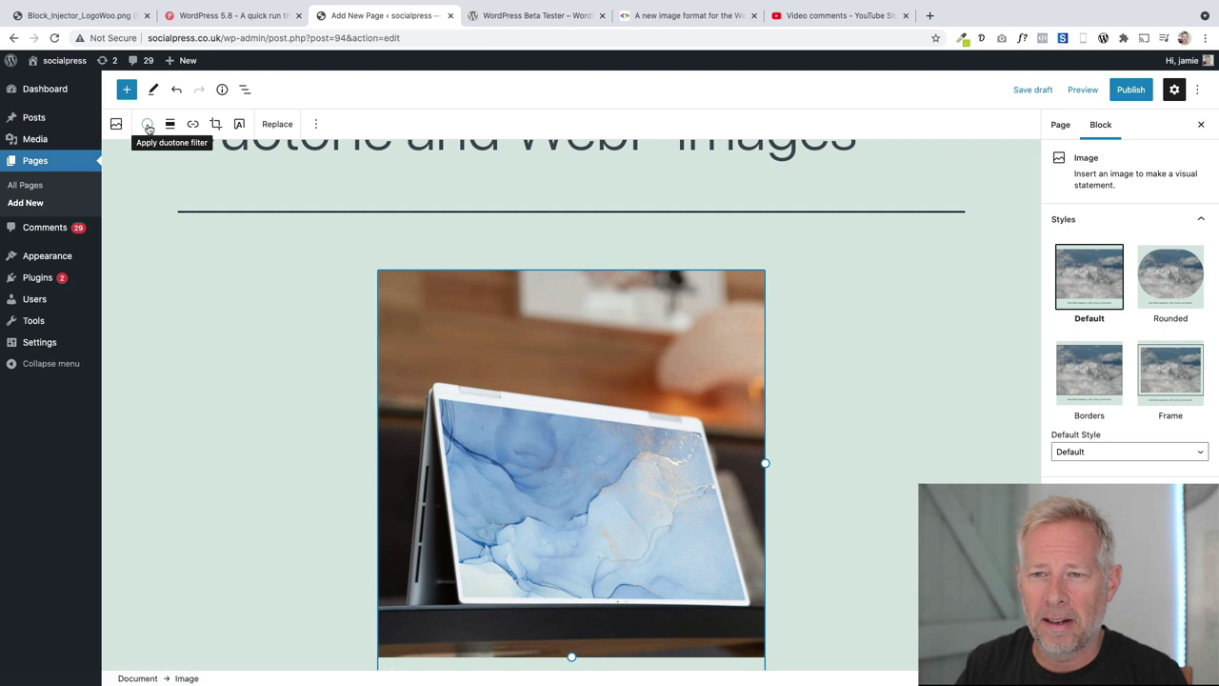
pyautogui.click(148, 124)
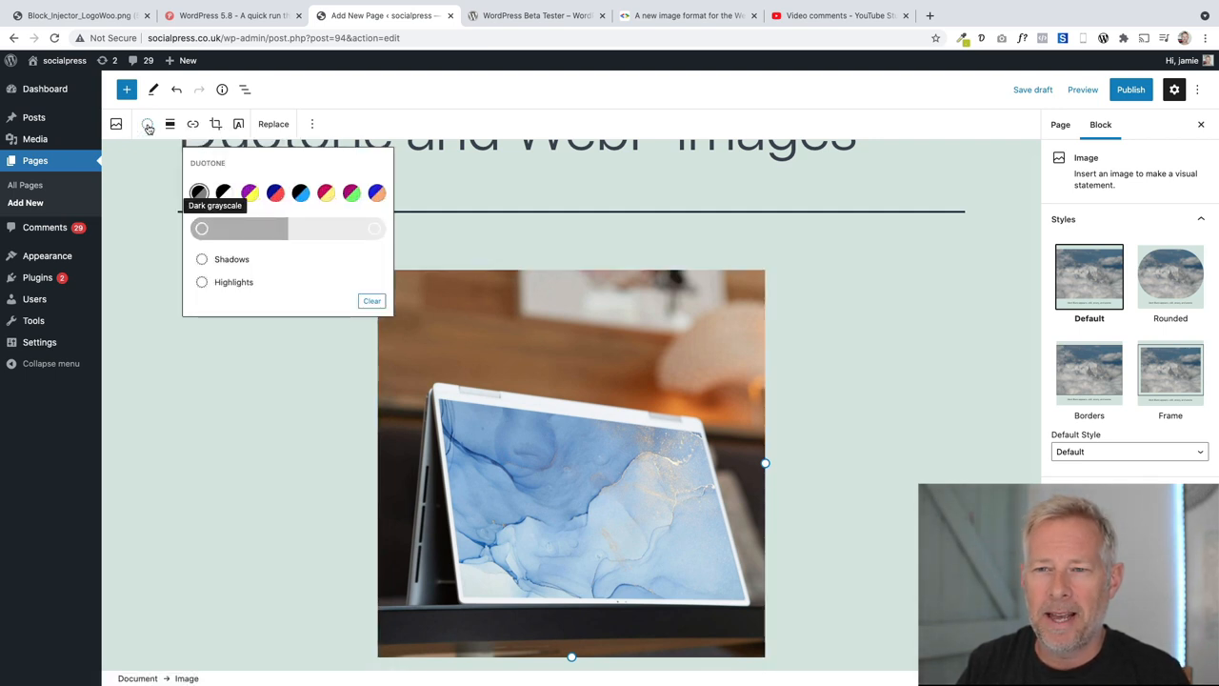
pyautogui.click(325, 192)
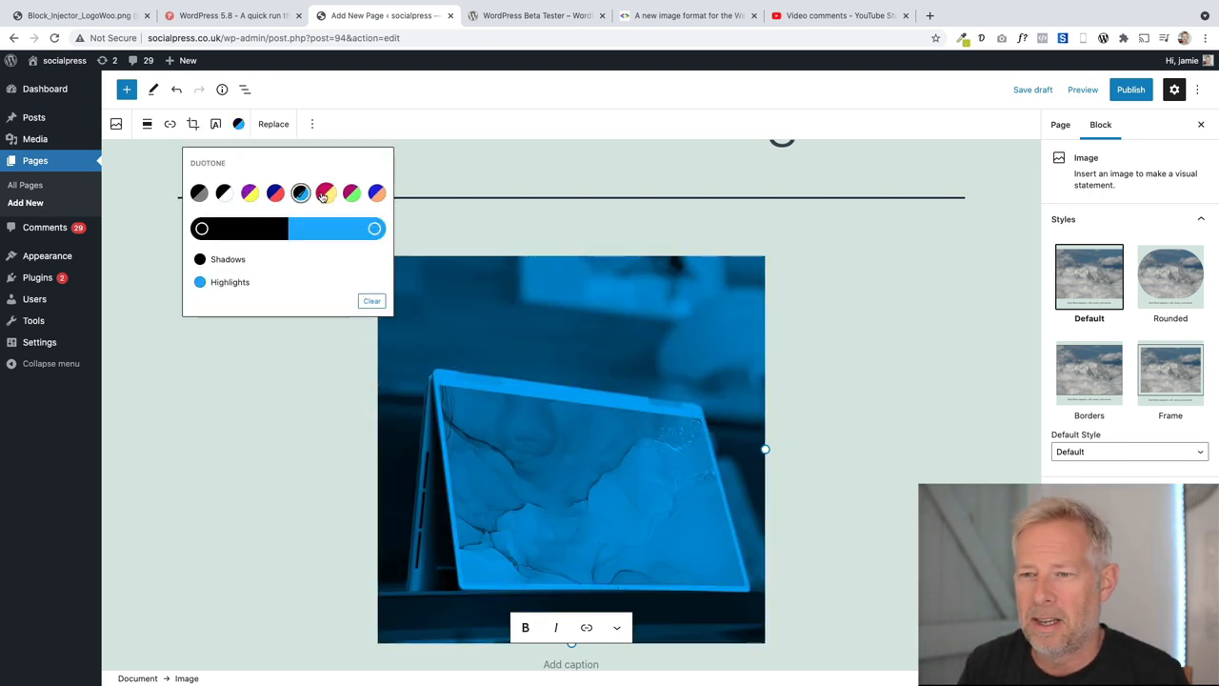
pyautogui.click(377, 194)
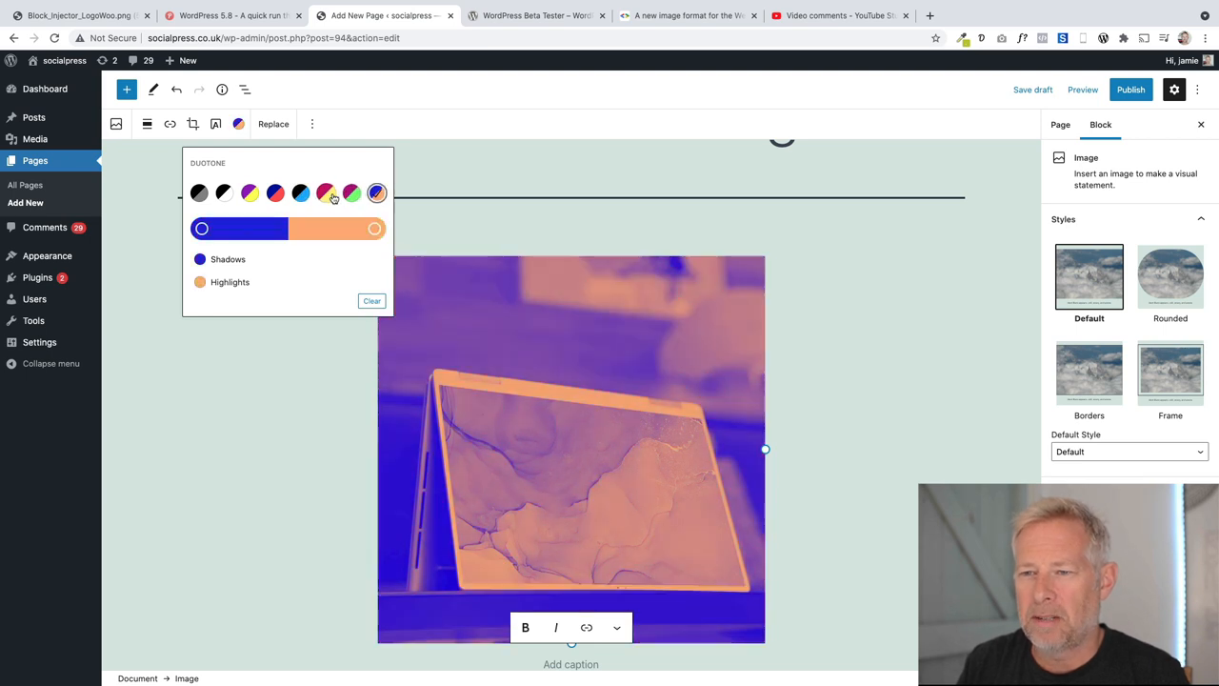
pyautogui.click(326, 192)
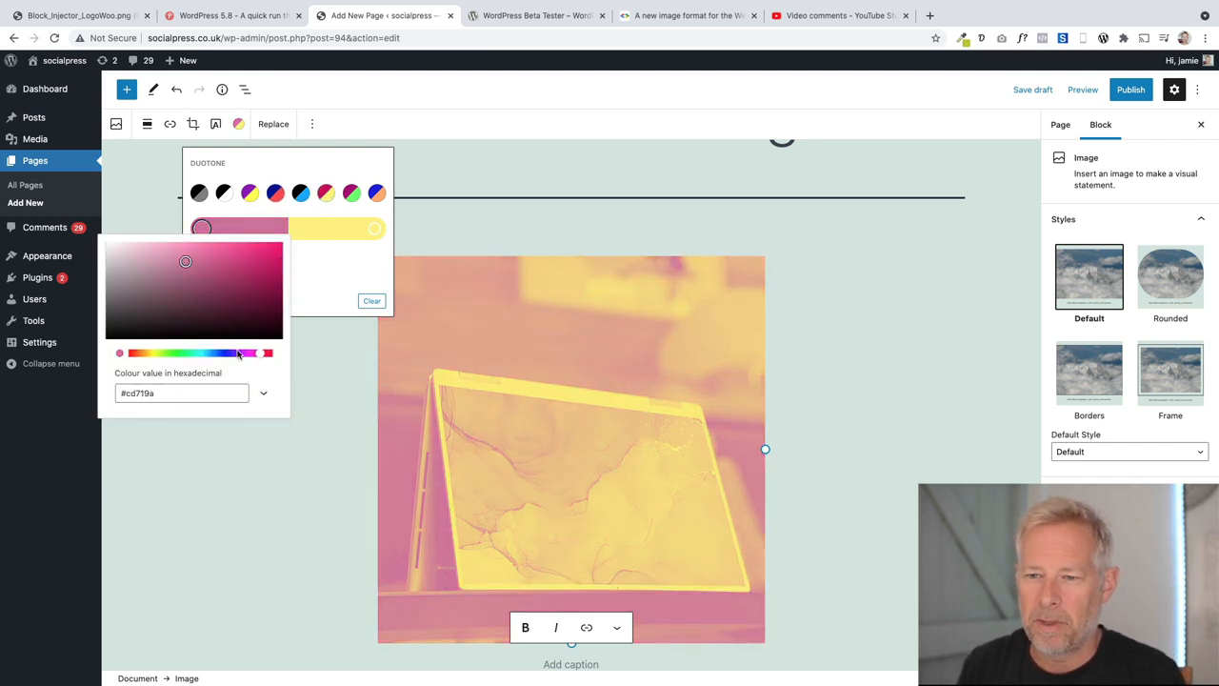
# Try the blue-and-yellow preset, then settle on the purple-and-orange duotone for the photo
pyautogui.click(275, 192)
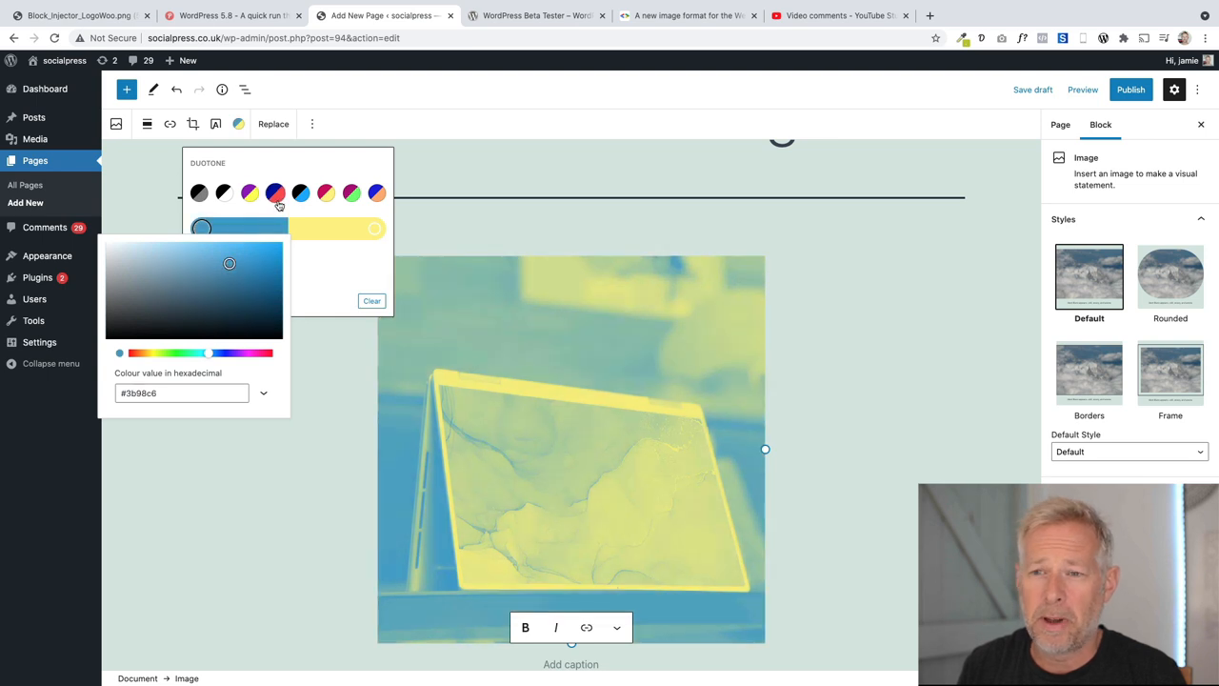
pyautogui.click(378, 192)
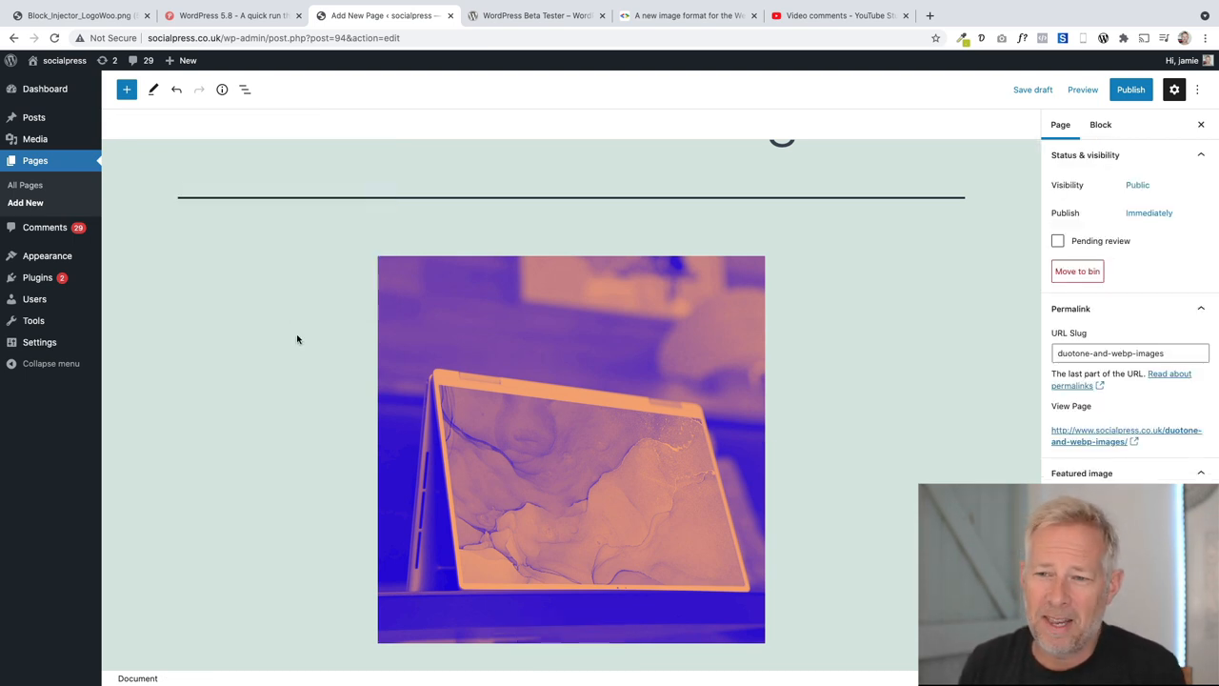
pyautogui.click(571, 449)
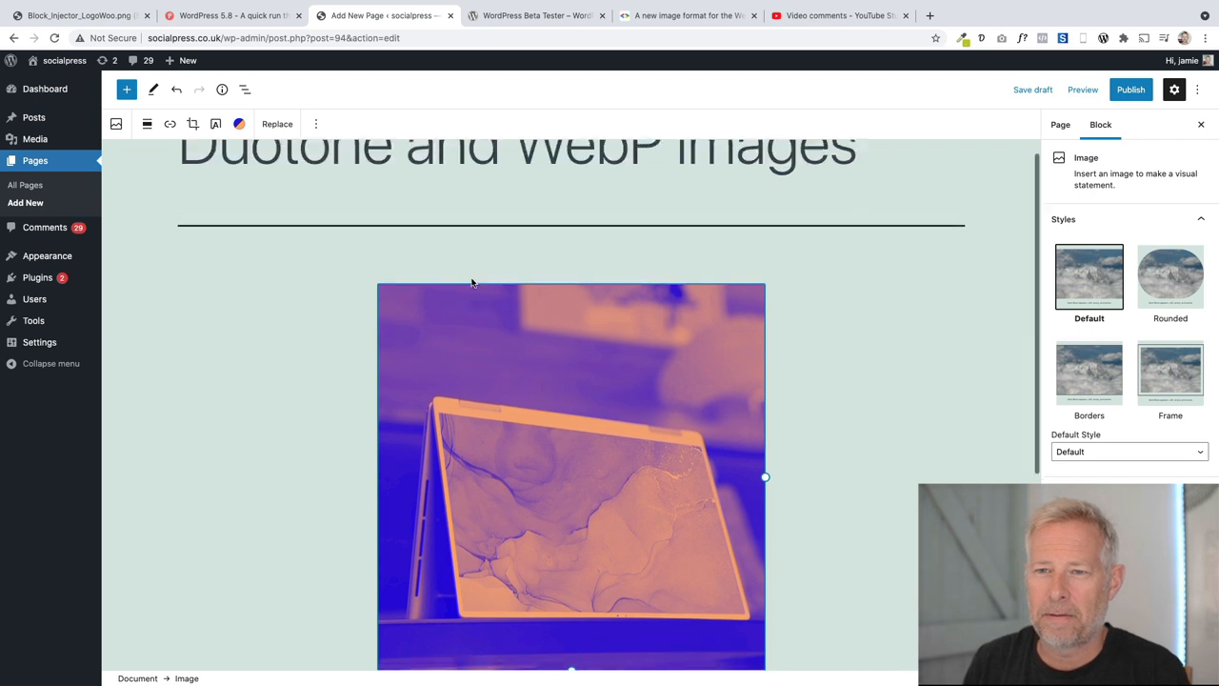